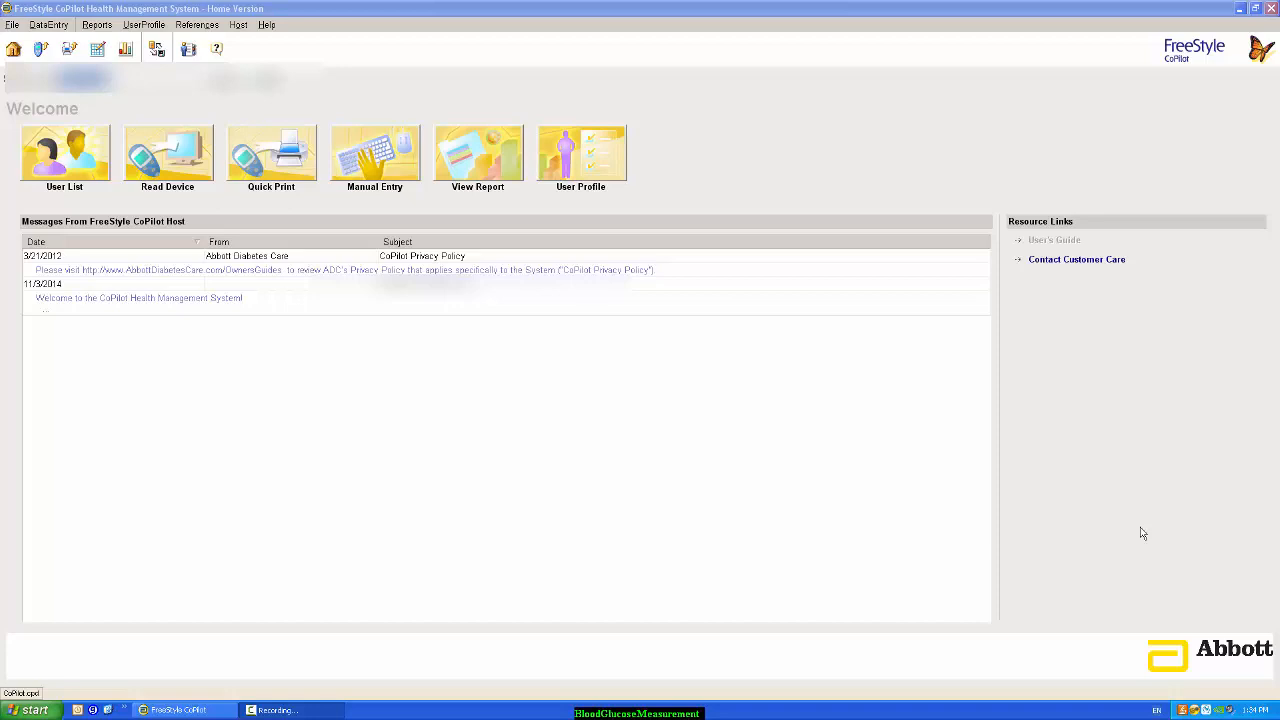
pyautogui.moveTo(1149, 535)
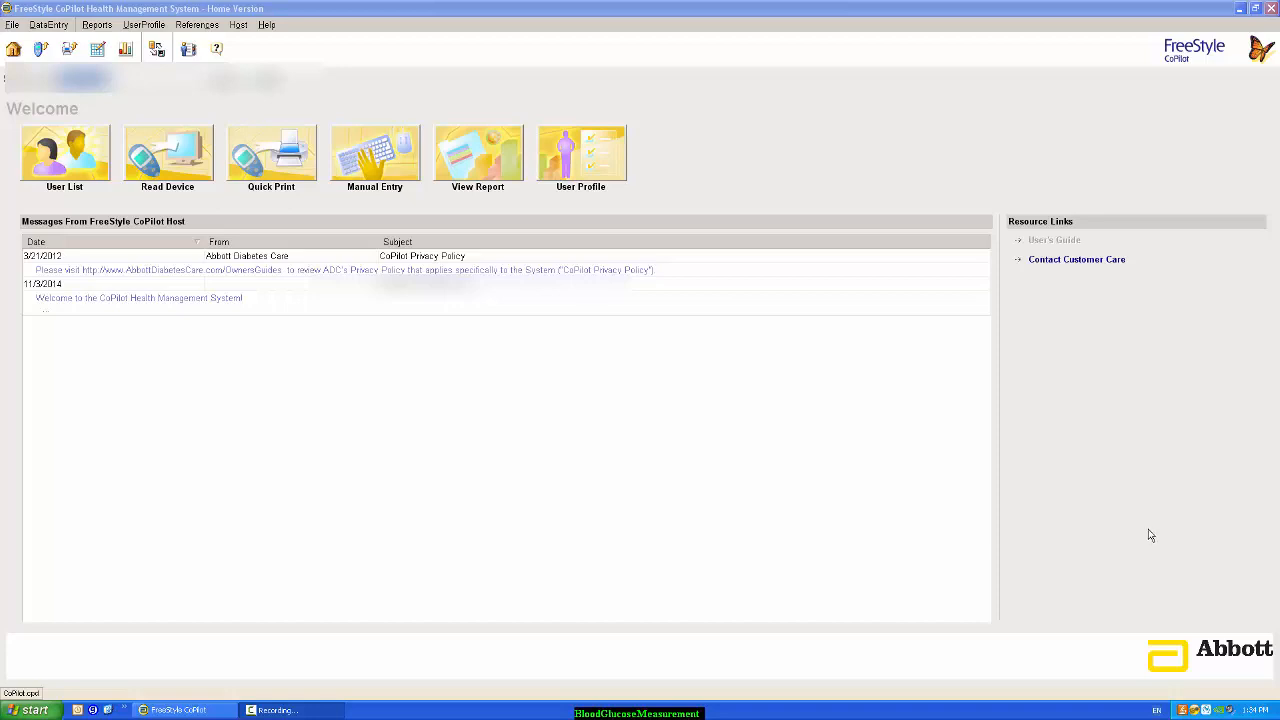
pyautogui.moveTo(737, 427)
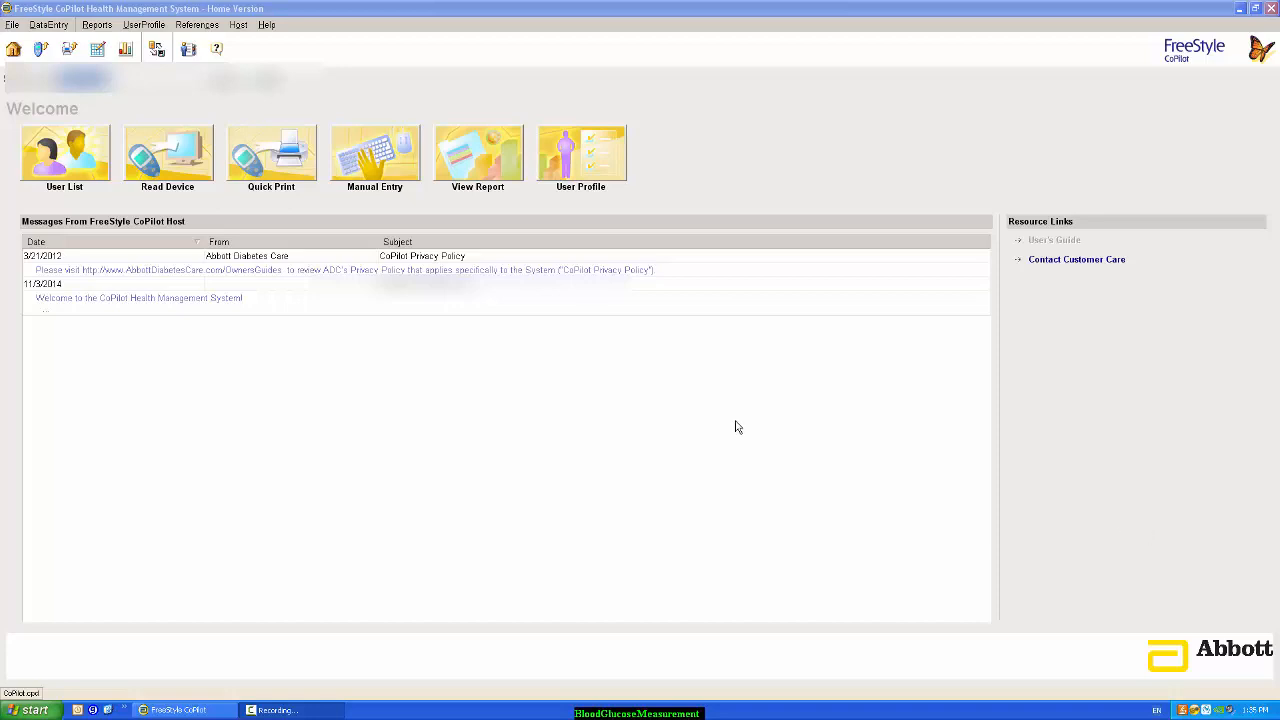
pyautogui.moveTo(169, 205)
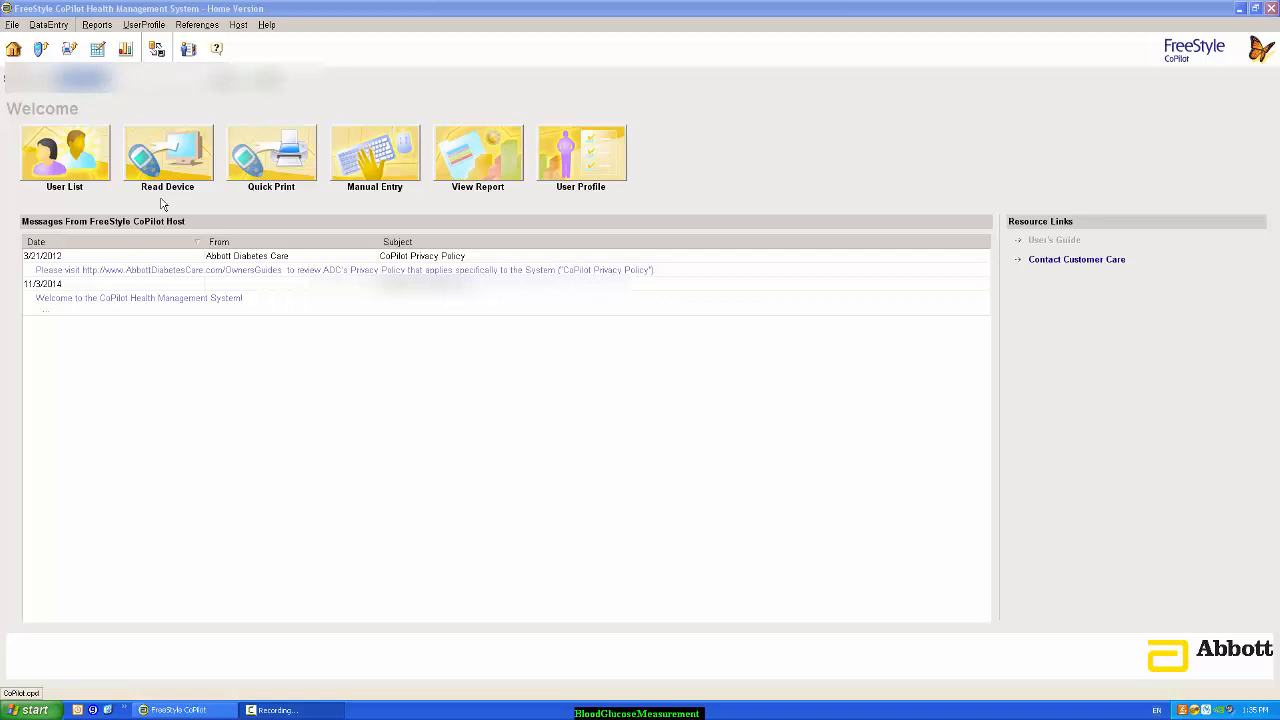
pyautogui.moveTo(203, 208)
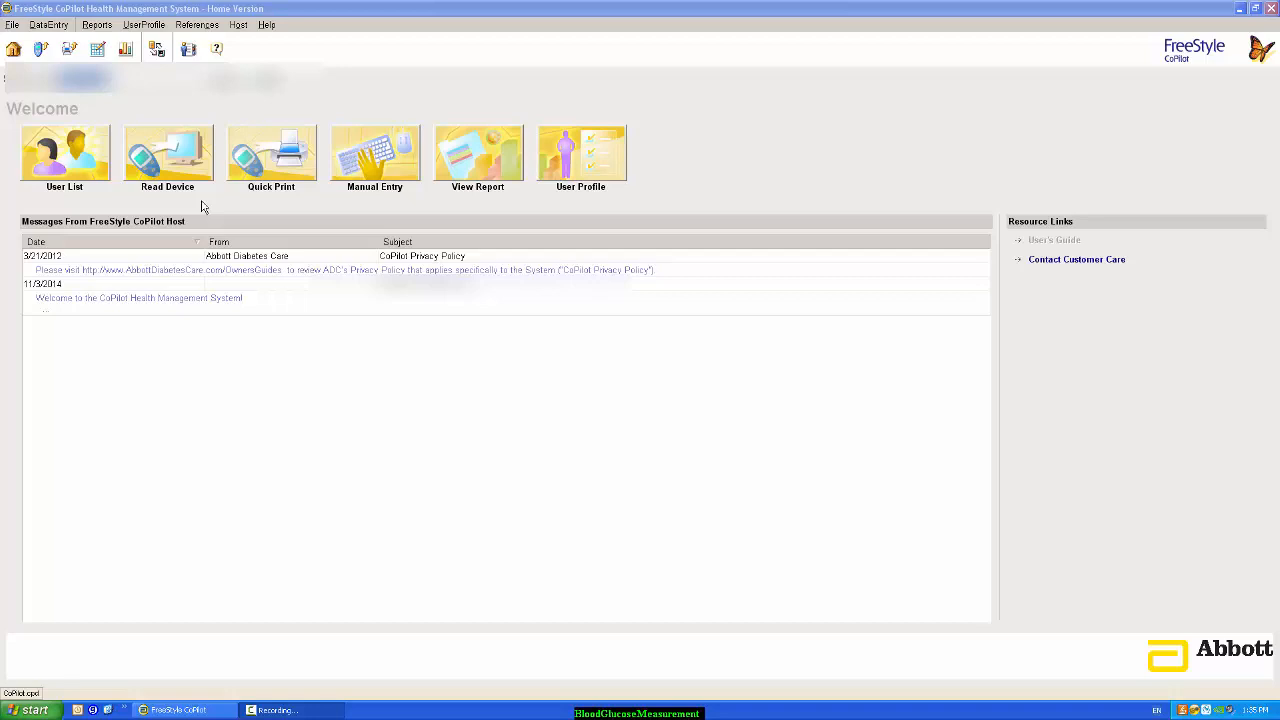
pyautogui.moveTo(183, 210)
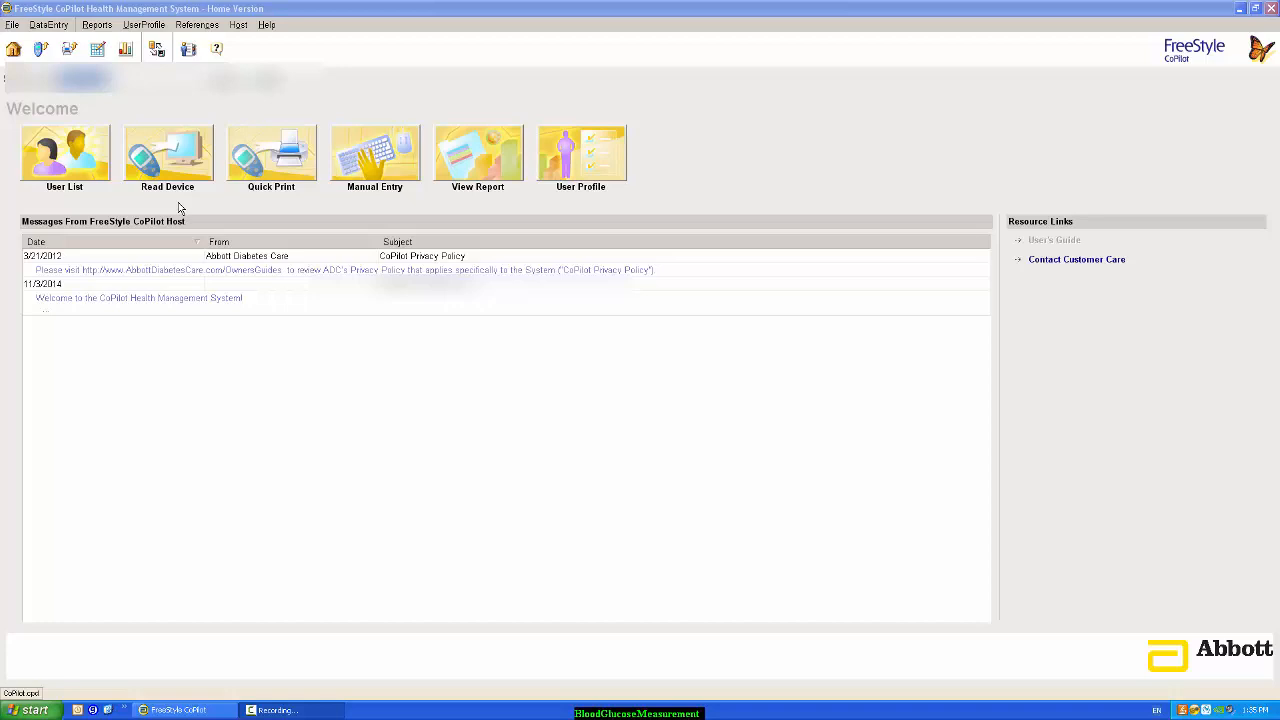
pyautogui.moveTo(190, 120)
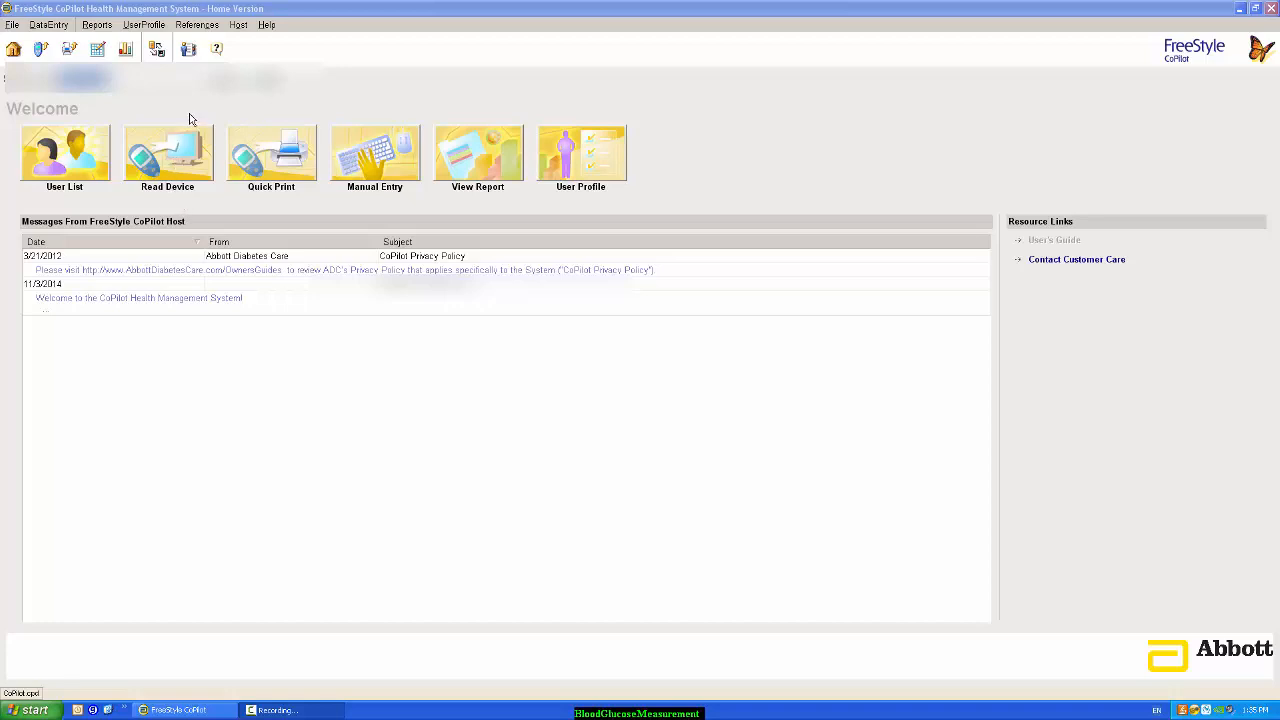
pyautogui.moveTo(170, 165)
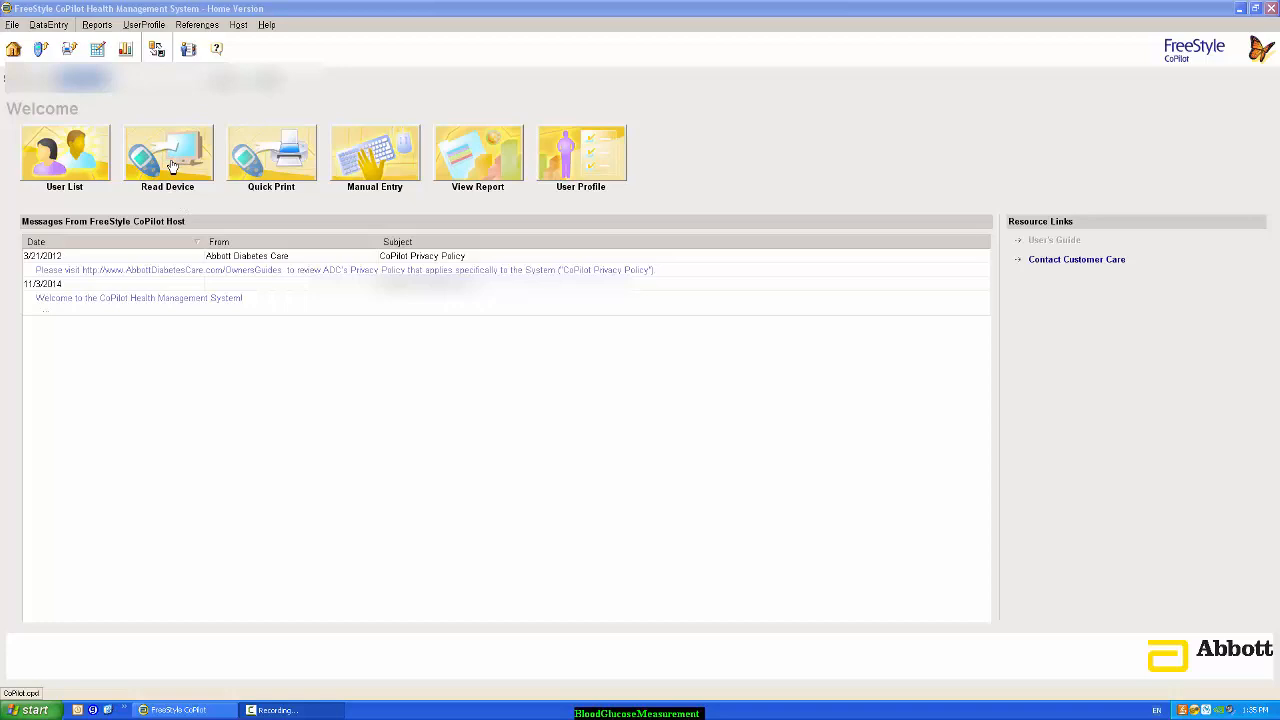
# Download the meter's data via Read Device, importing 400 new glucose readings.
pyautogui.click(168, 155)
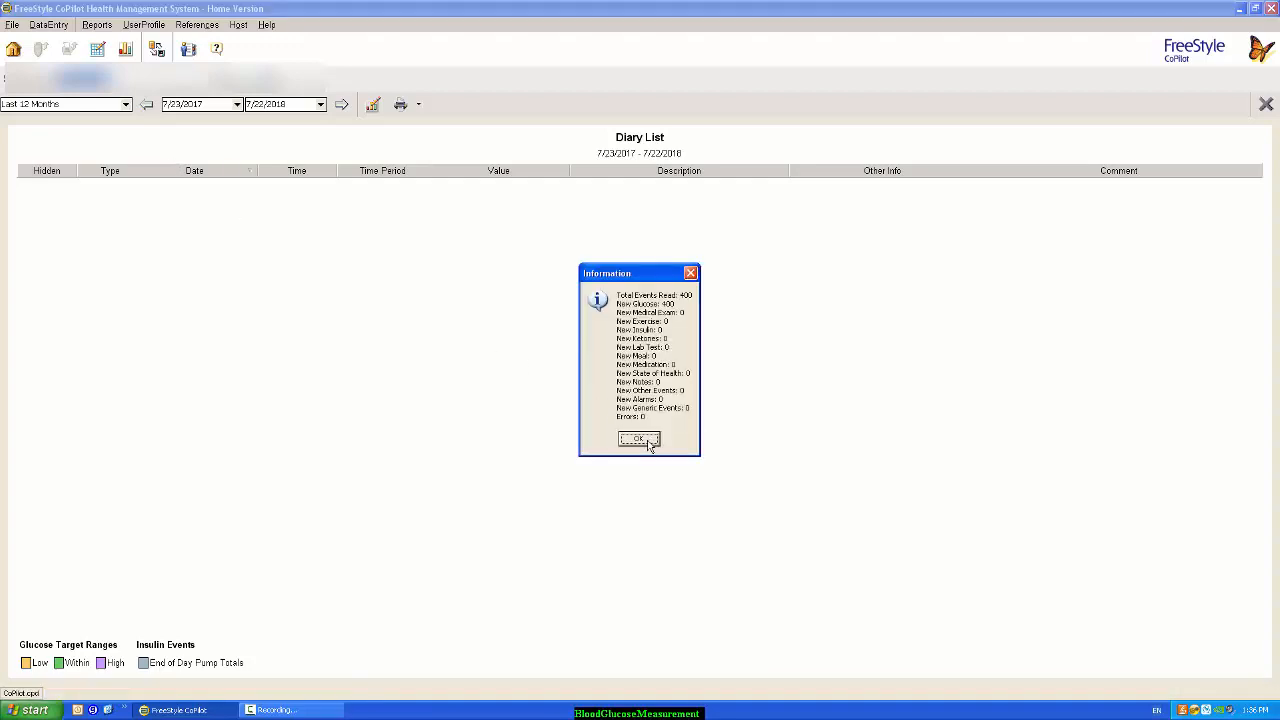
# Dismiss the Information summary to reveal the 12-month diary list of readings.
pyautogui.click(638, 439)
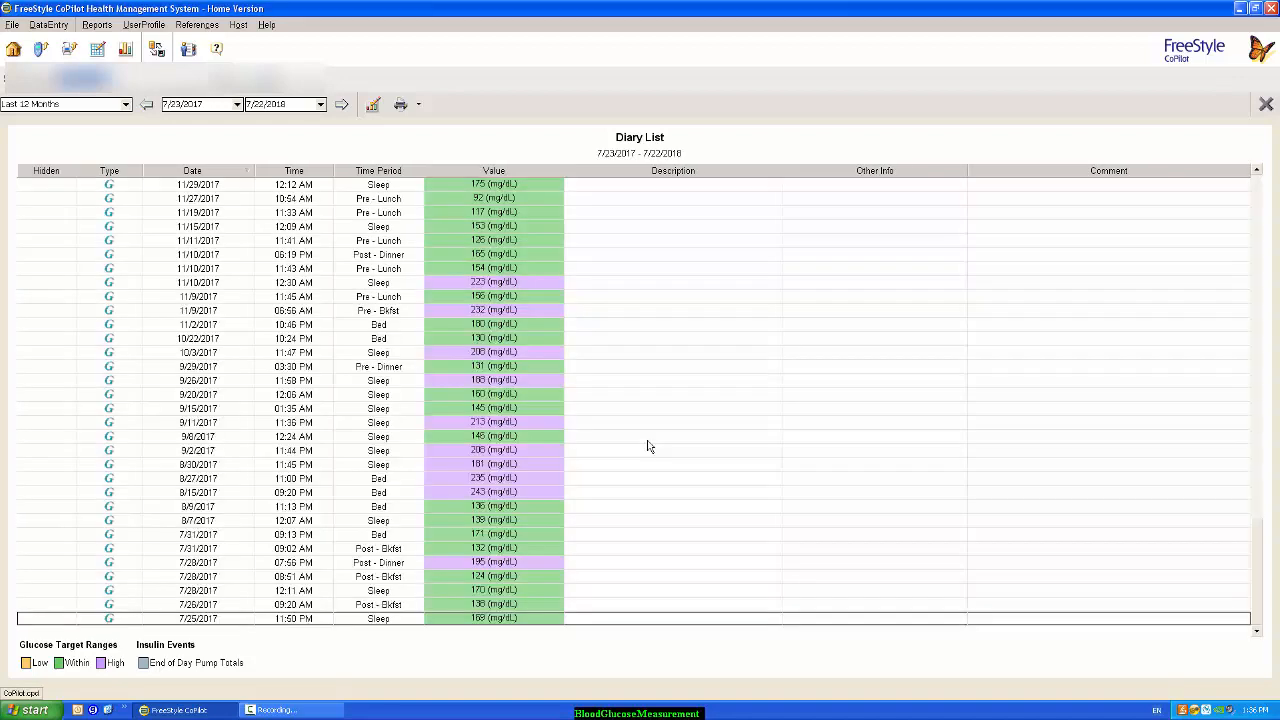
pyautogui.moveTo(665, 442)
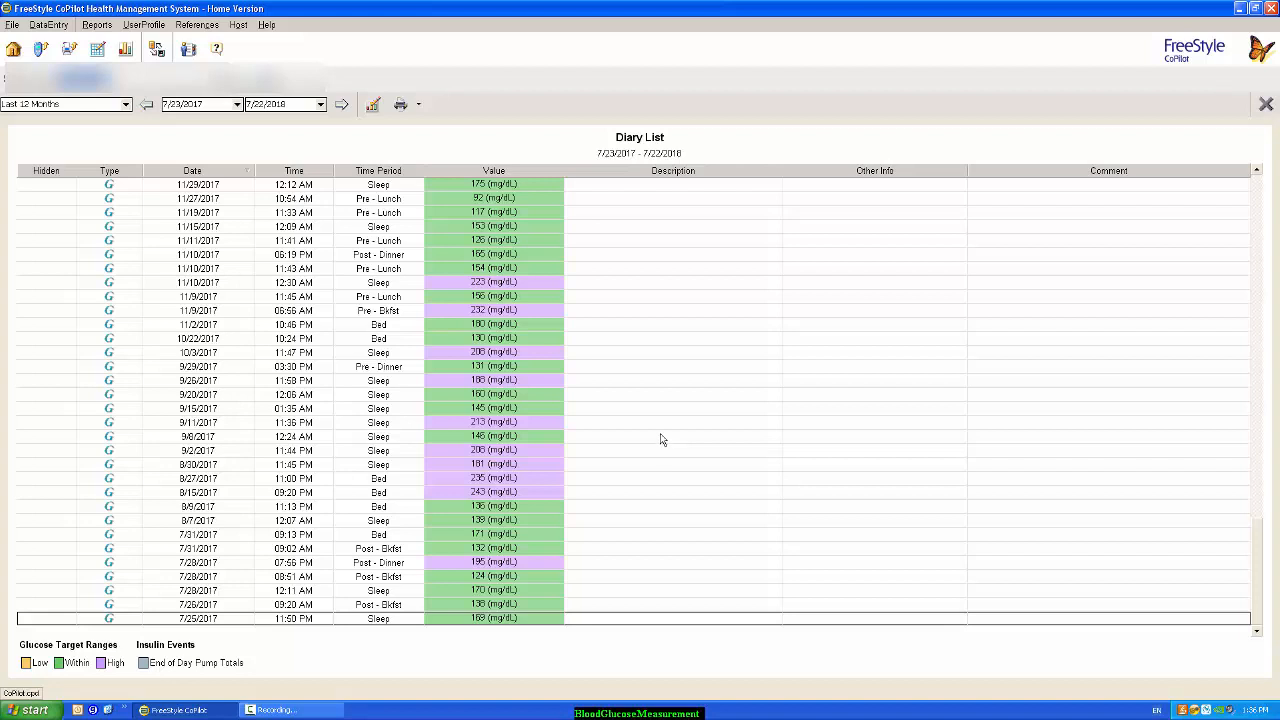
pyautogui.moveTo(660, 438)
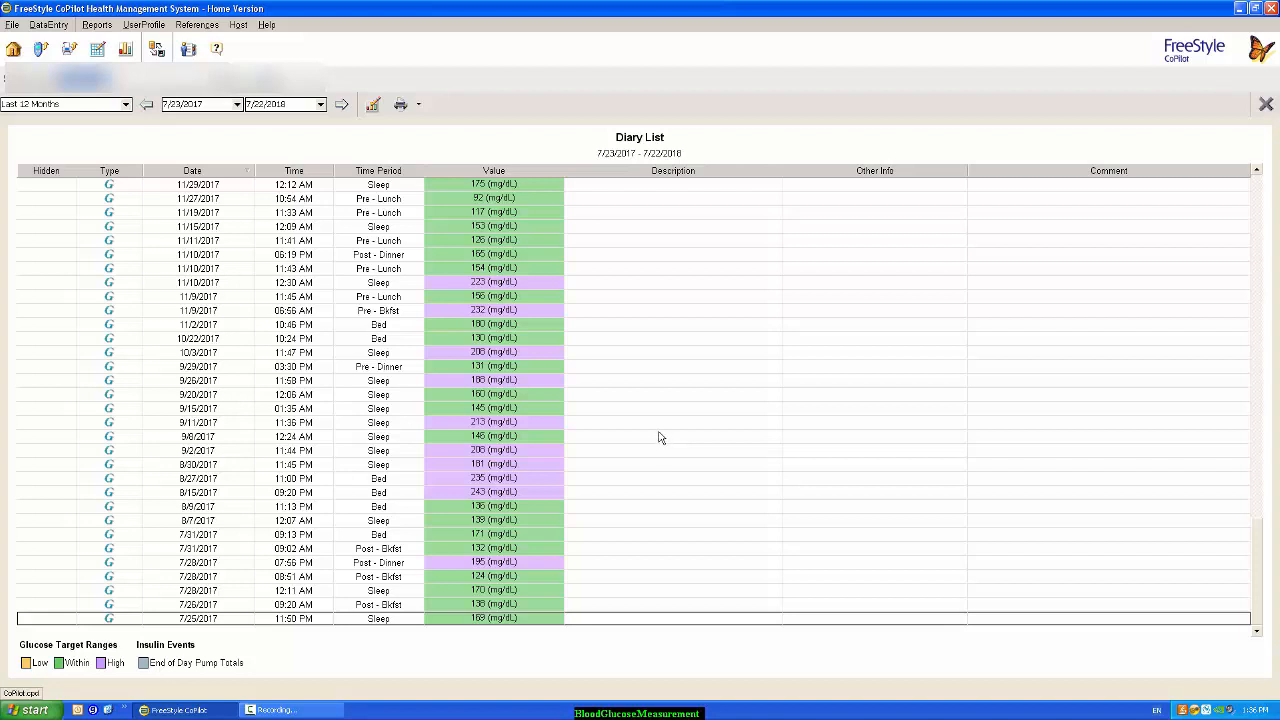
pyautogui.moveTo(690, 430)
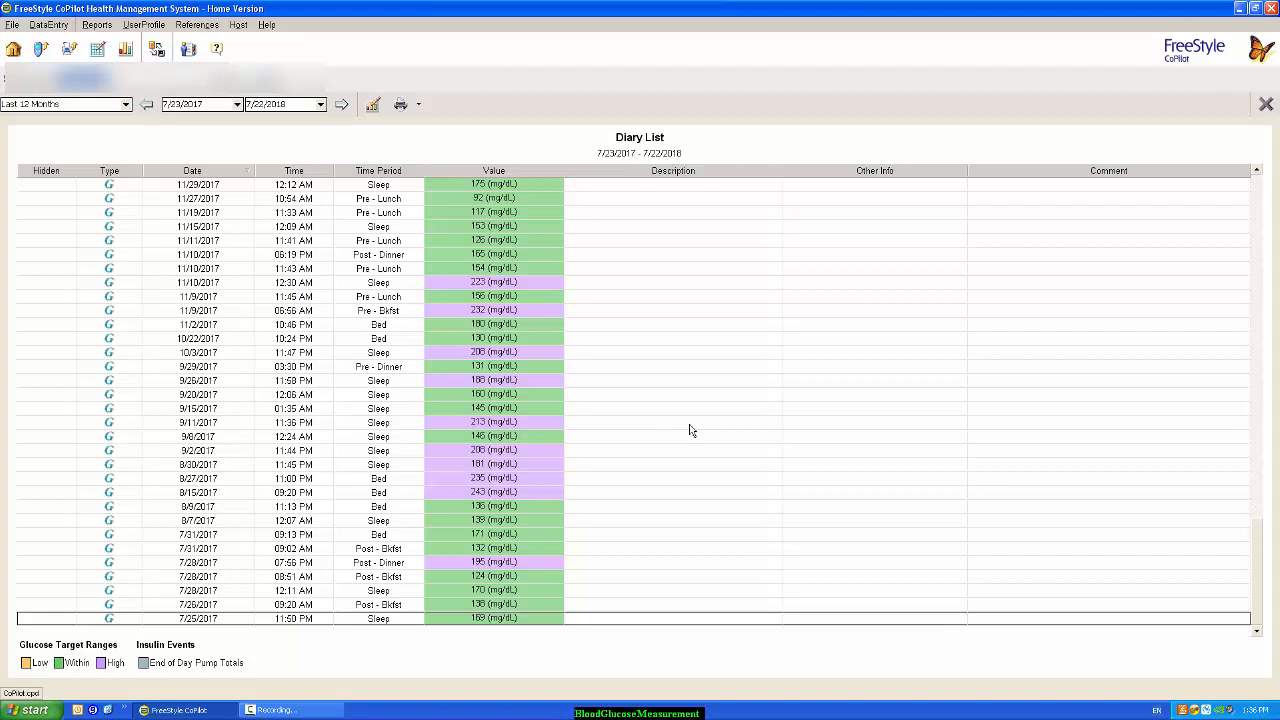
pyautogui.moveTo(712, 417)
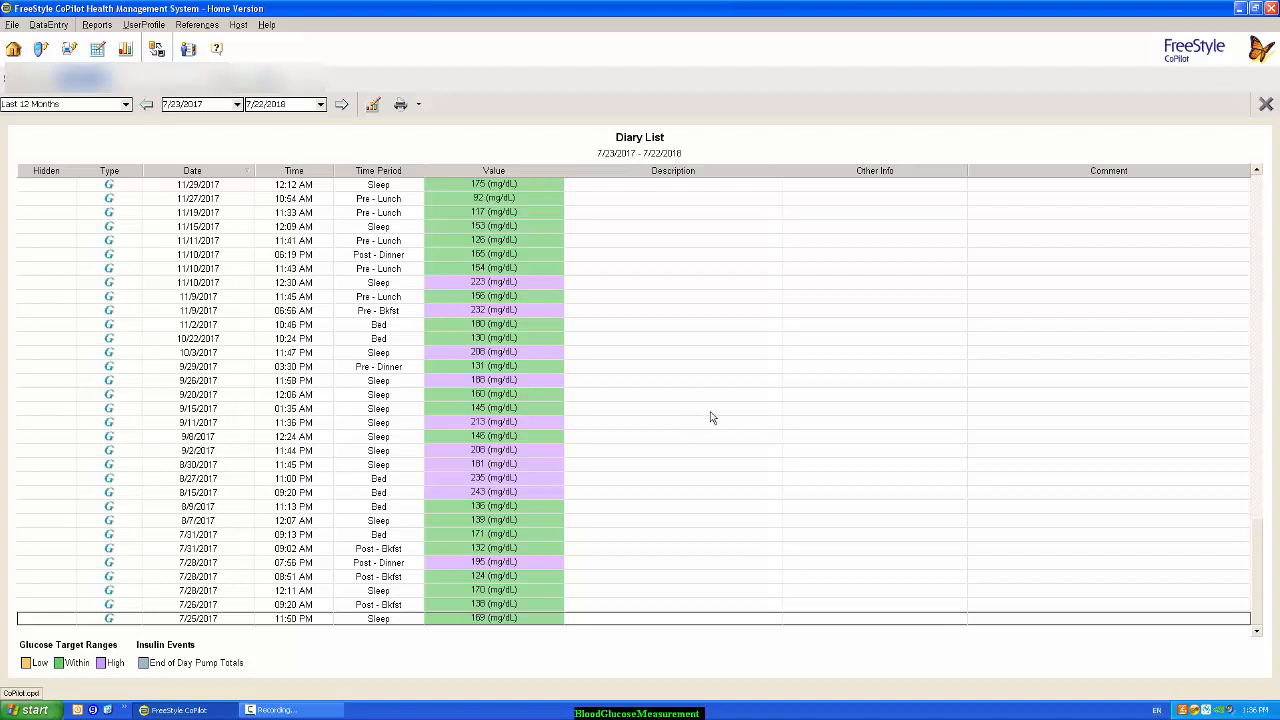
pyautogui.moveTo(237, 118)
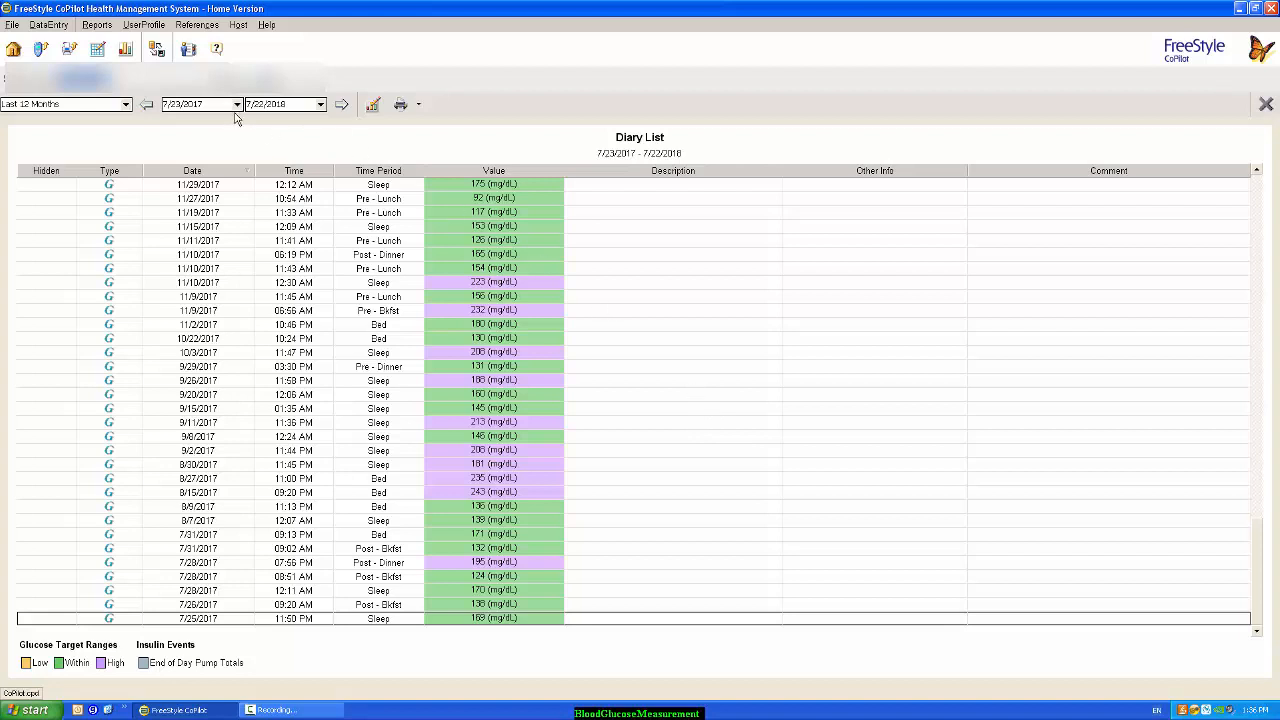
# Bring up the start-date calendar for July 2018 to set a custom range from 7/1/2018.
pyautogui.click(237, 103)
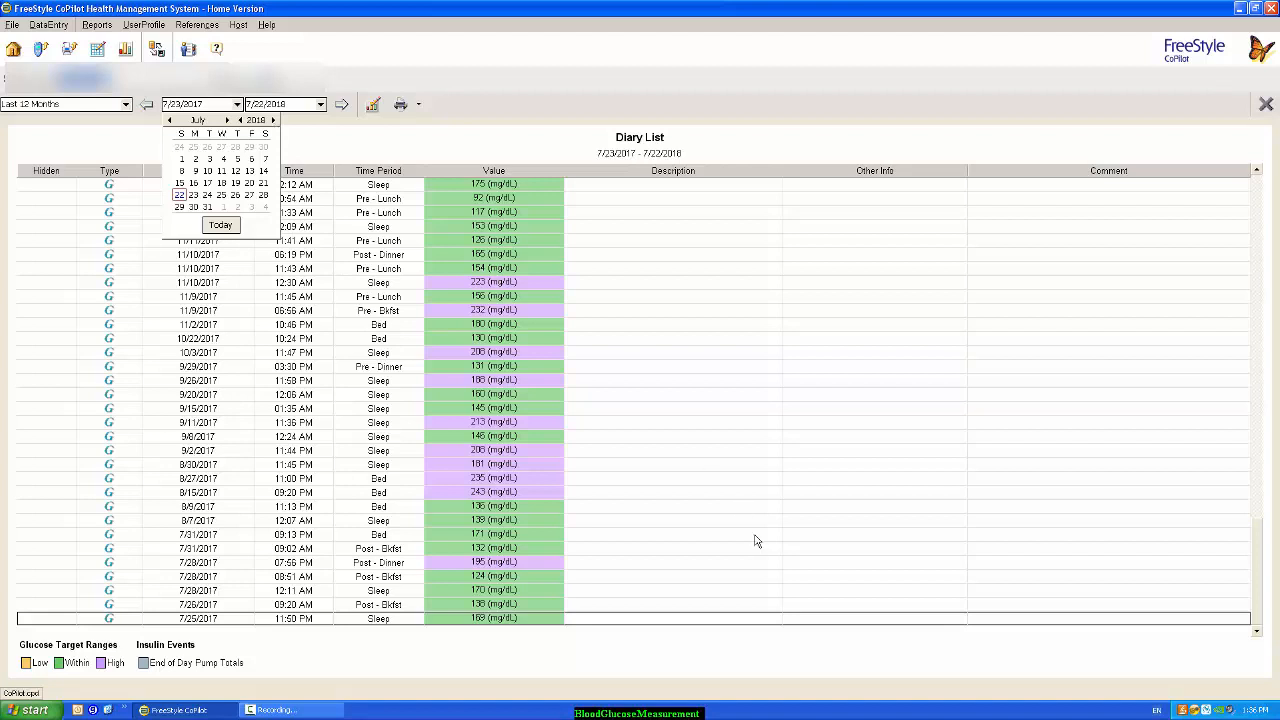
pyautogui.moveTo(687, 336)
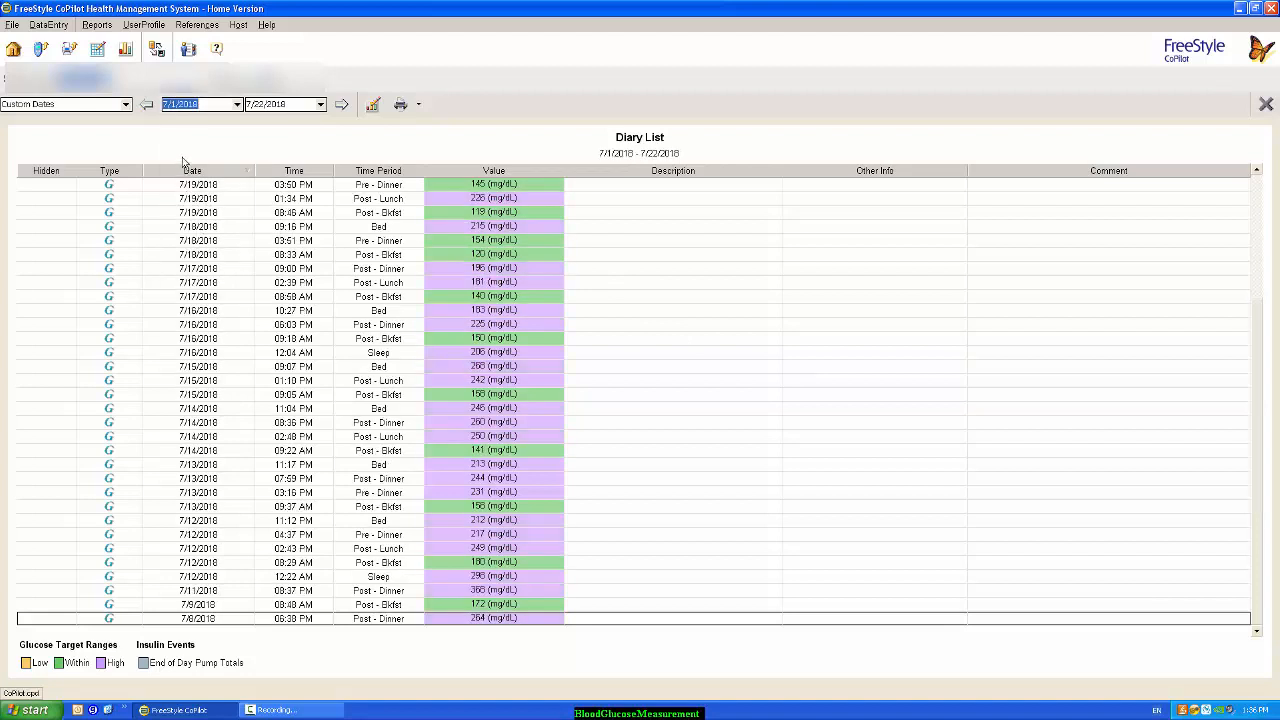
pyautogui.moveTo(273, 126)
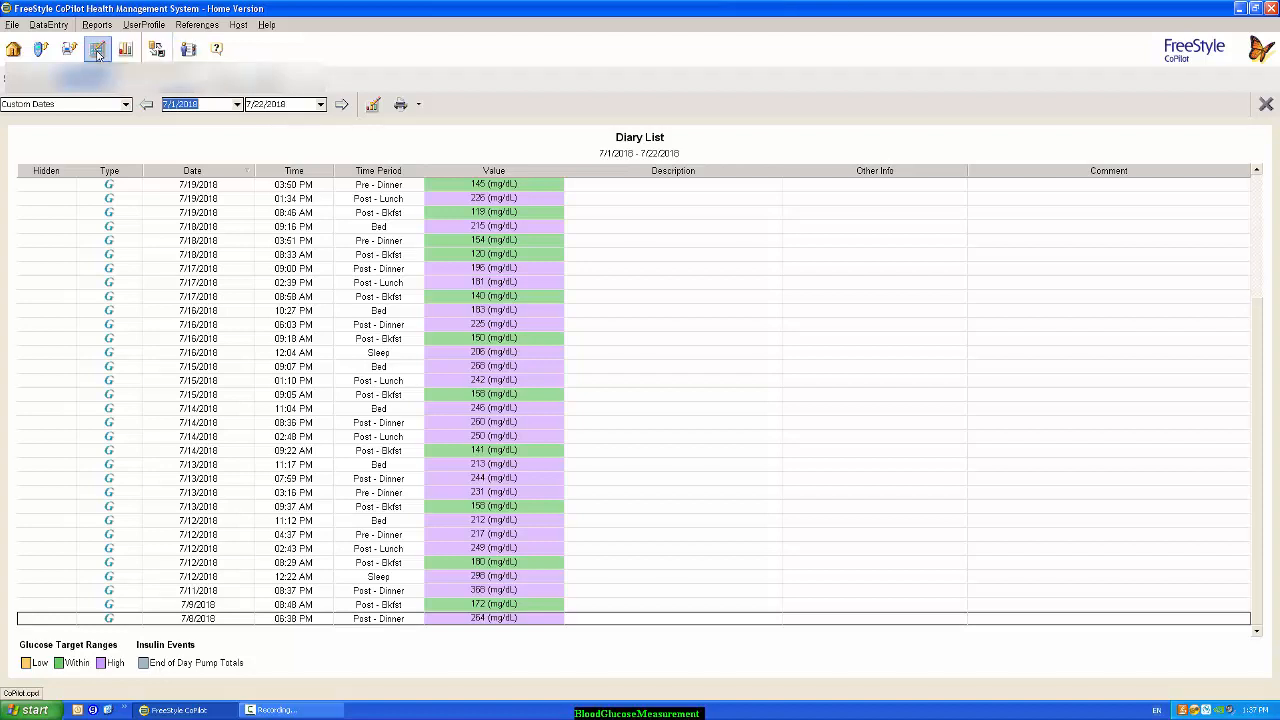
pyautogui.moveTo(372, 104)
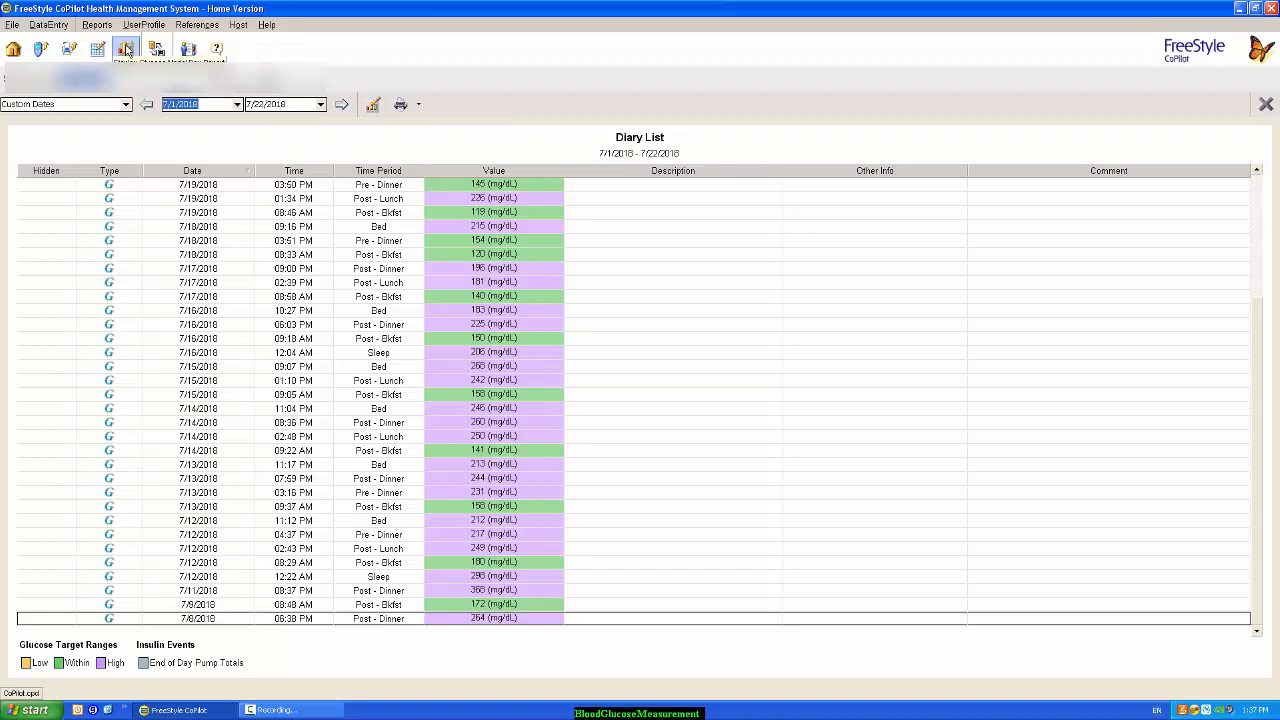
# Show the Glucose Modal Day report and highlight the 7/9/2018 and 7/8/2018 days in its legend.
pyautogui.click(156, 48)
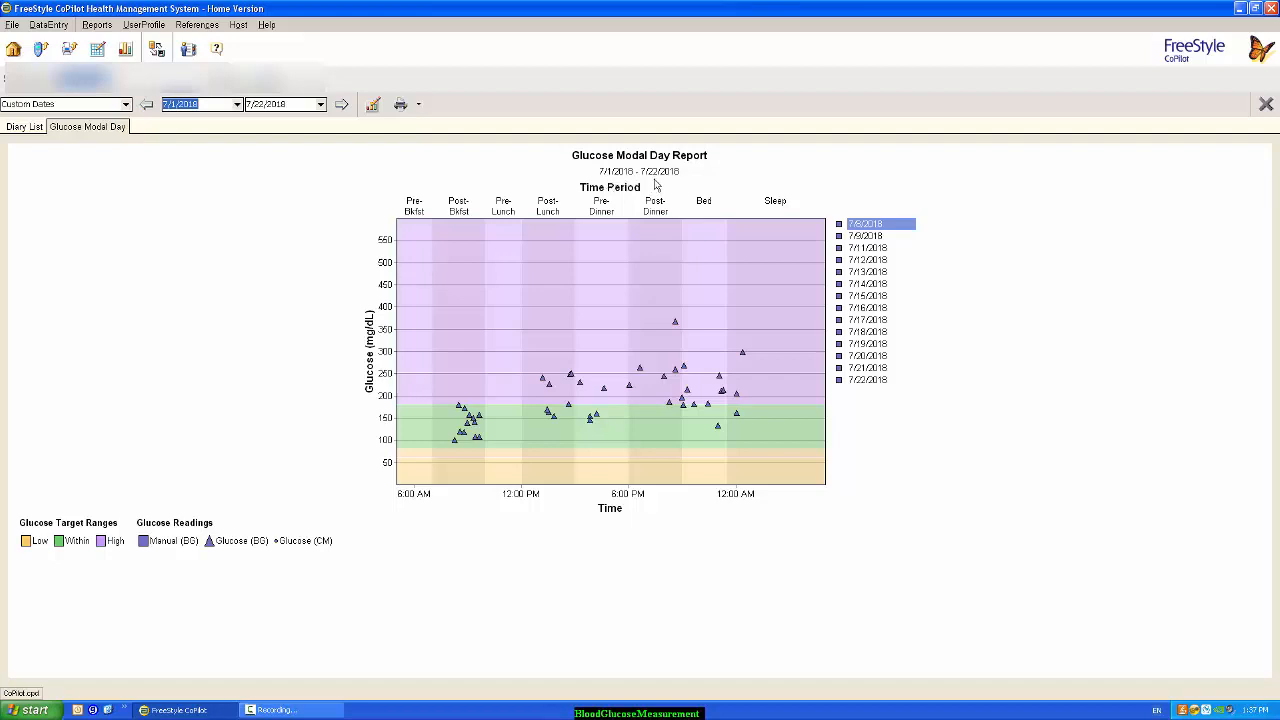
pyautogui.moveTo(768, 353)
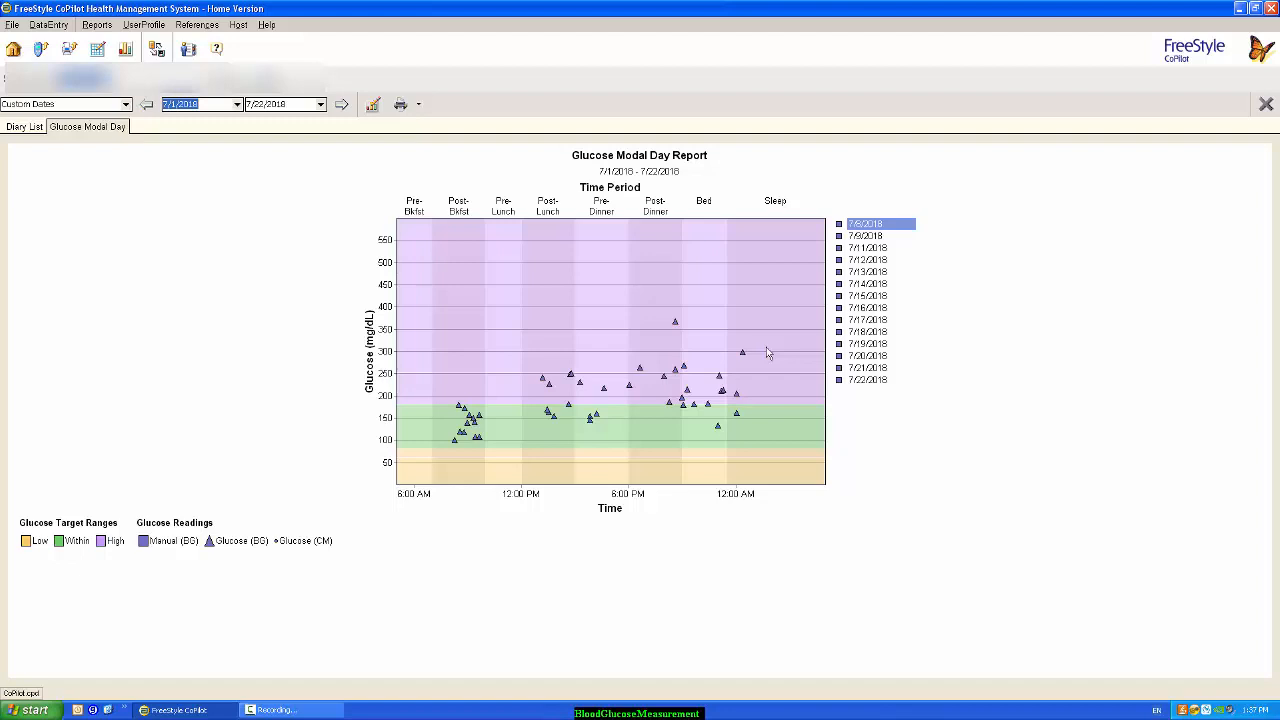
pyautogui.moveTo(762, 347)
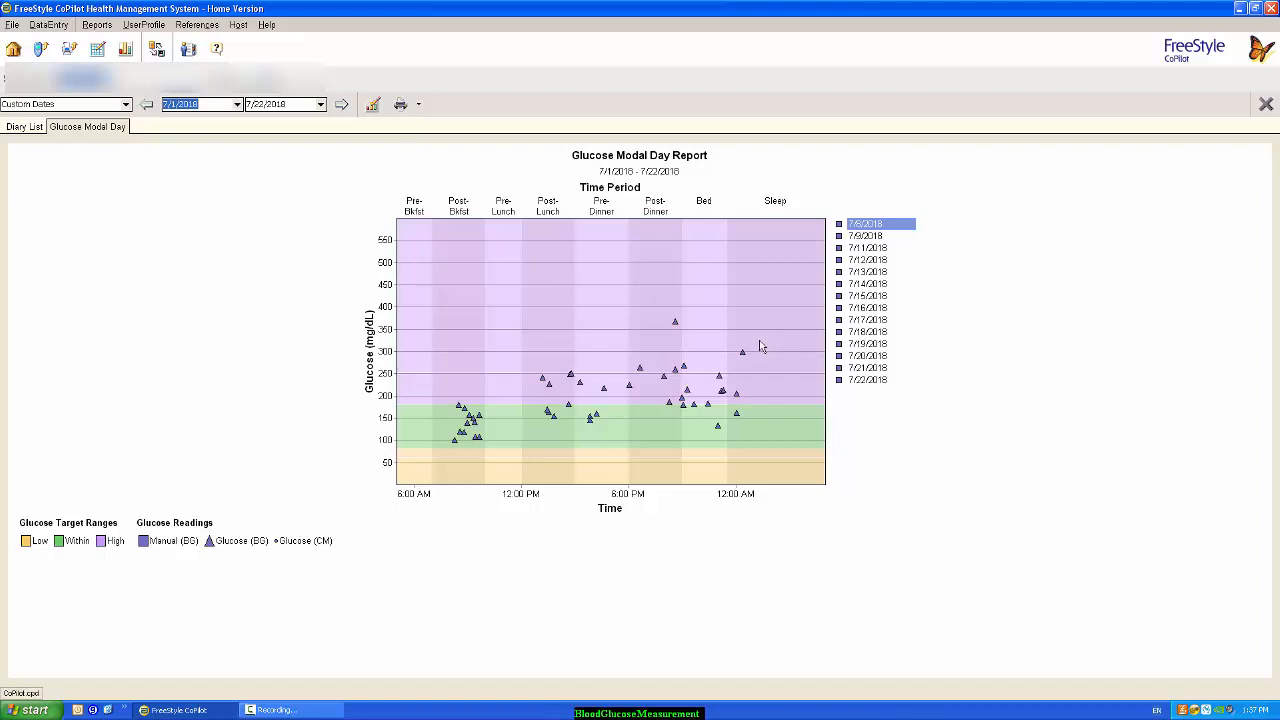
pyautogui.moveTo(865, 235)
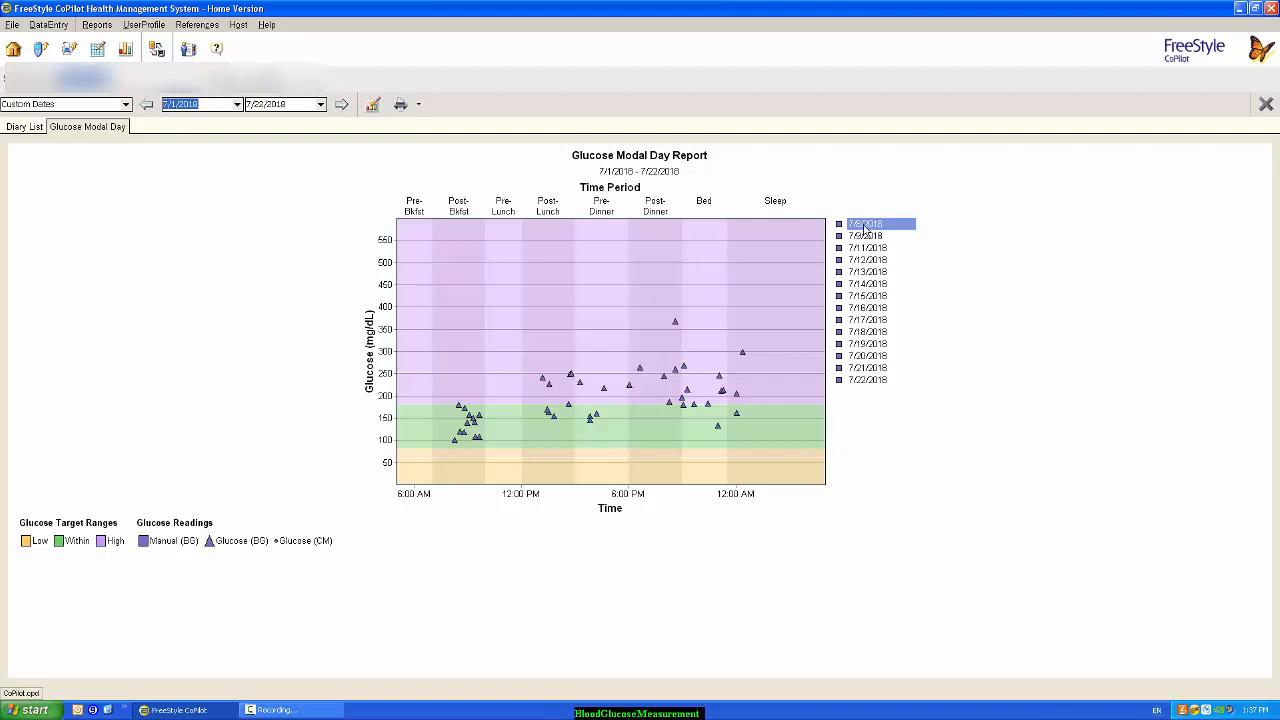
pyautogui.click(867, 235)
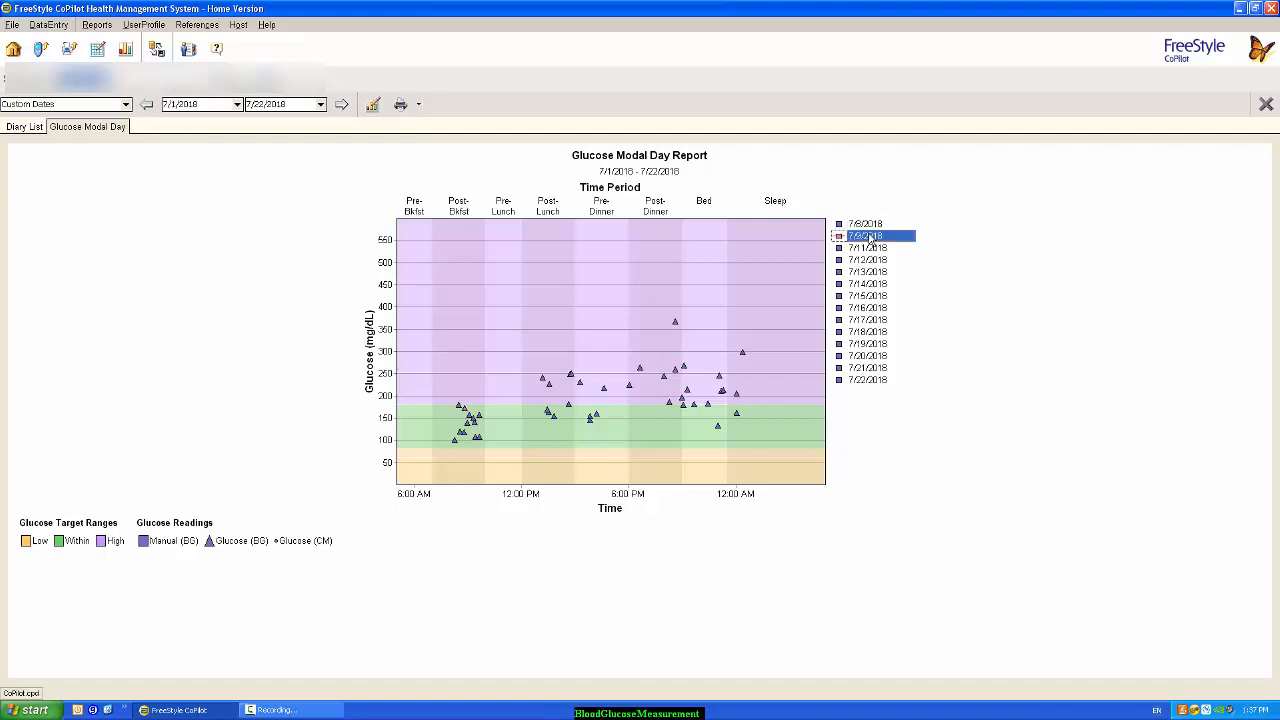
pyautogui.click(870, 223)
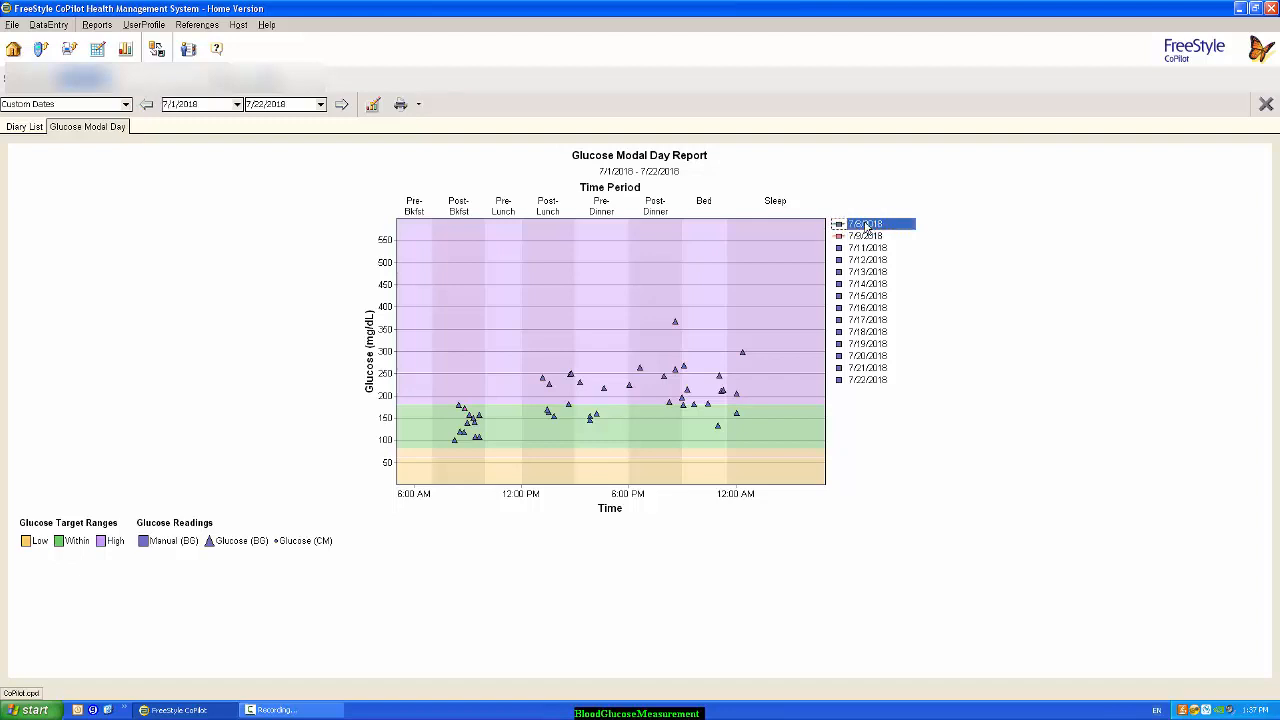
pyautogui.moveTo(175, 230)
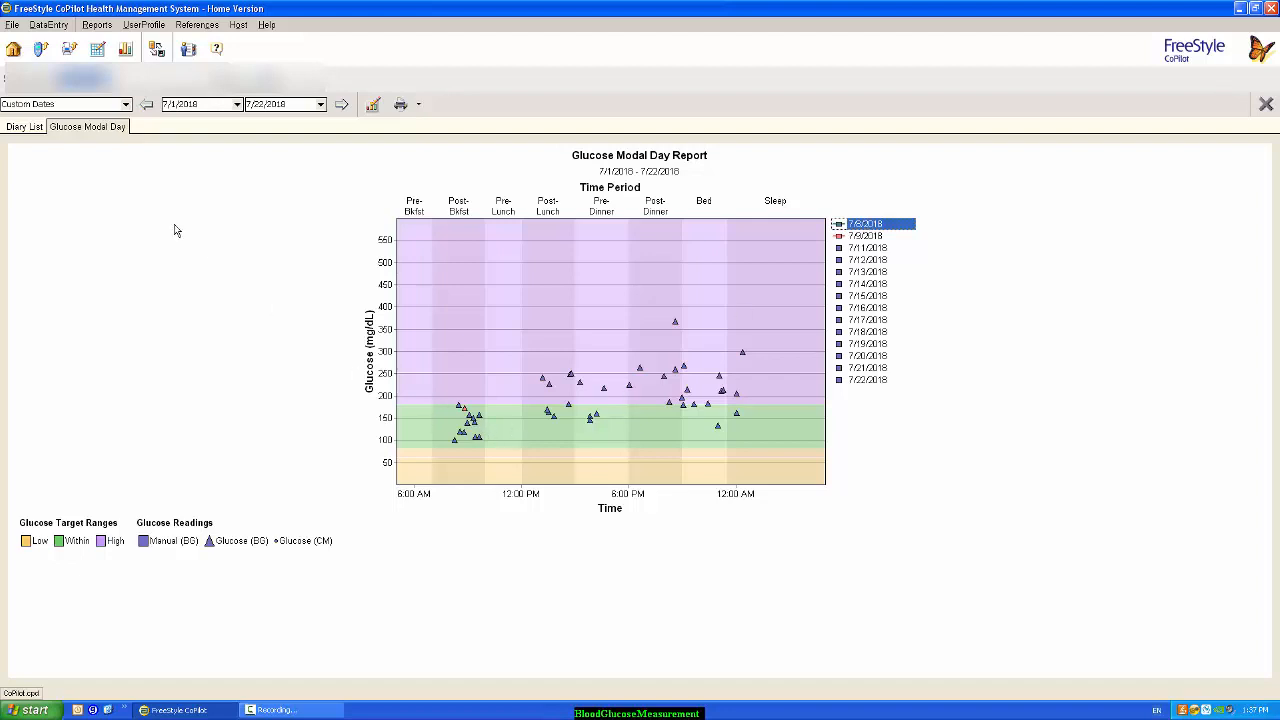
pyautogui.moveTo(489, 378)
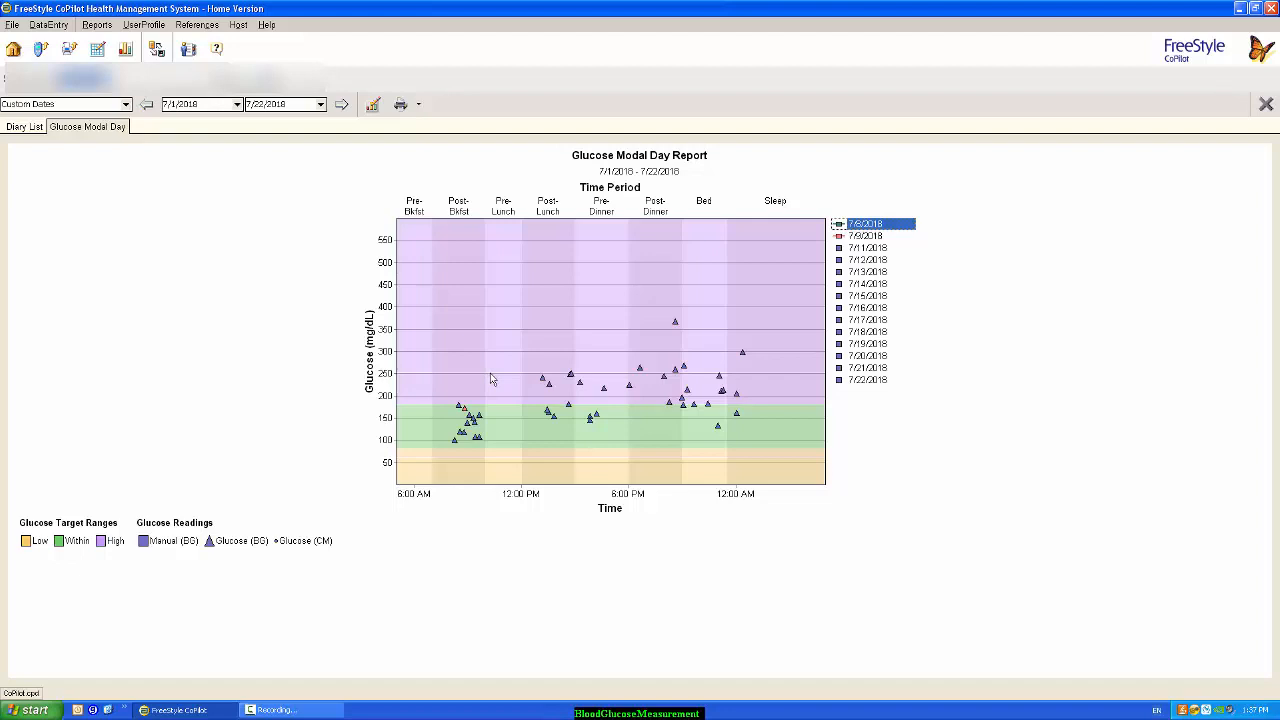
pyautogui.moveTo(490, 378)
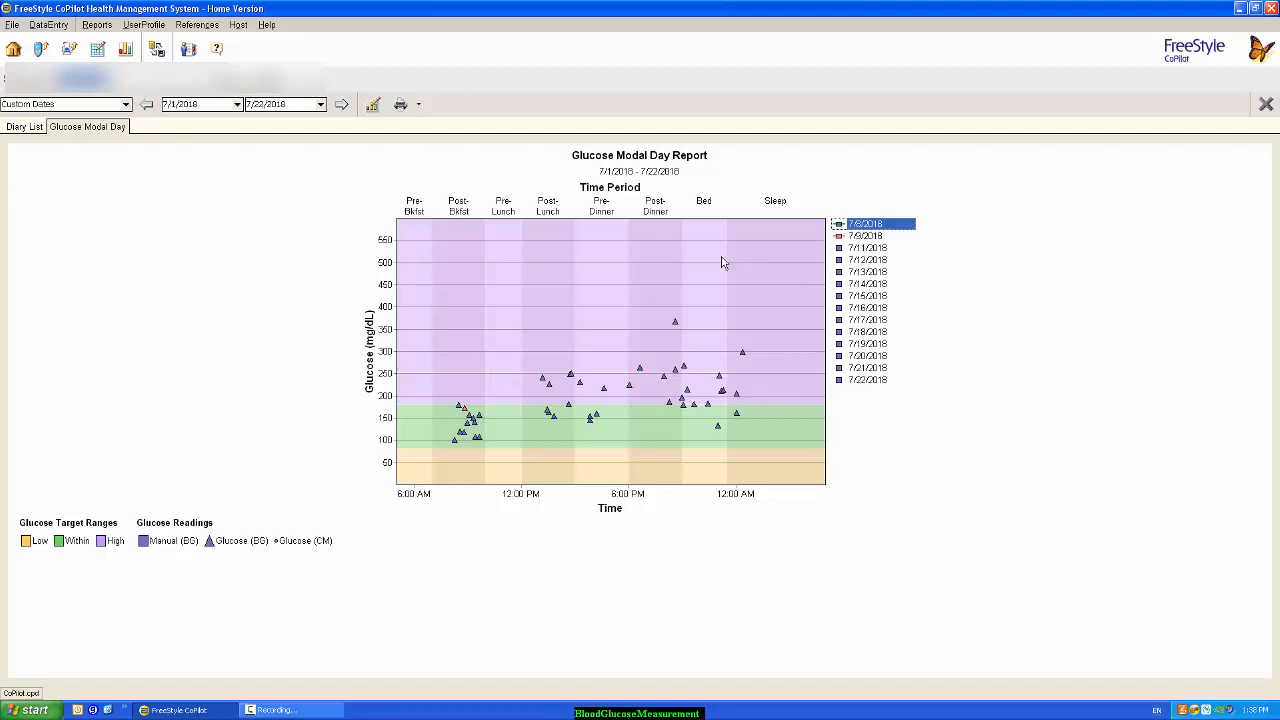
pyautogui.moveTo(336, 152)
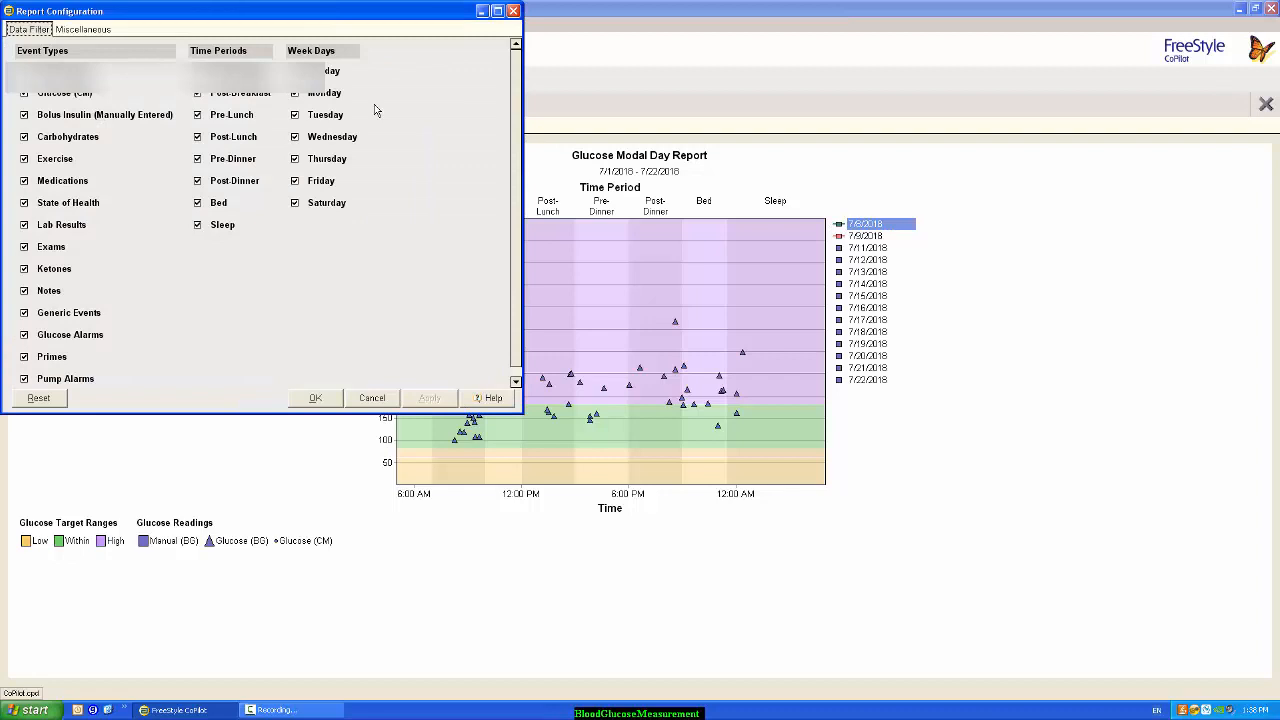
pyautogui.moveTo(375, 408)
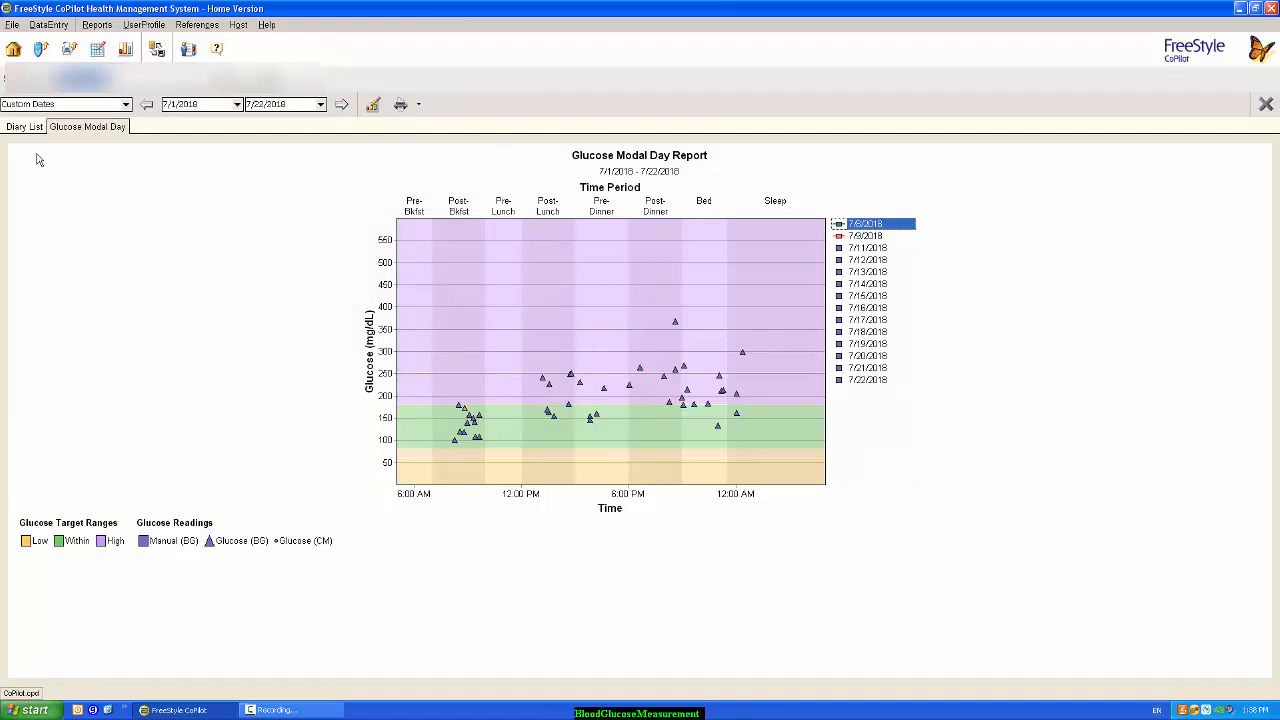
pyautogui.moveTo(25, 134)
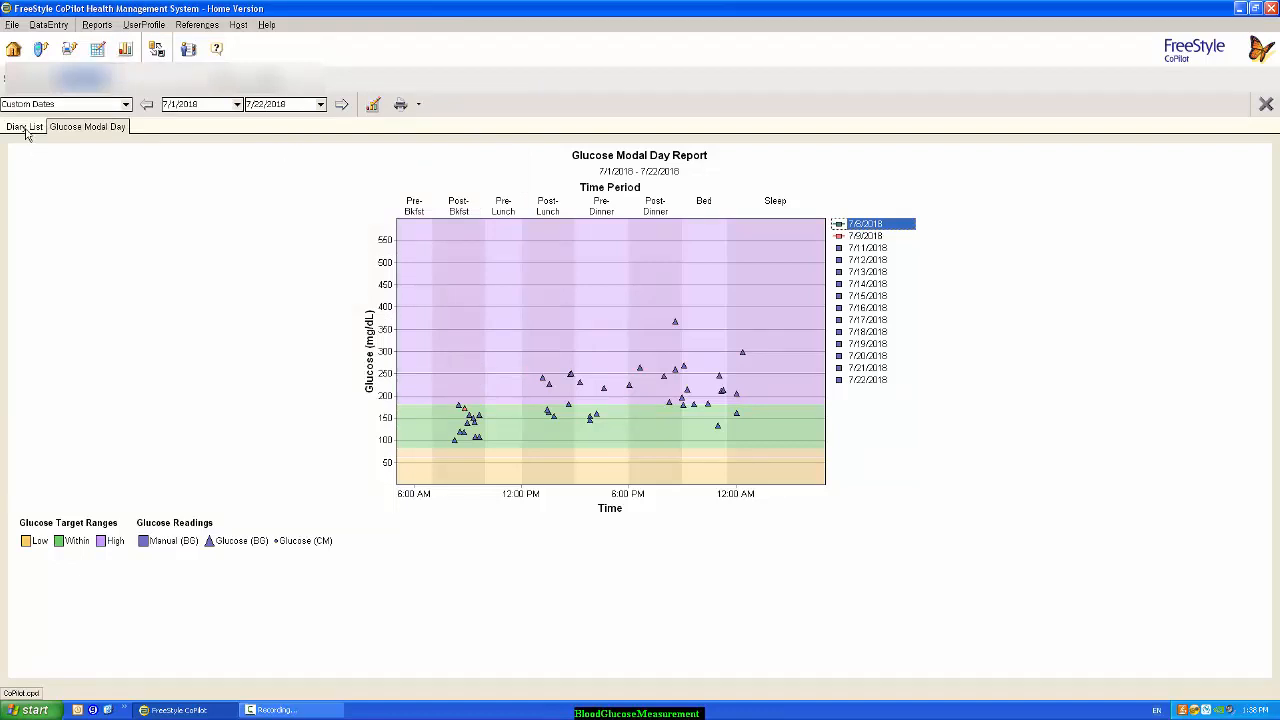
# Return to the diary list and choose Glucose Average from the Reports menu.
pyautogui.click(69, 48)
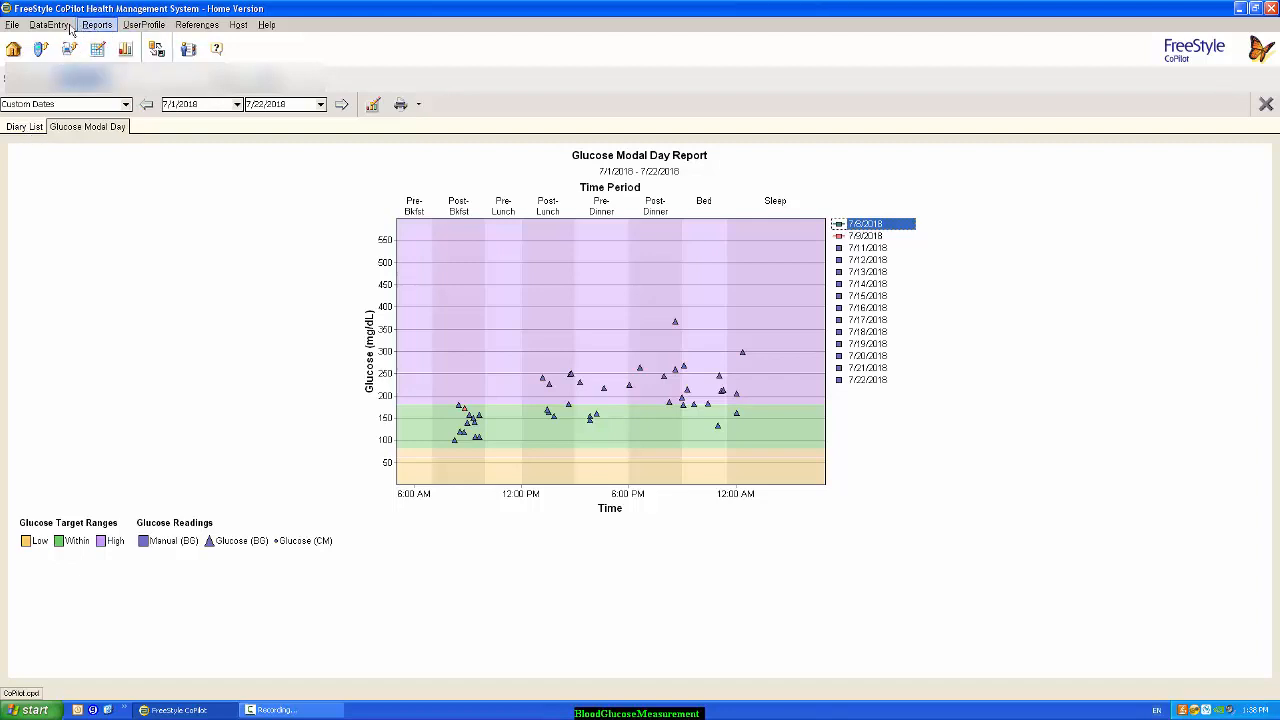
pyautogui.moveTo(197, 24)
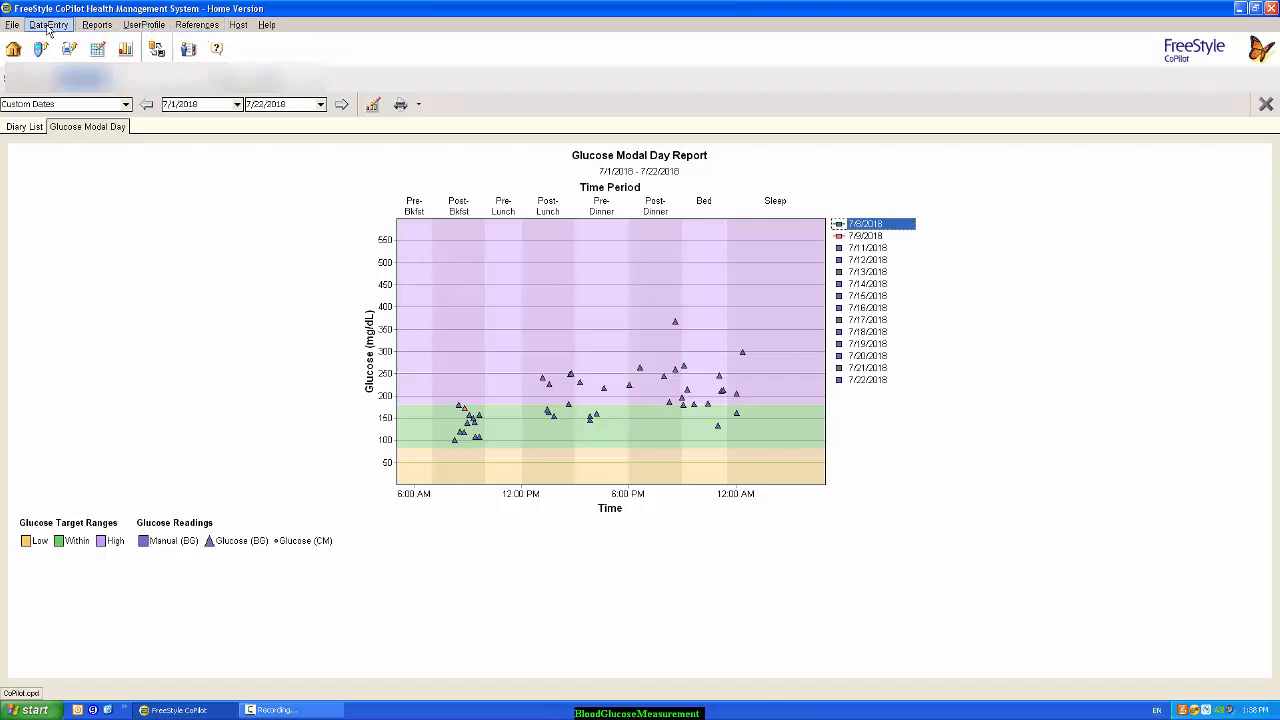
pyautogui.click(96, 24)
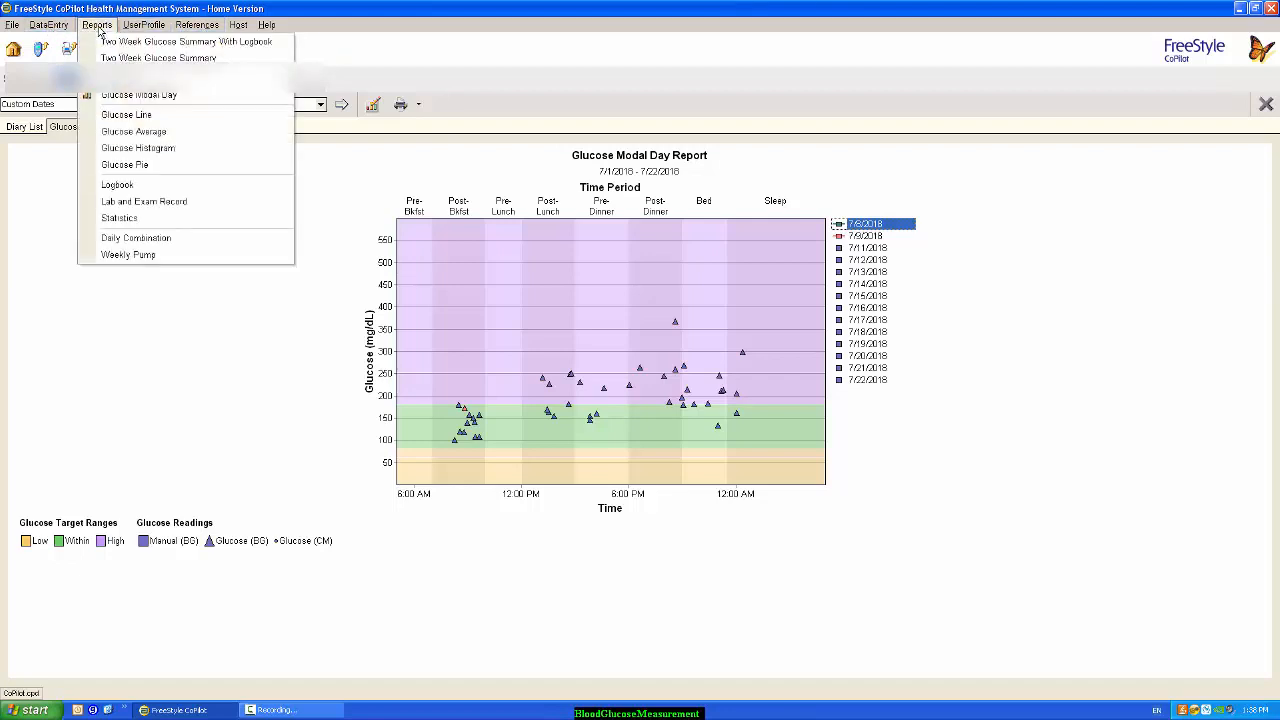
pyautogui.moveTo(133, 131)
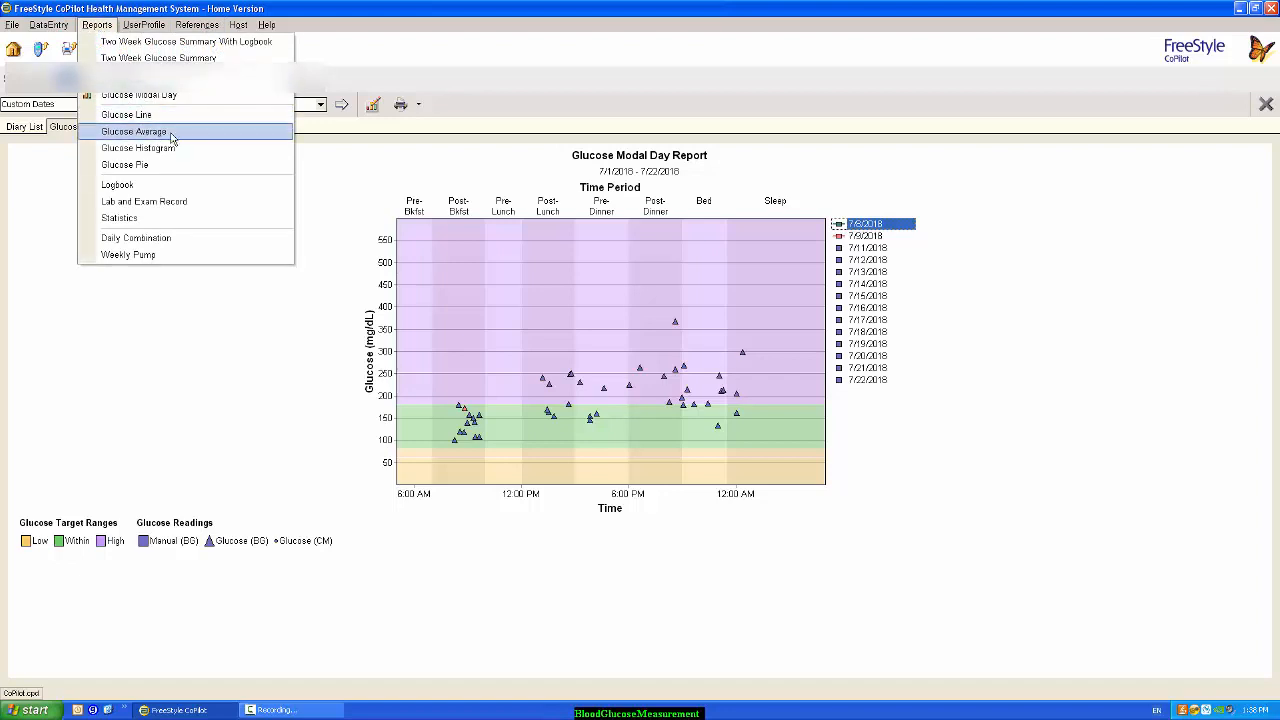
pyautogui.moveTo(173, 138)
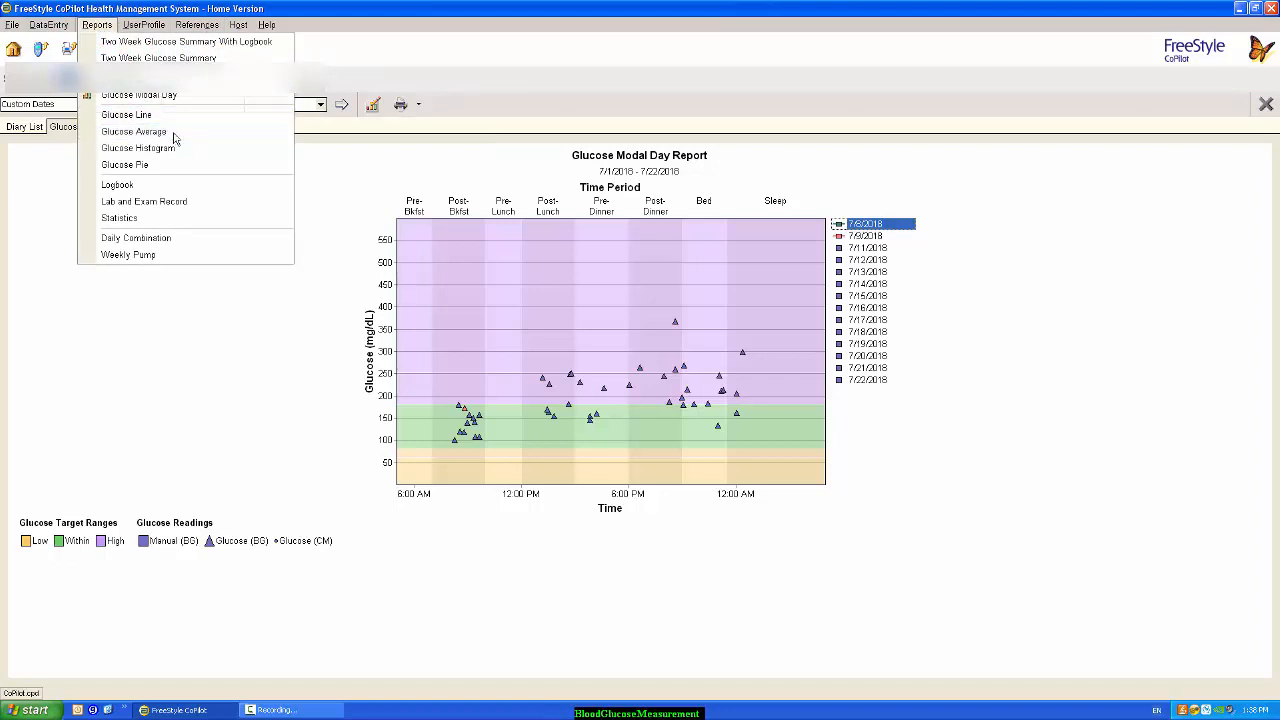
pyautogui.click(133, 131)
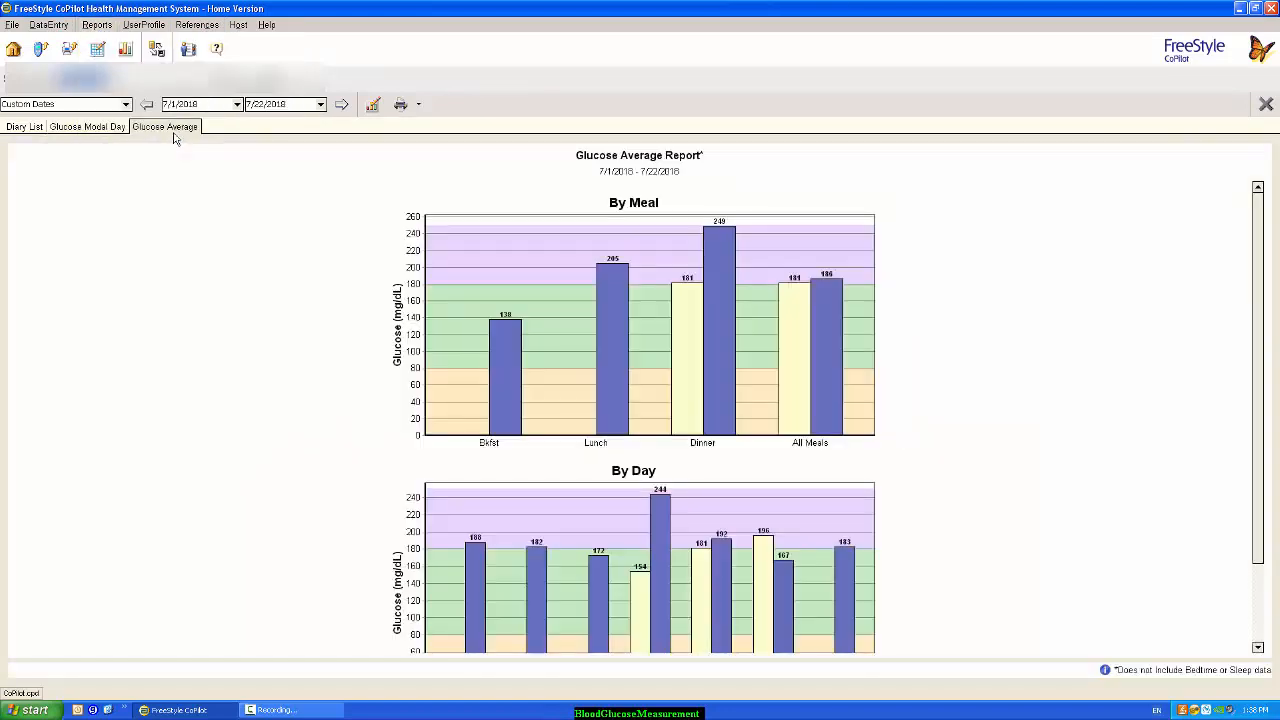
# Bring up the form for entering a new glucose reading.
pyautogui.click(97, 48)
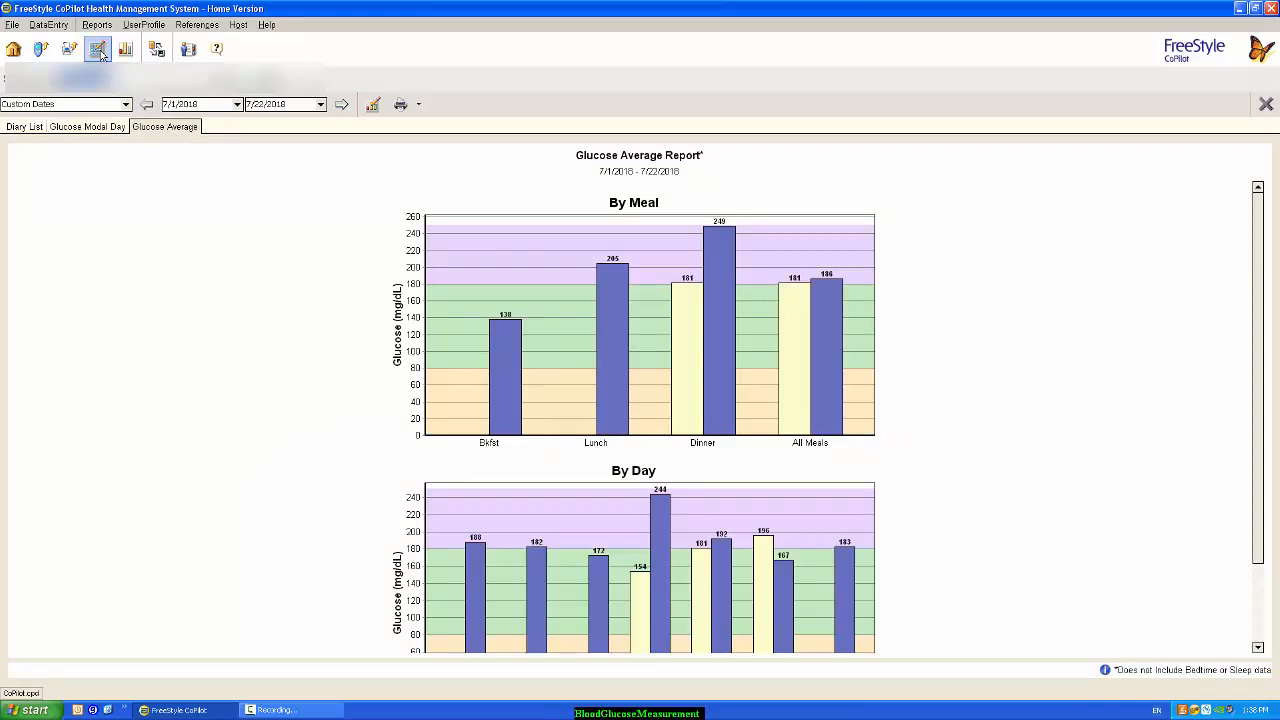
pyautogui.click(98, 48)
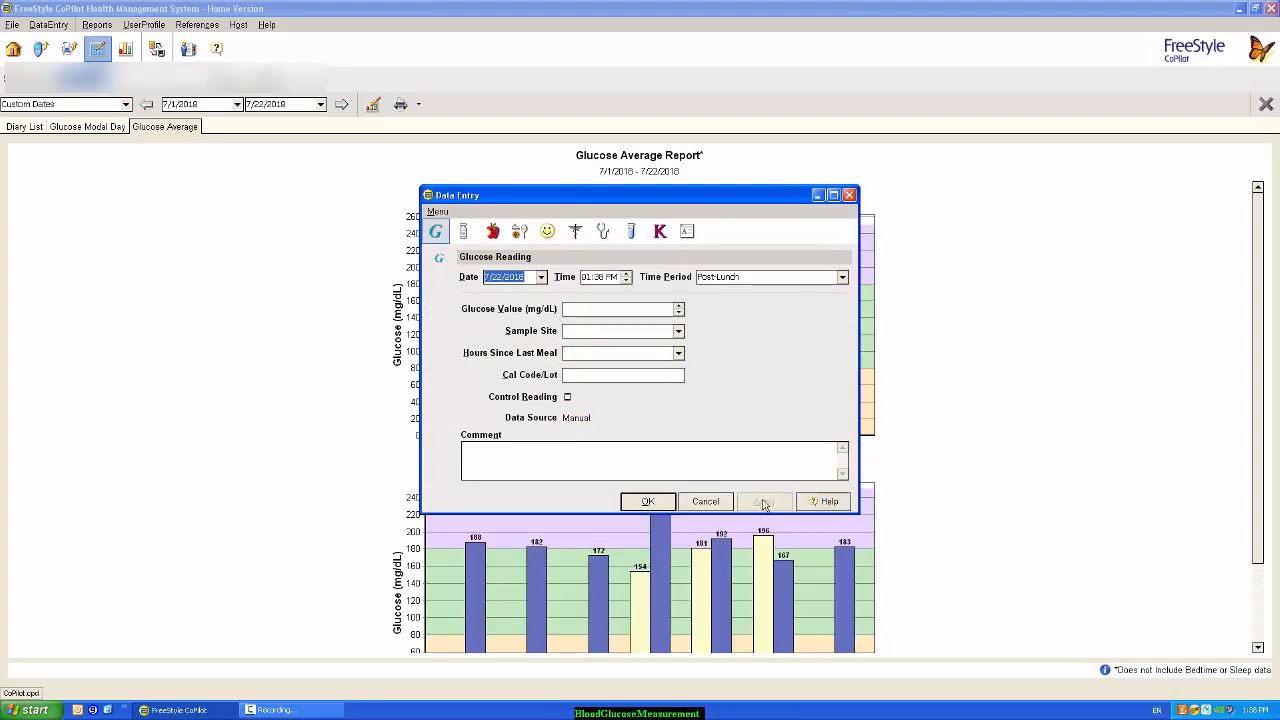
pyautogui.click(705, 501)
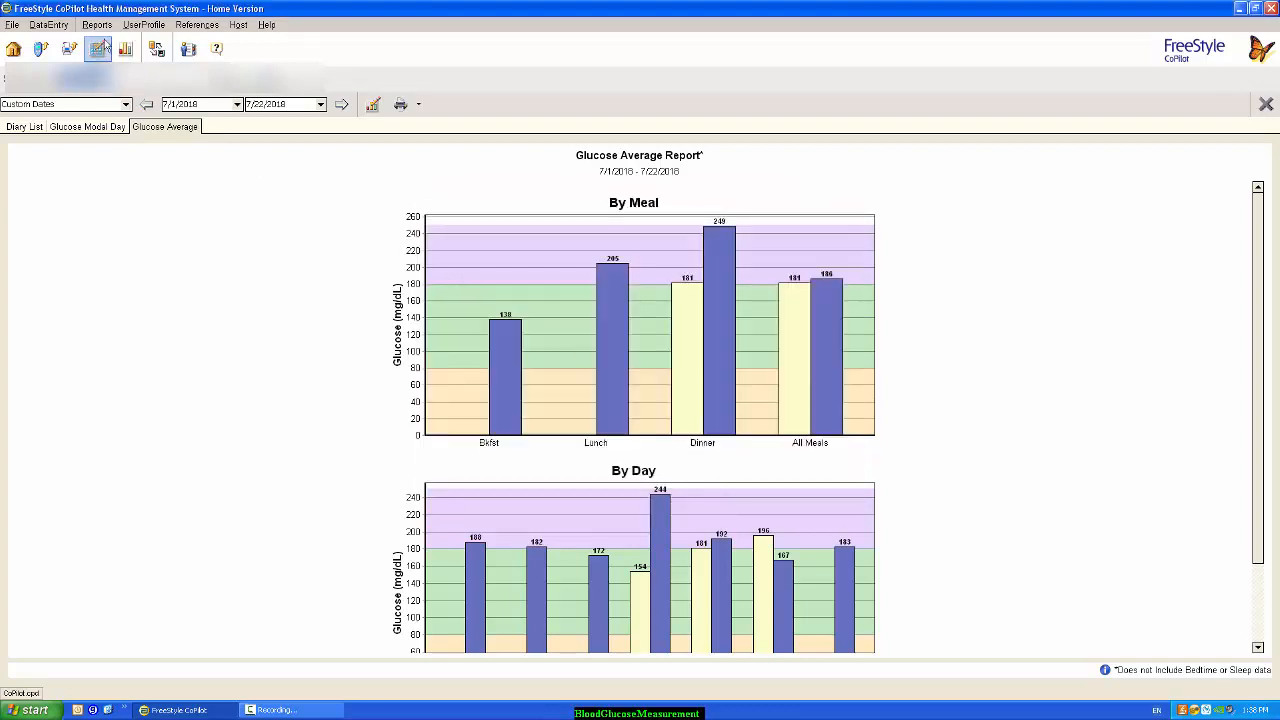
pyautogui.click(125, 48)
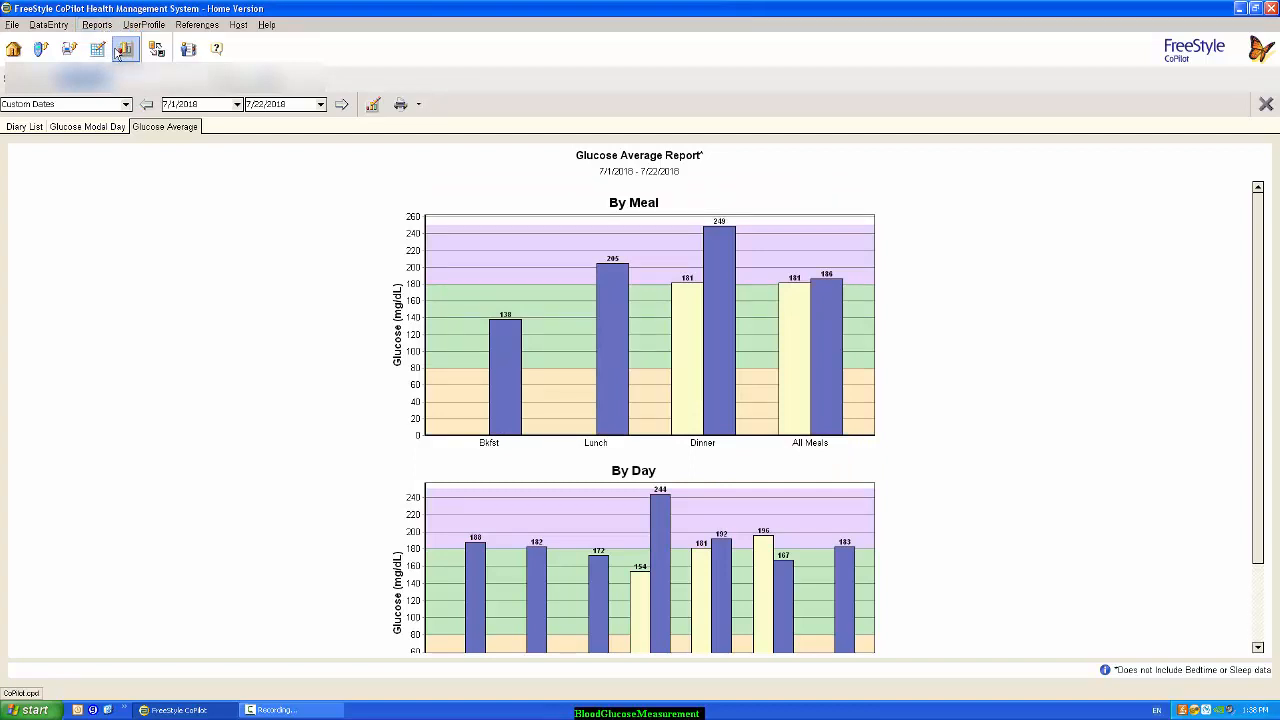
pyautogui.click(86, 126)
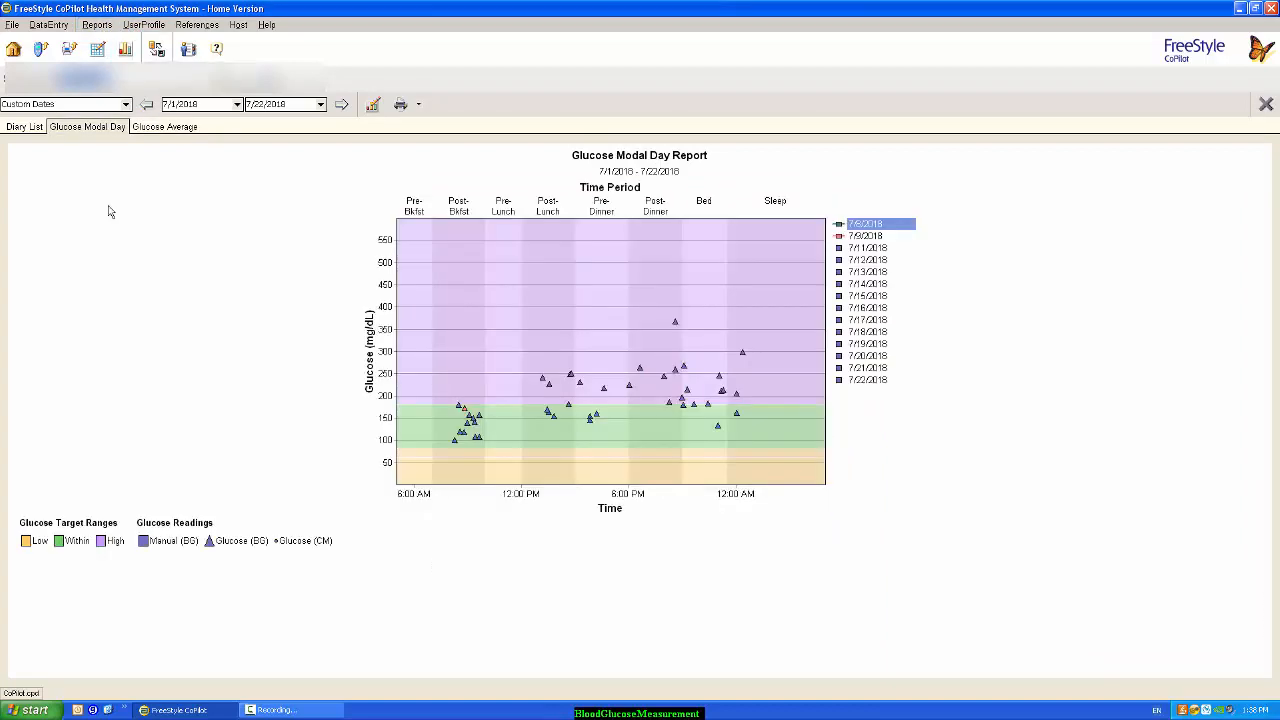
pyautogui.moveTo(115, 294)
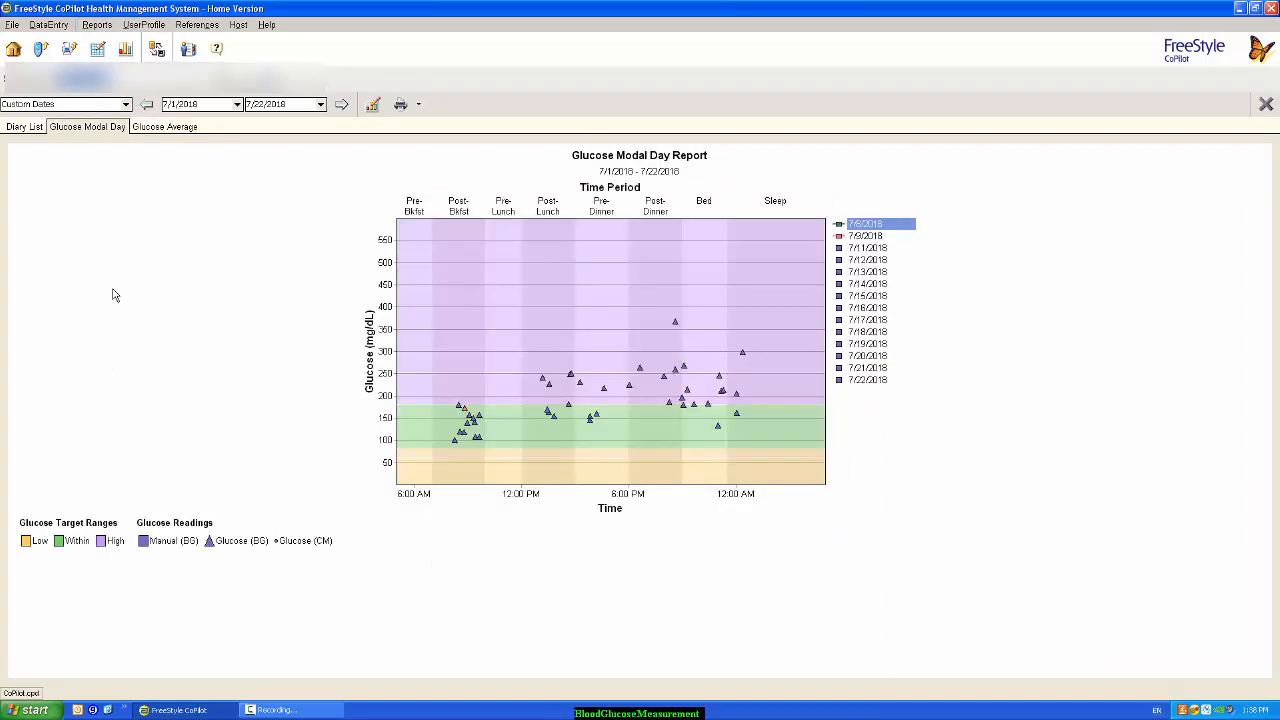
pyautogui.click(24, 126)
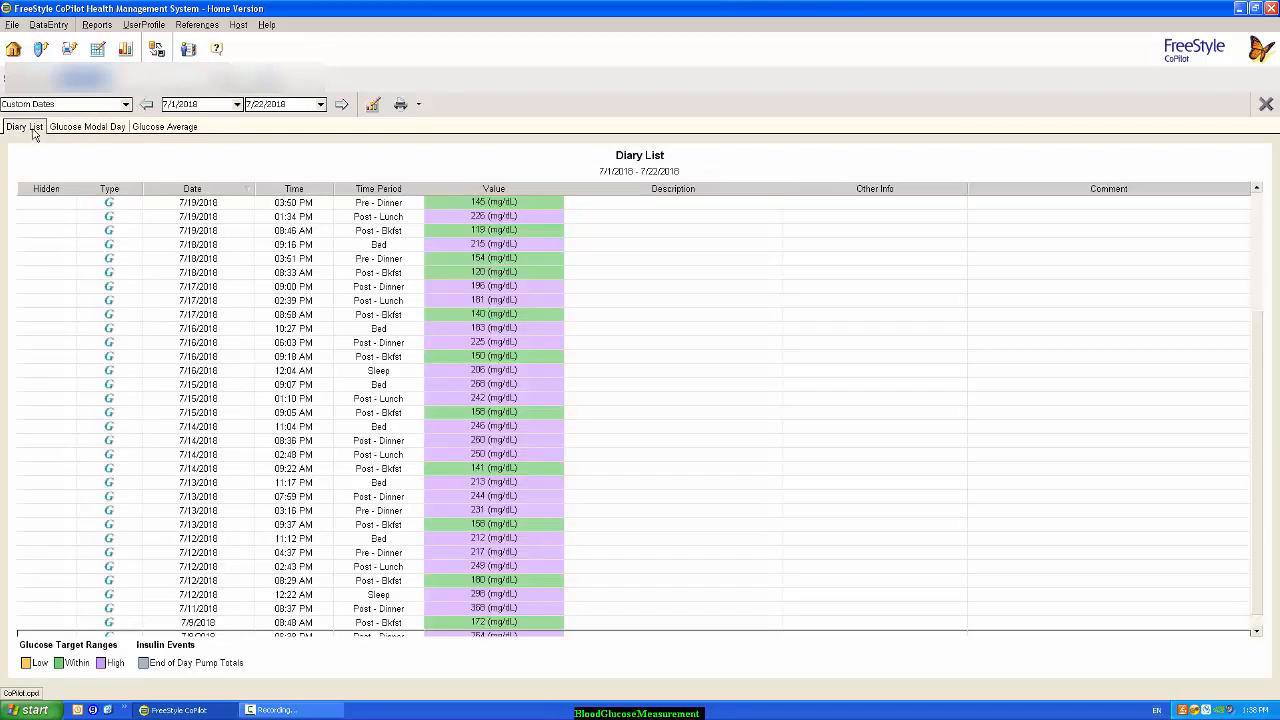
pyautogui.click(86, 126)
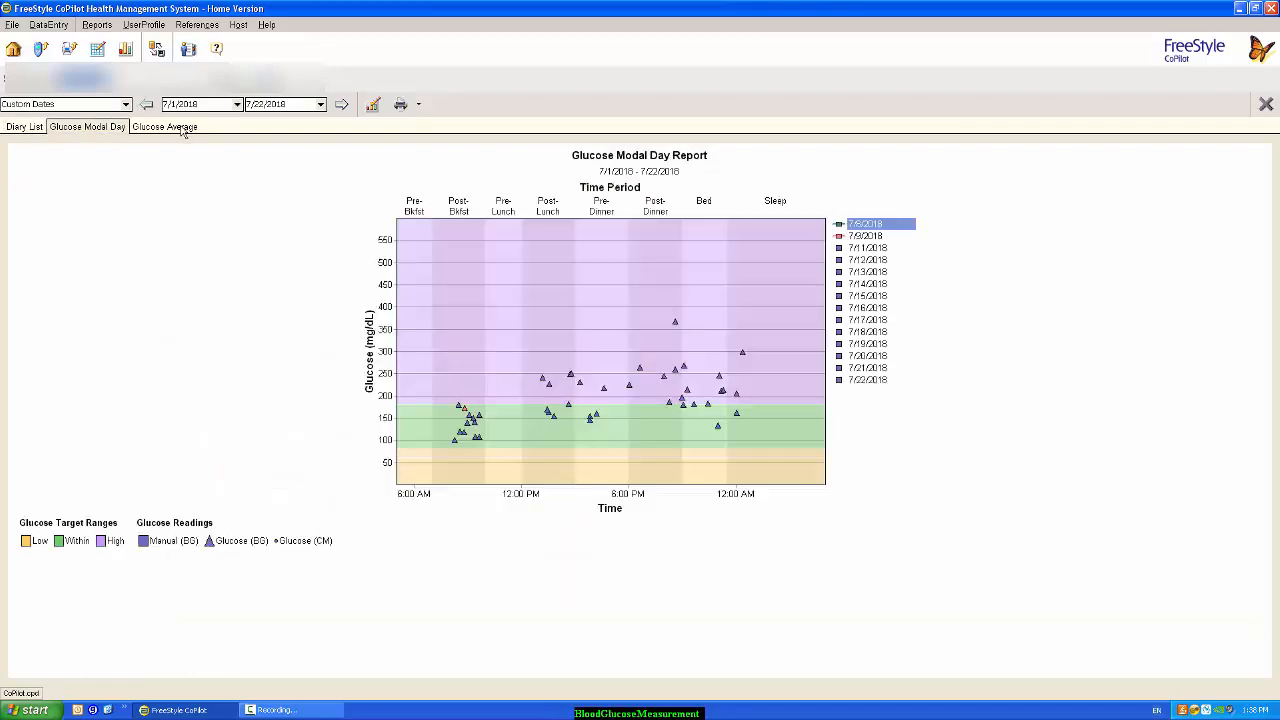
pyautogui.click(164, 126)
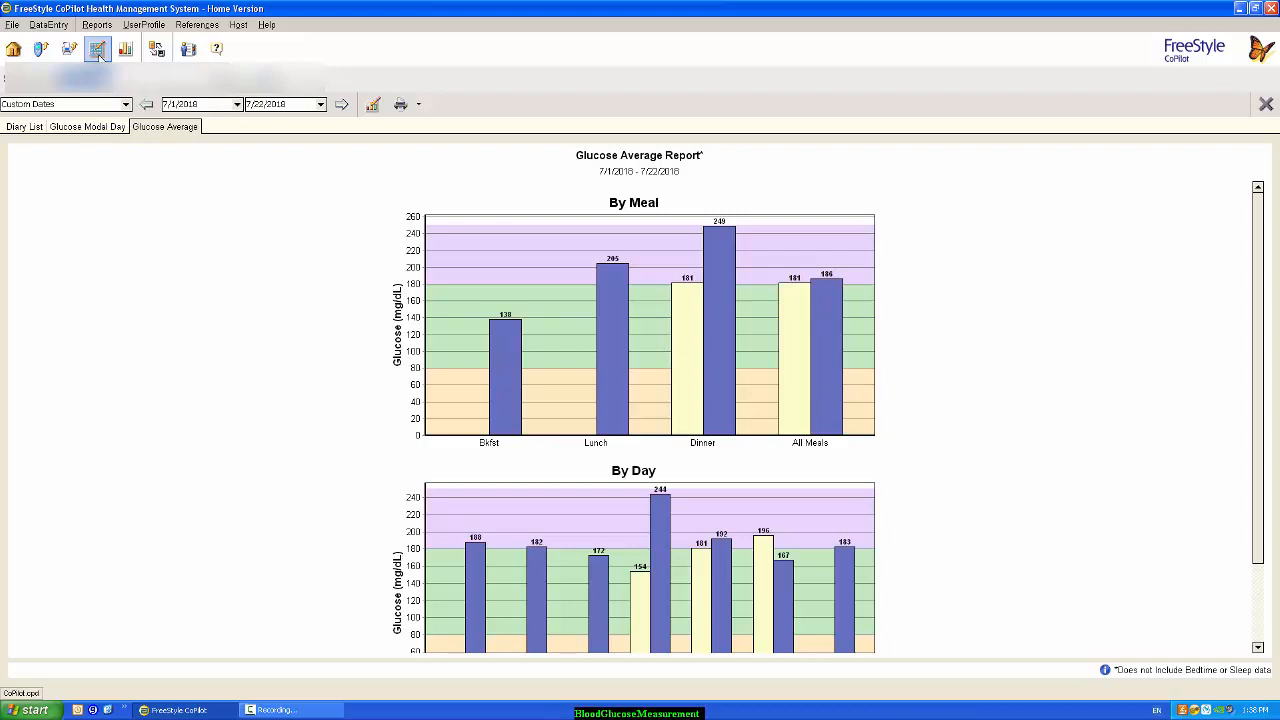
# Choose Two Week Glucose Summary from the Reports menu for 7/8/2018–7/22/2018.
pyautogui.click(96, 24)
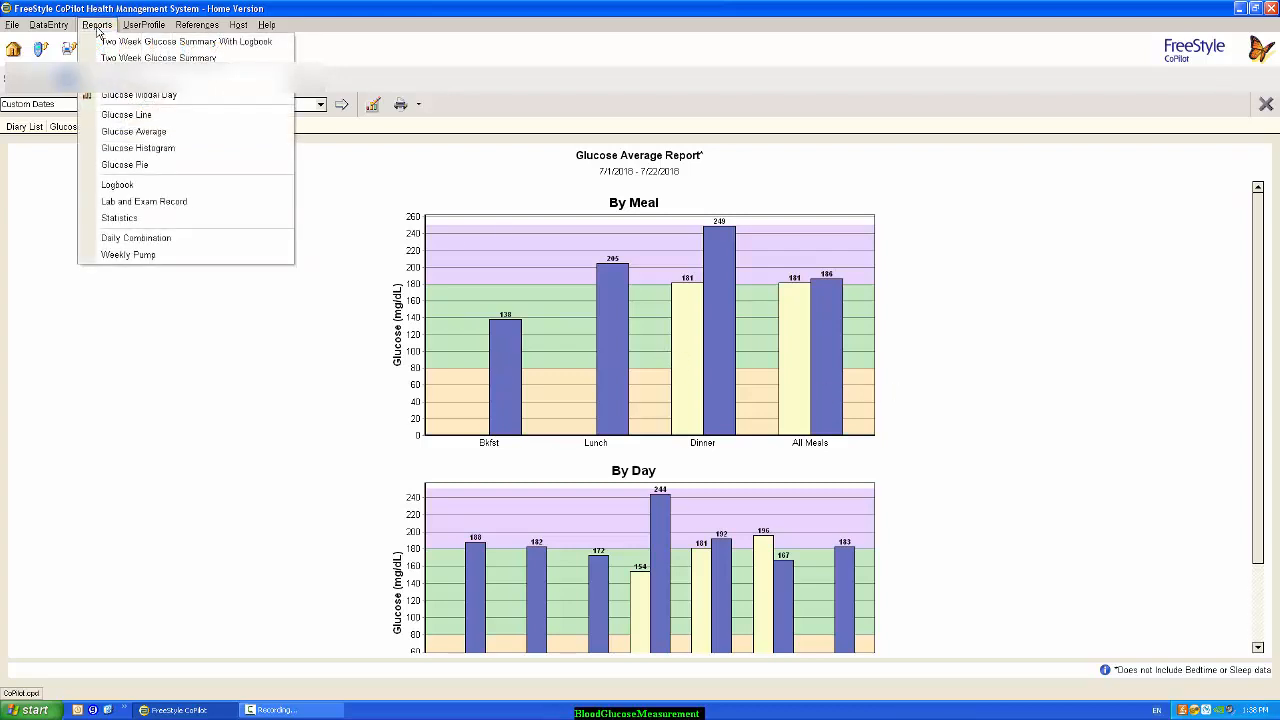
pyautogui.moveTo(158, 57)
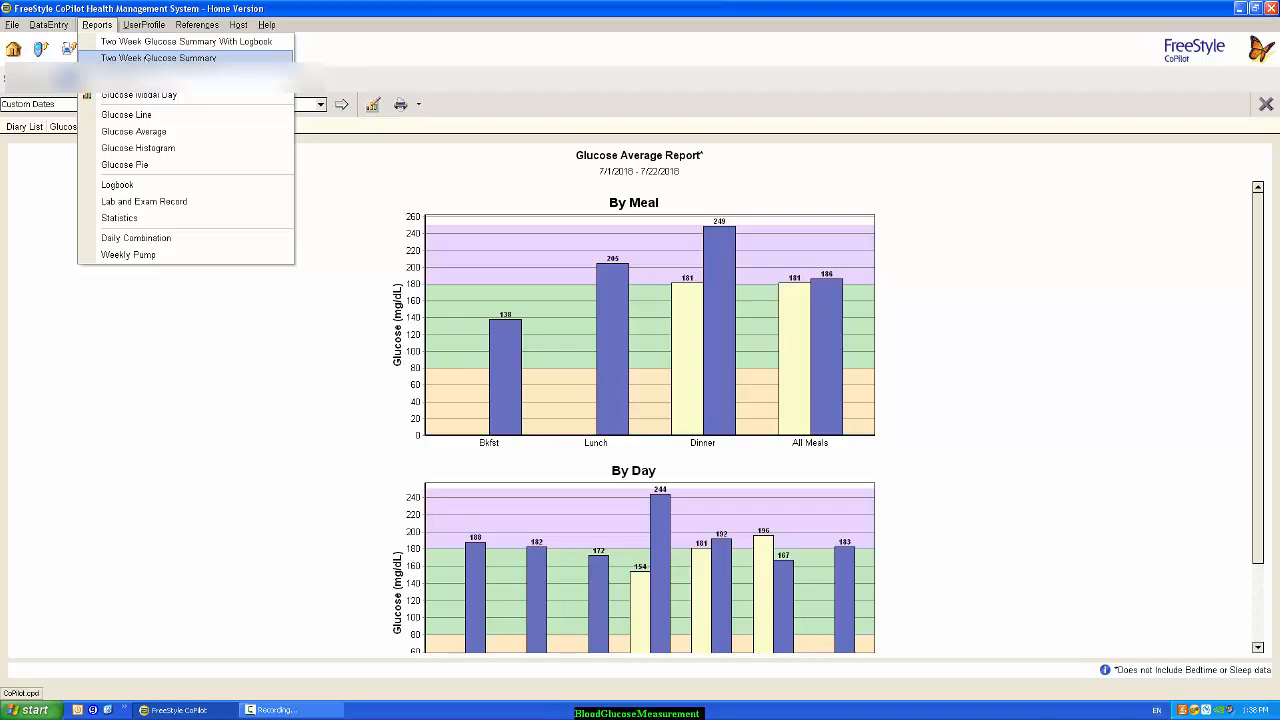
pyautogui.click(157, 57)
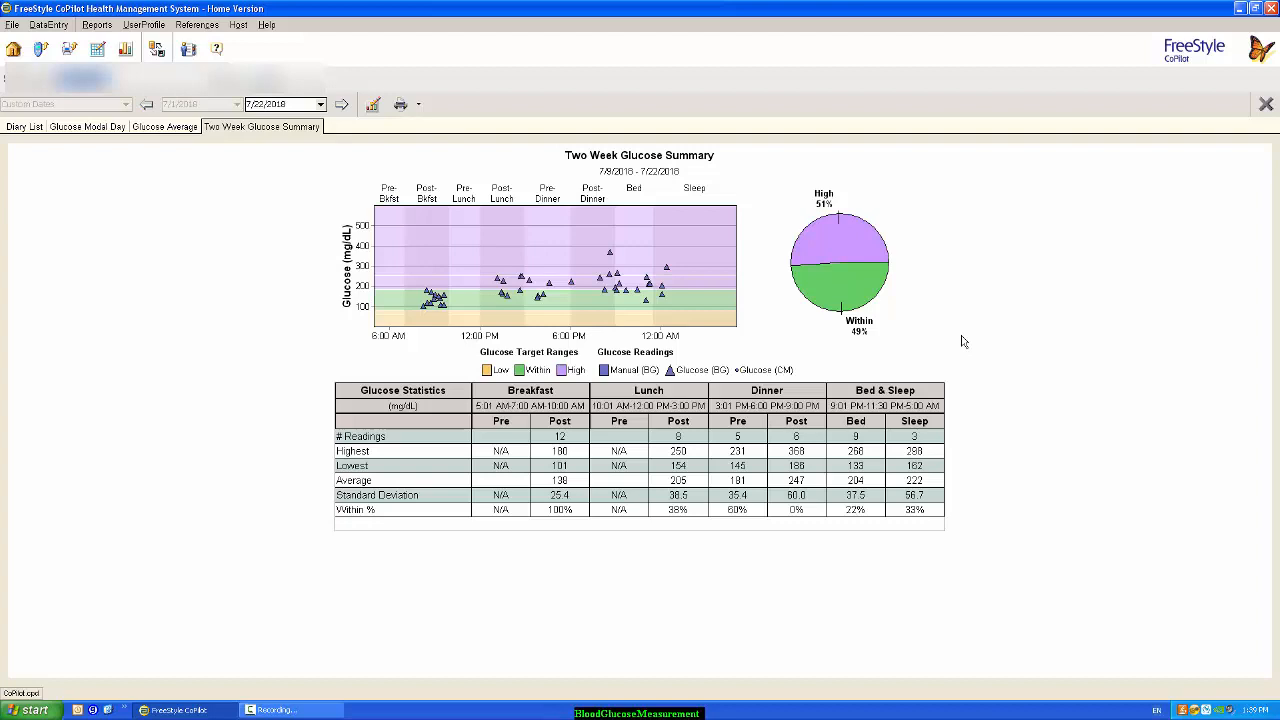
pyautogui.moveTo(466, 318)
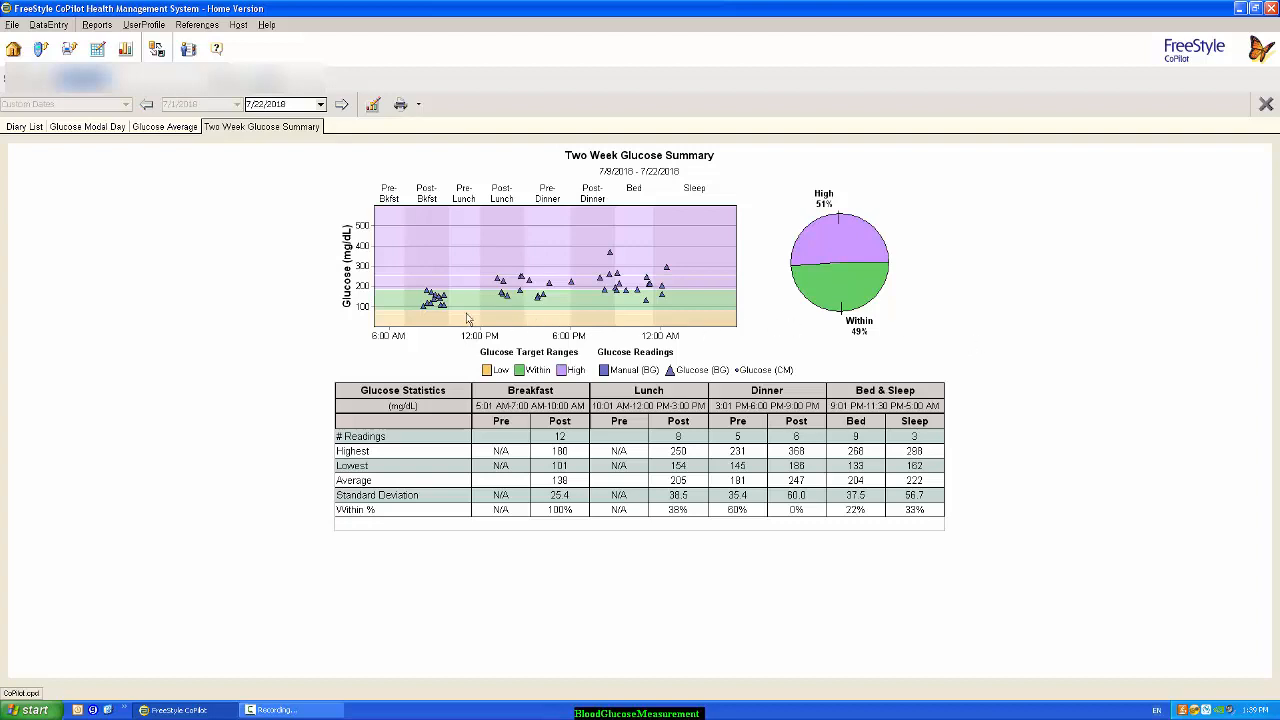
pyautogui.moveTo(416, 301)
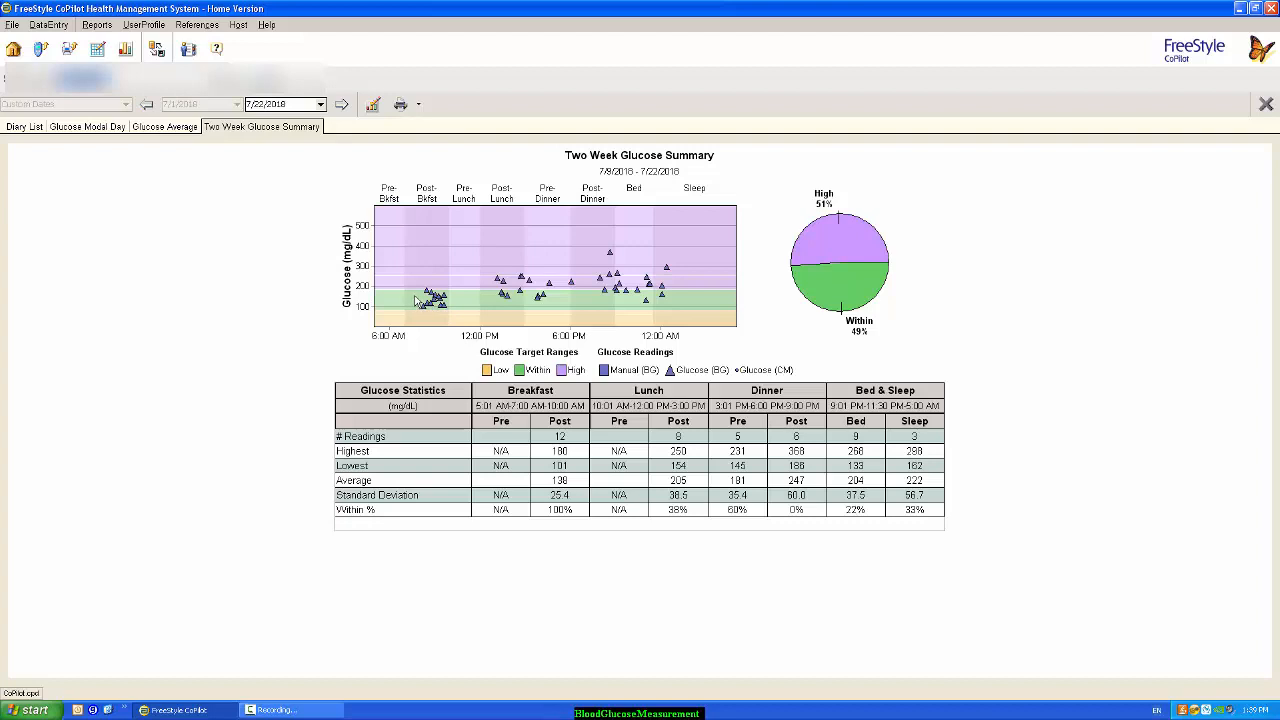
pyautogui.moveTo(699, 301)
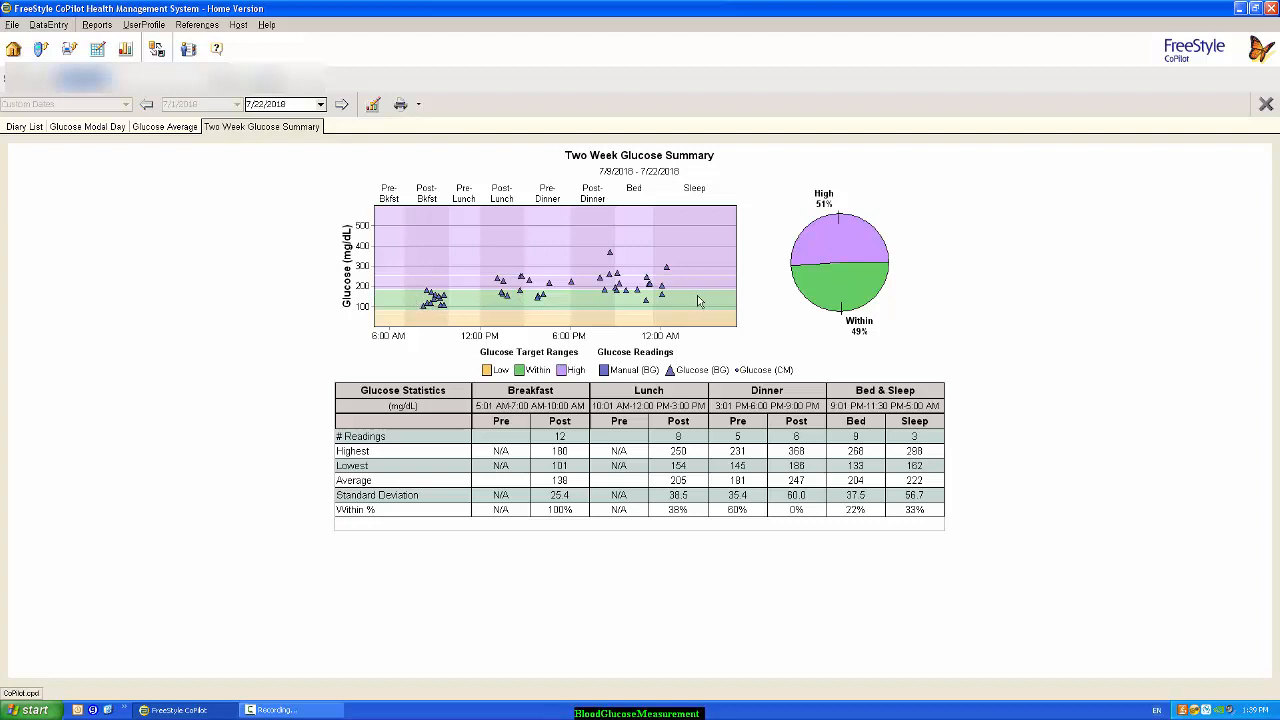
pyautogui.moveTo(863, 335)
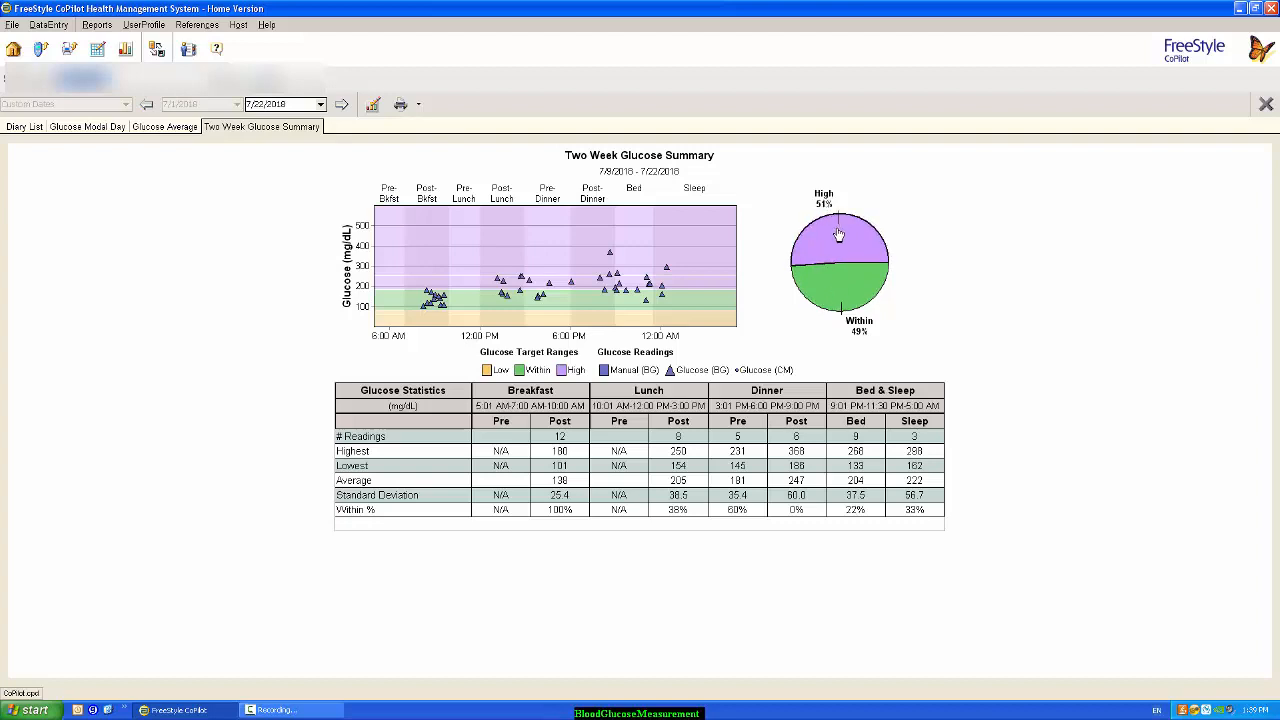
pyautogui.moveTo(745, 240)
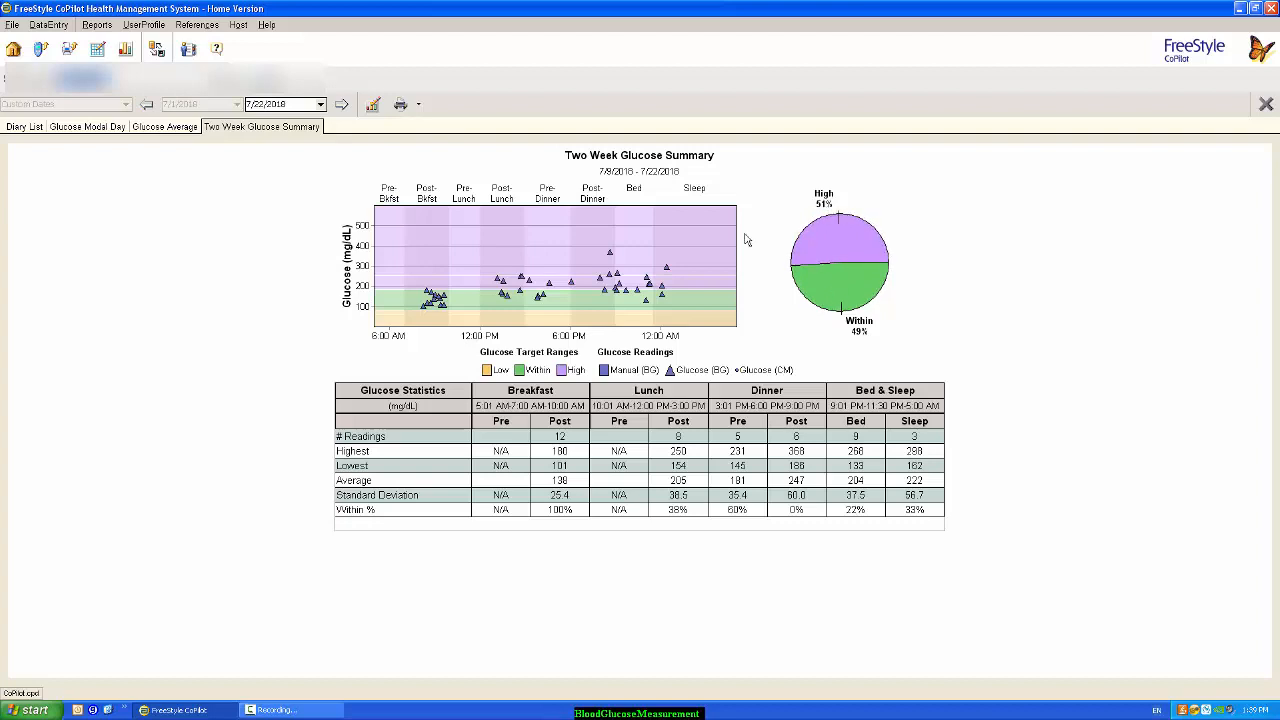
pyautogui.moveTo(96, 24)
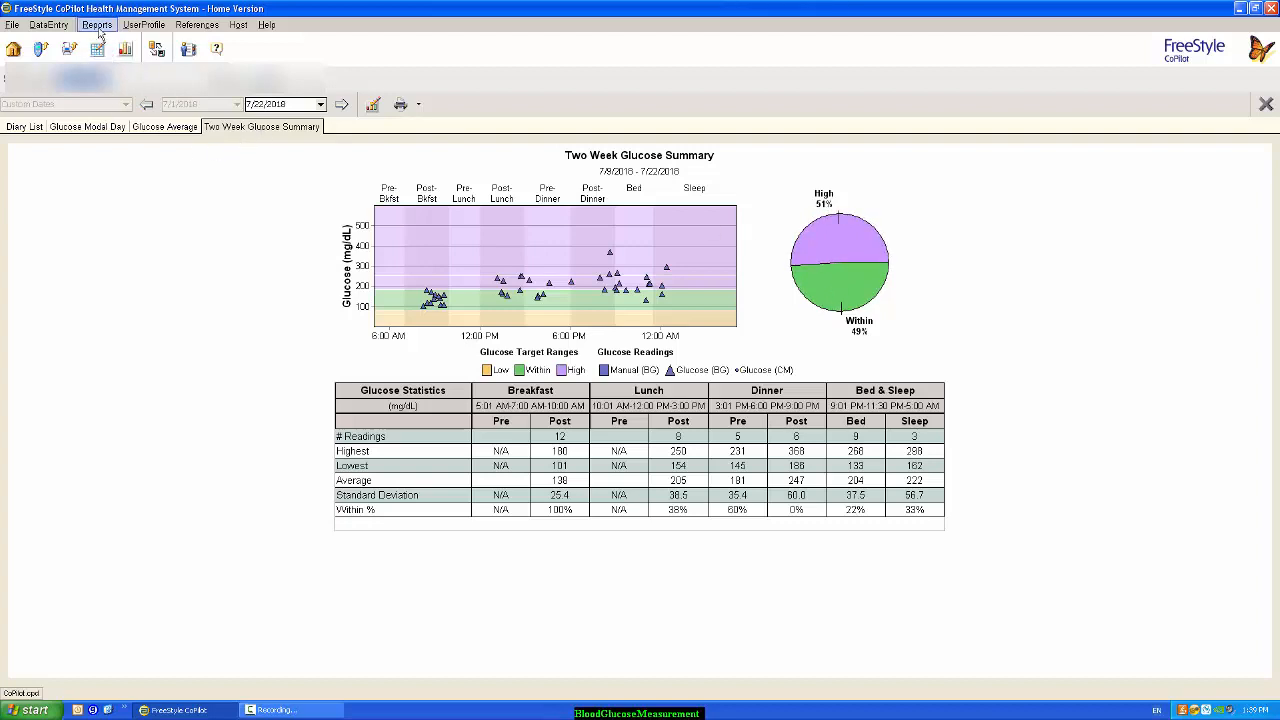
# Choose Glucose Line from the Reports menu to plot readings for 7/1/2018–7/22/2018.
pyautogui.click(96, 24)
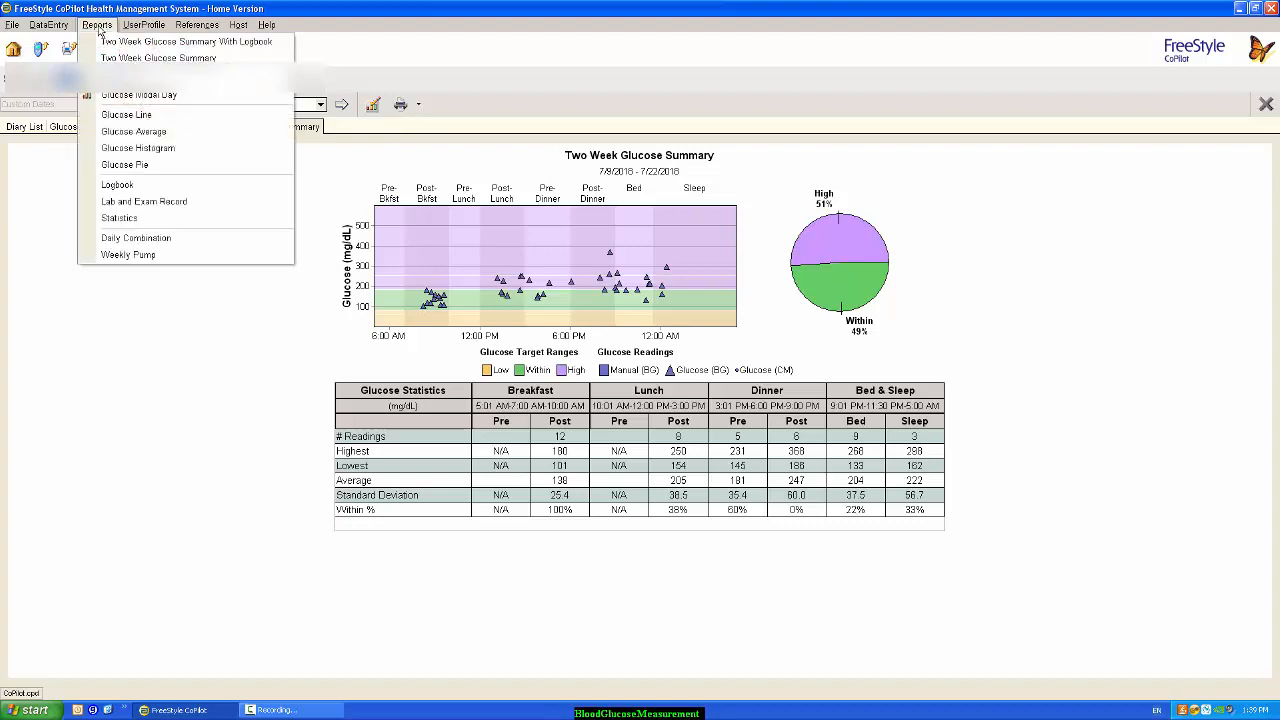
pyautogui.moveTo(133, 131)
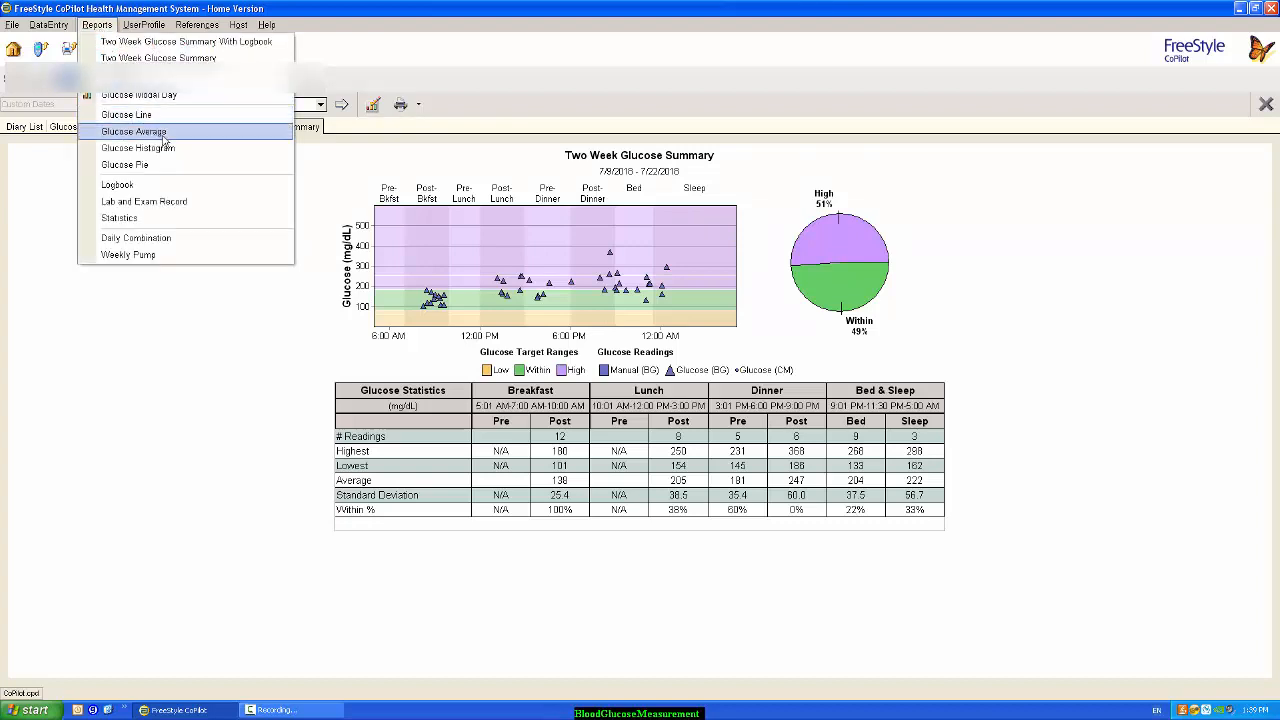
pyautogui.moveTo(168, 137)
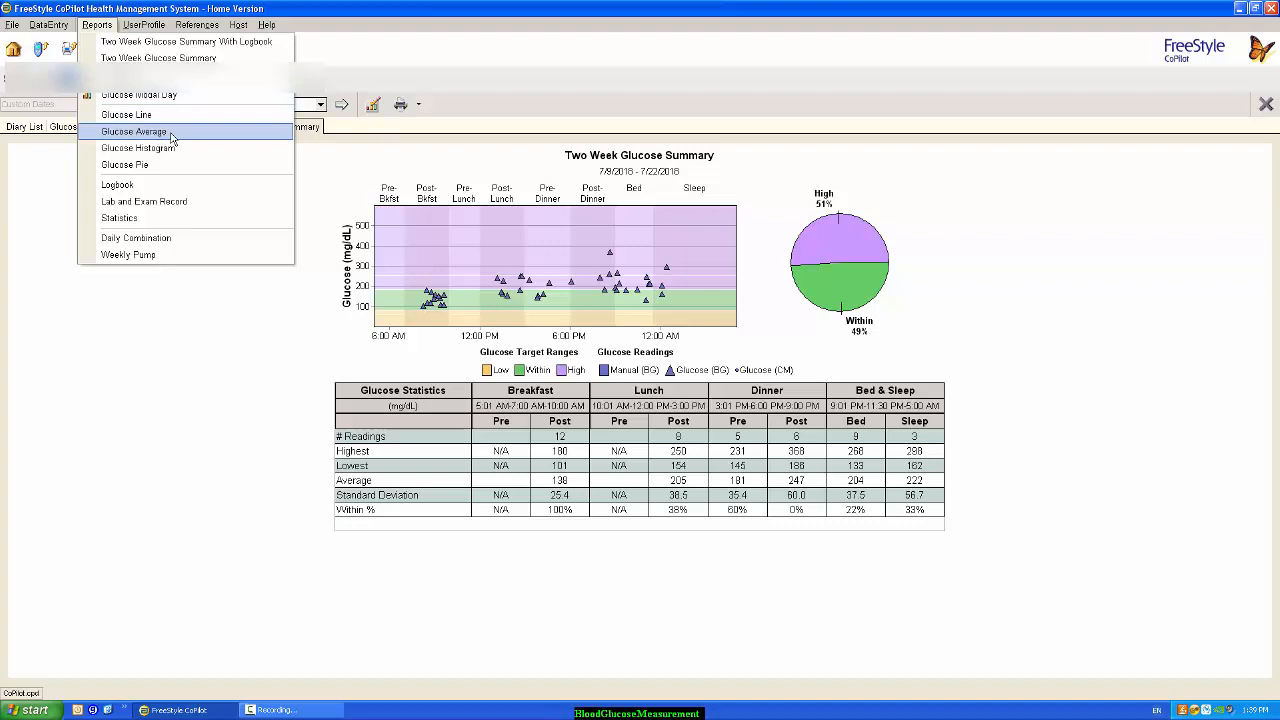
pyautogui.click(126, 114)
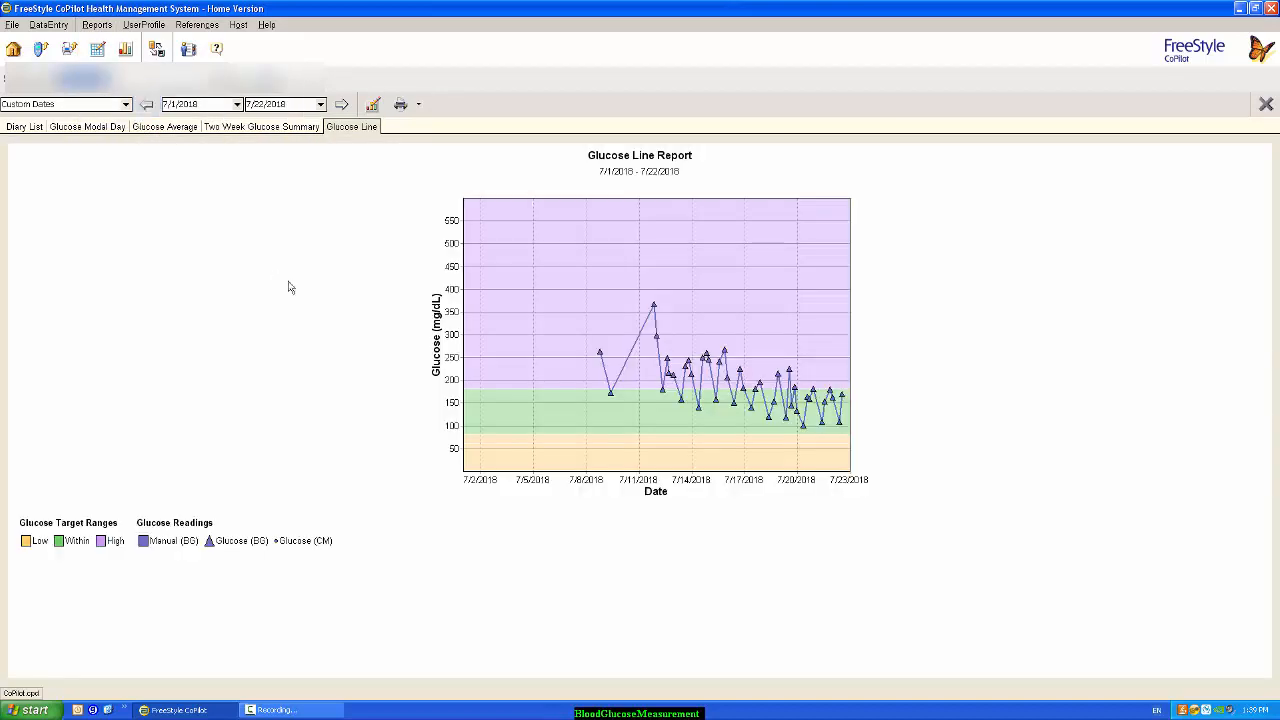
pyautogui.moveTo(445, 390)
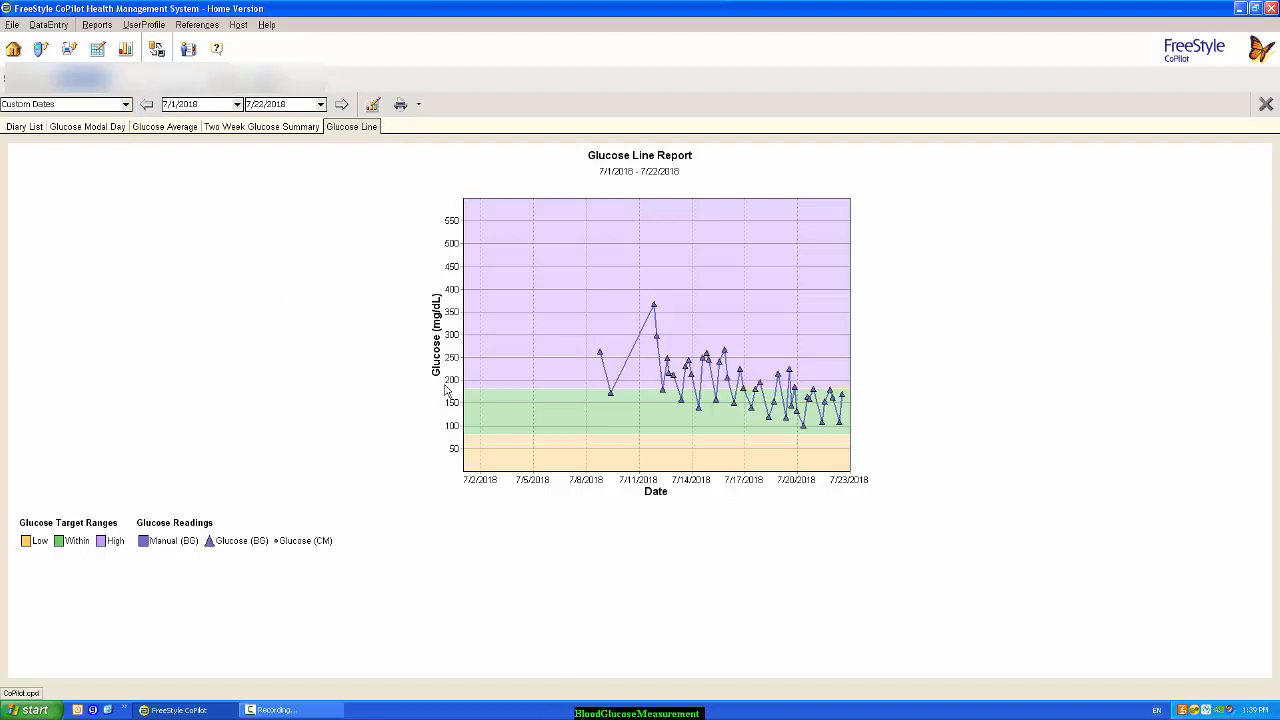
pyautogui.moveTo(660, 168)
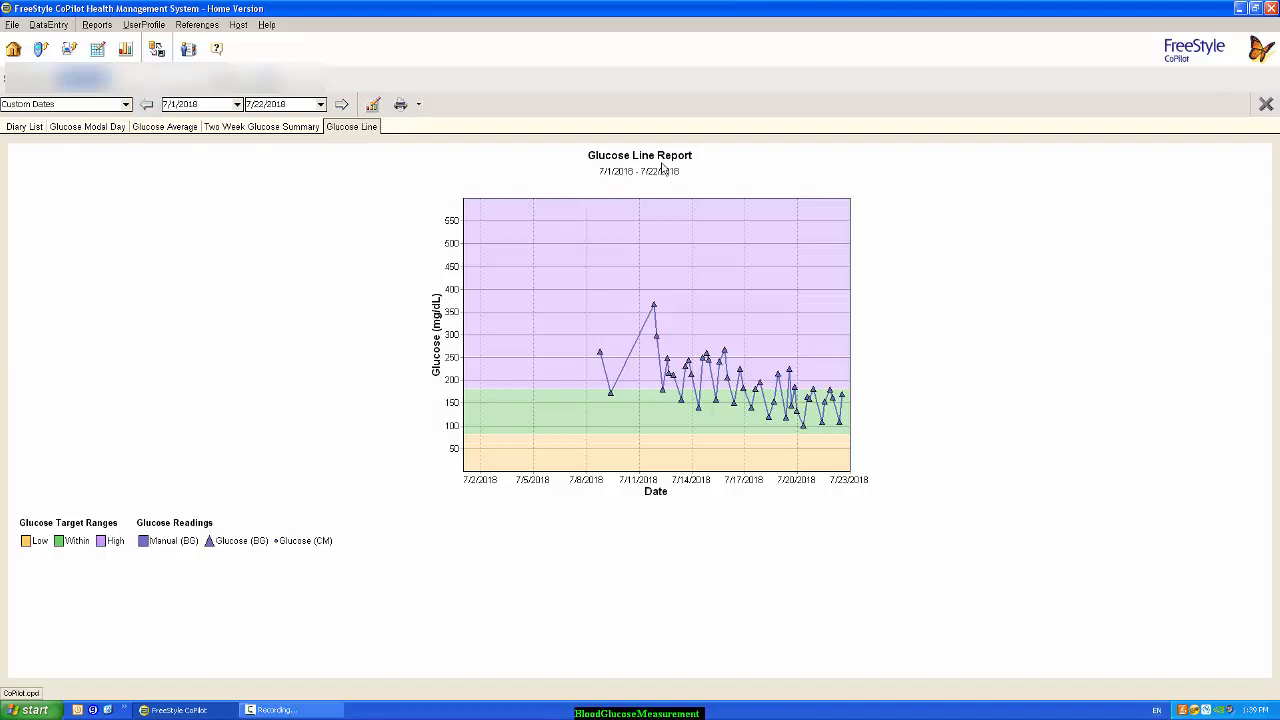
pyautogui.moveTo(632, 462)
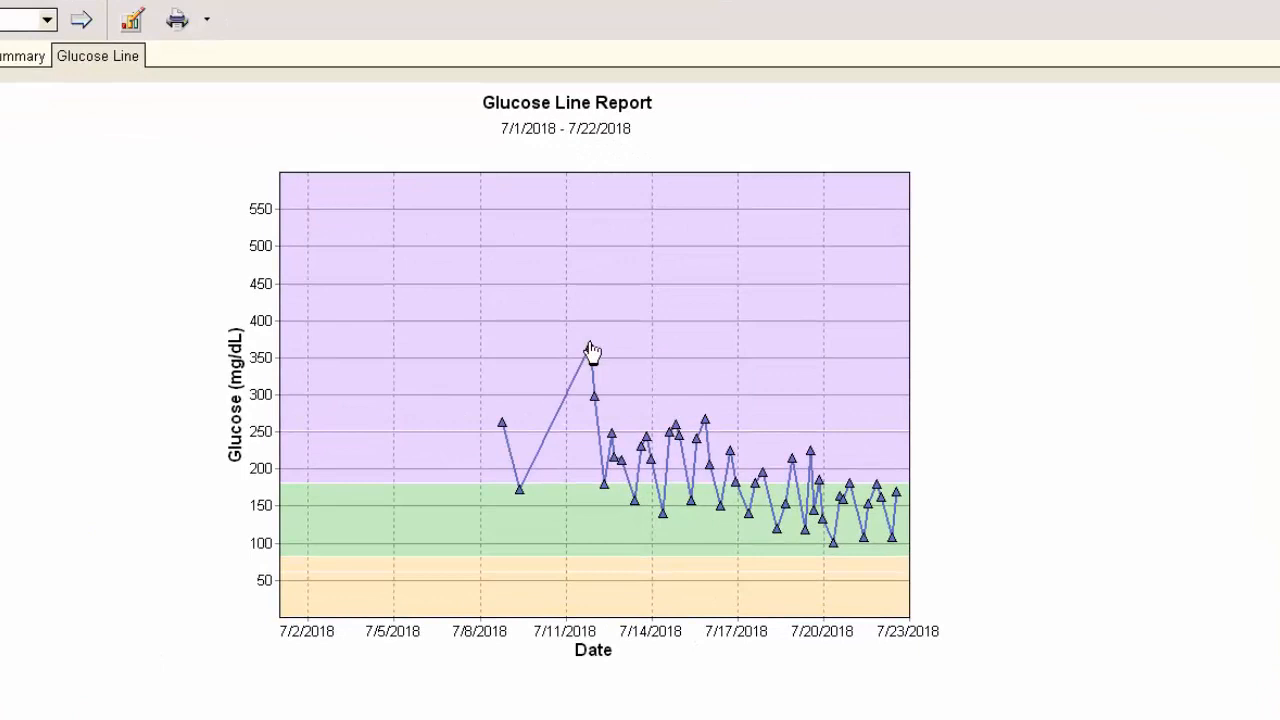
pyautogui.moveTo(593, 390)
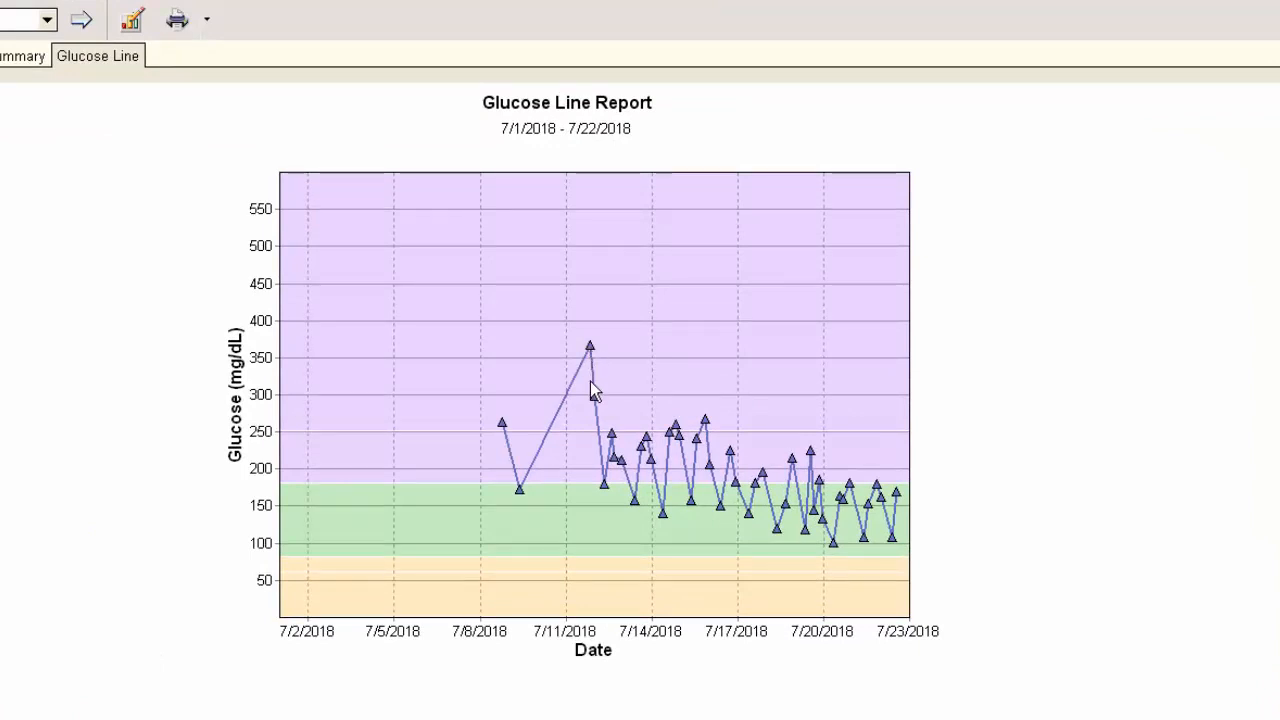
pyautogui.moveTo(603, 492)
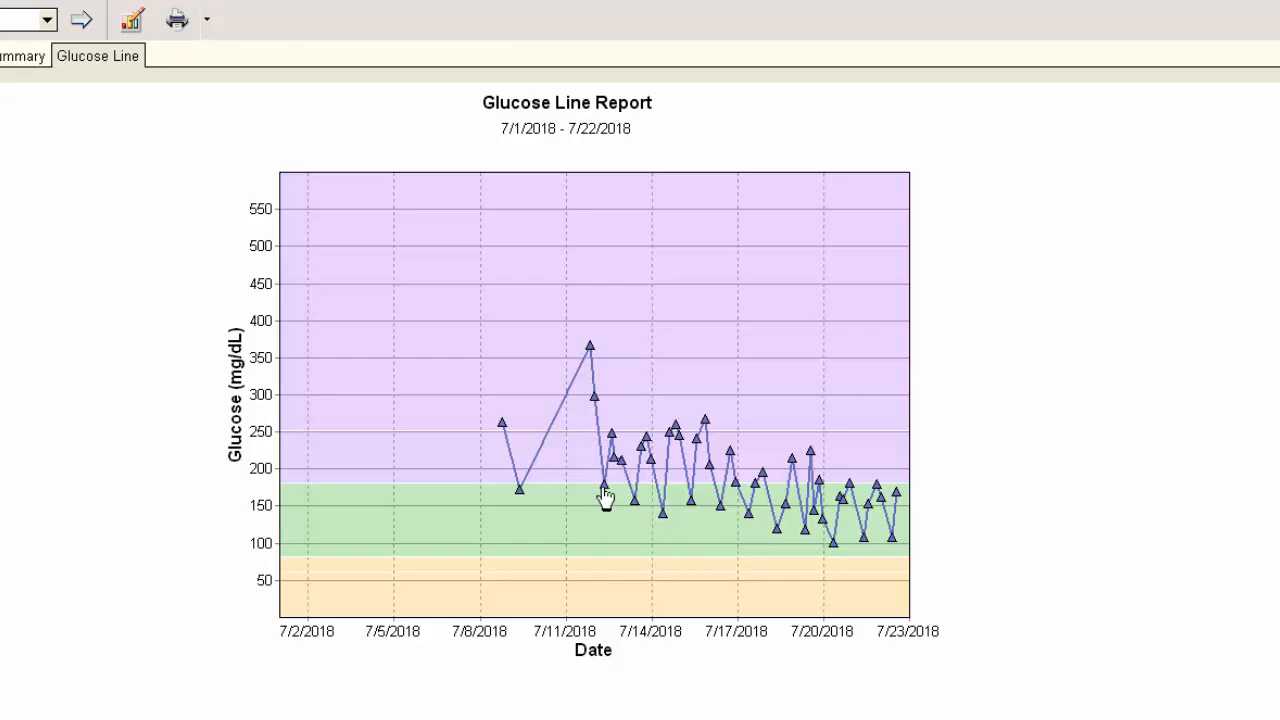
pyautogui.moveTo(603, 497)
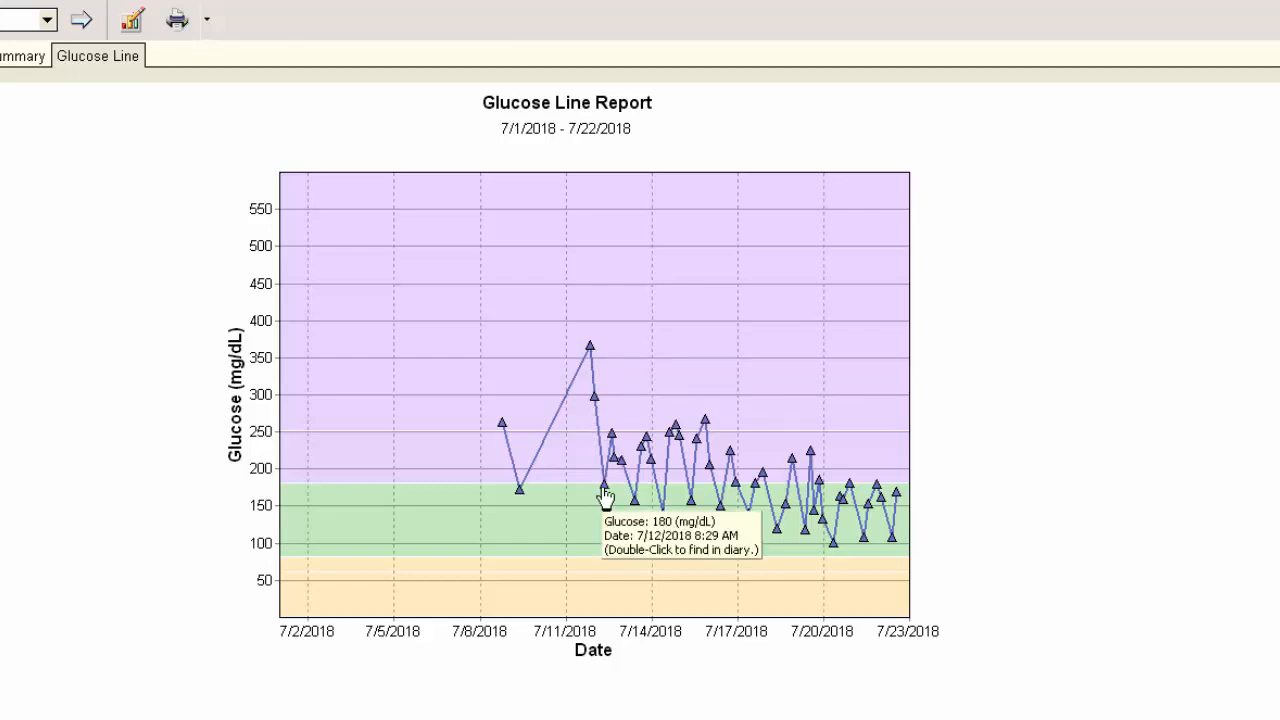
pyautogui.moveTo(620, 505)
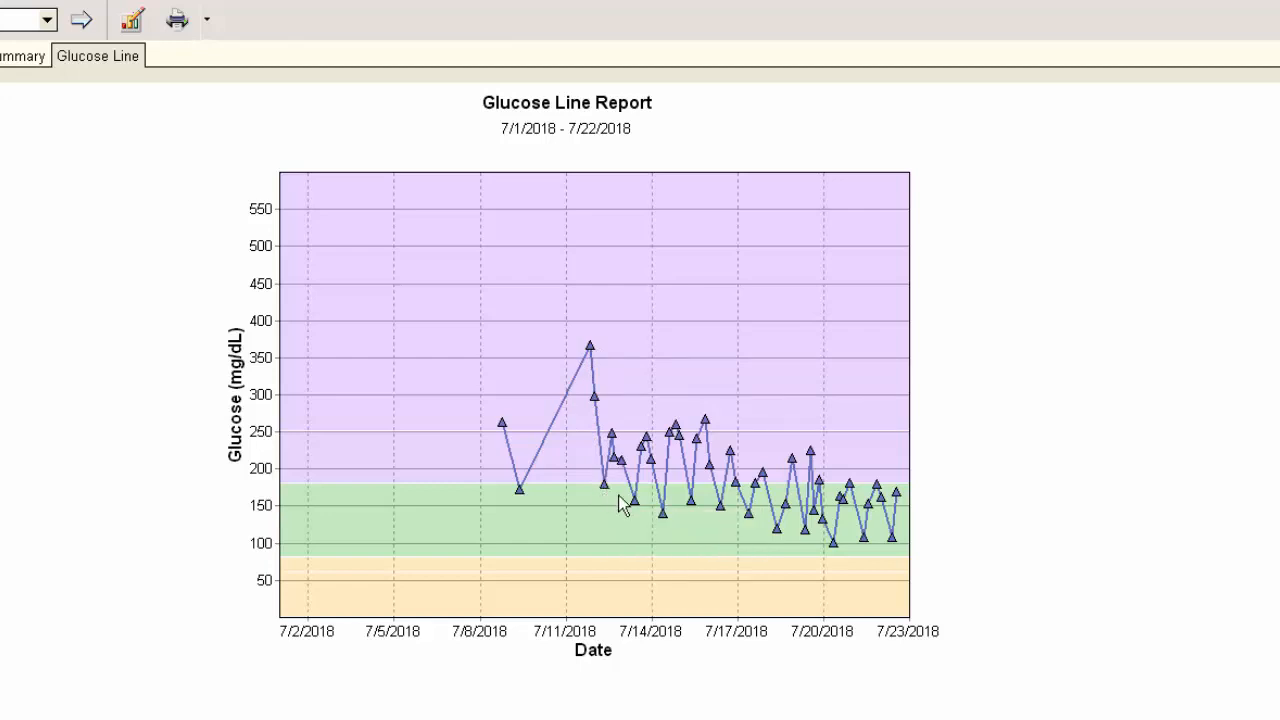
pyautogui.moveTo(604, 492)
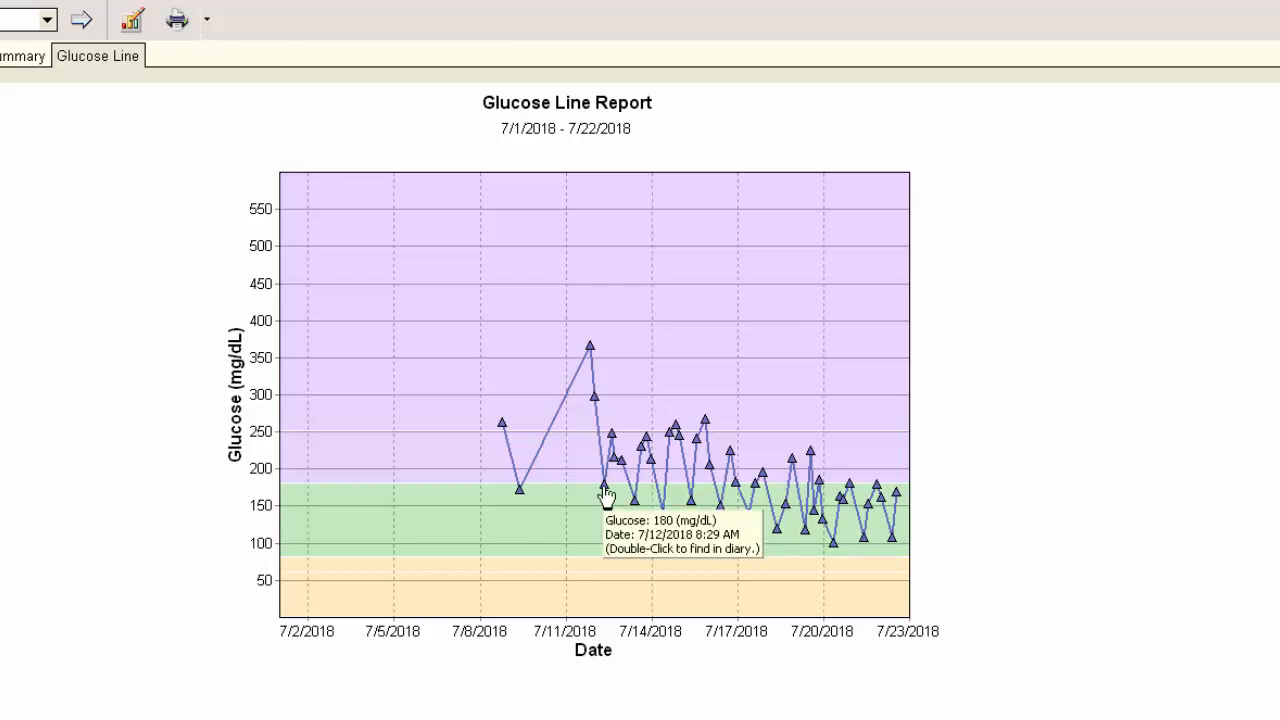
pyautogui.moveTo(605, 497)
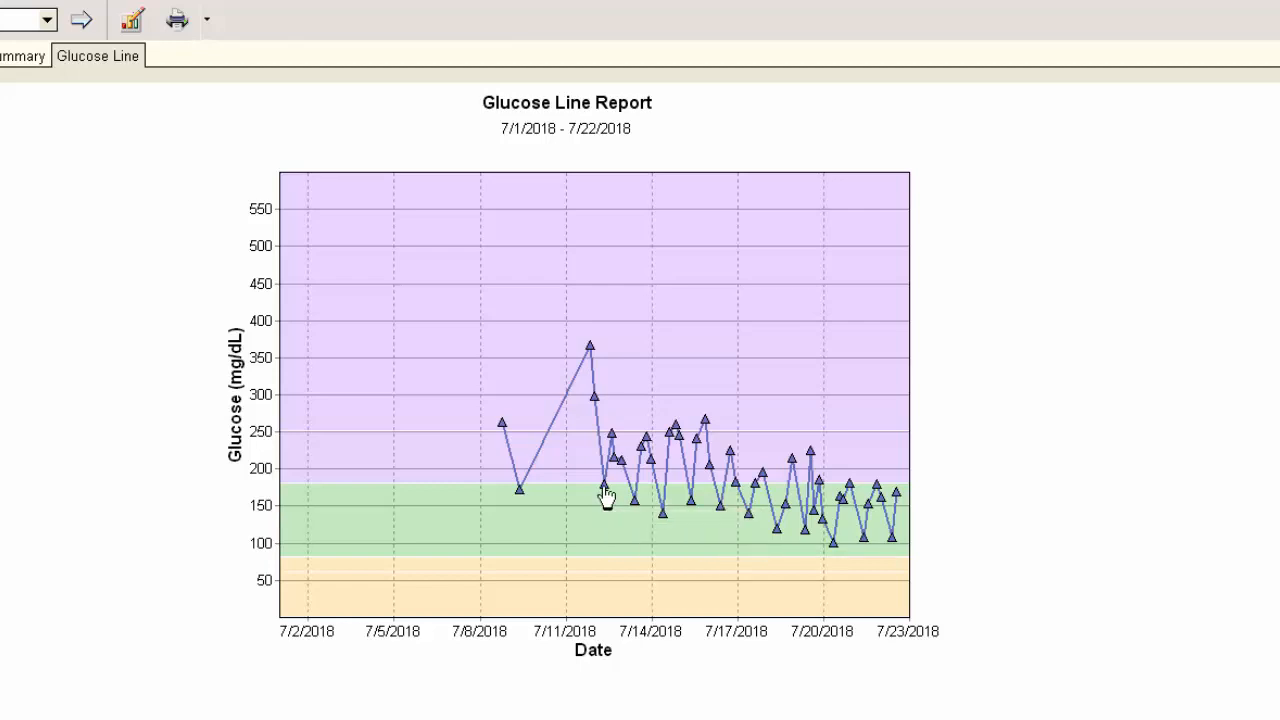
pyautogui.moveTo(614, 496)
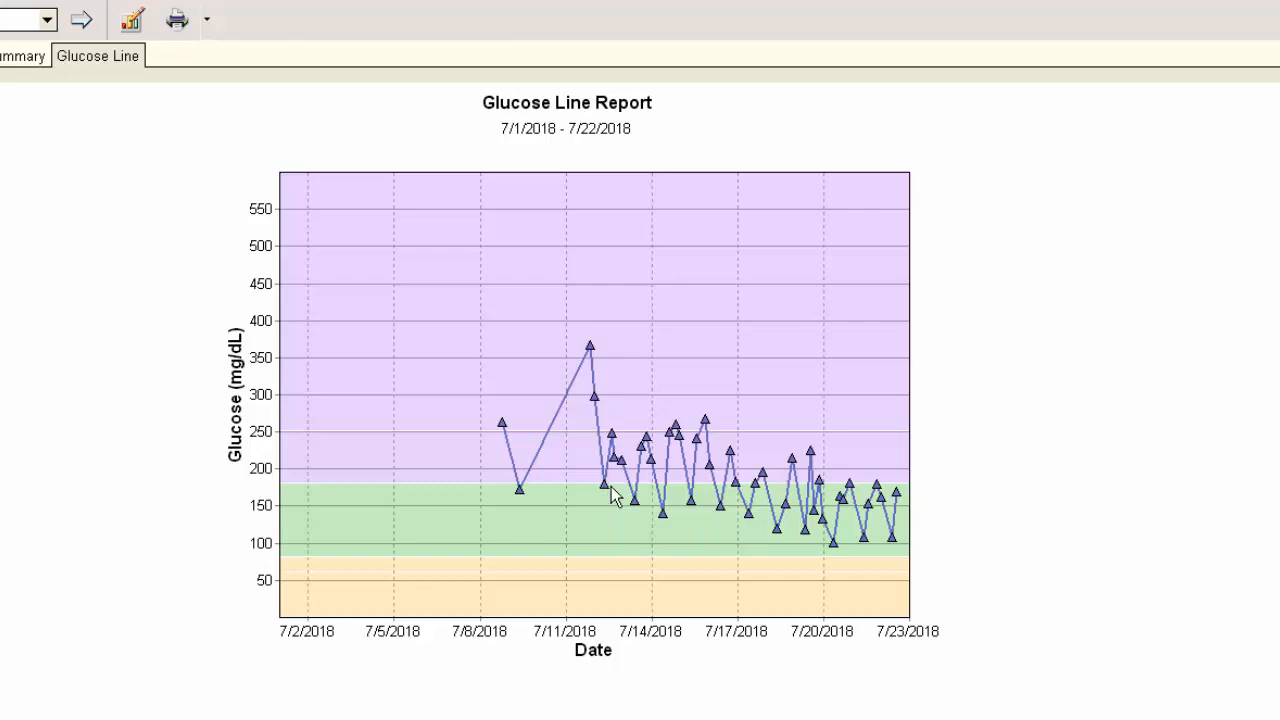
pyautogui.moveTo(602, 492)
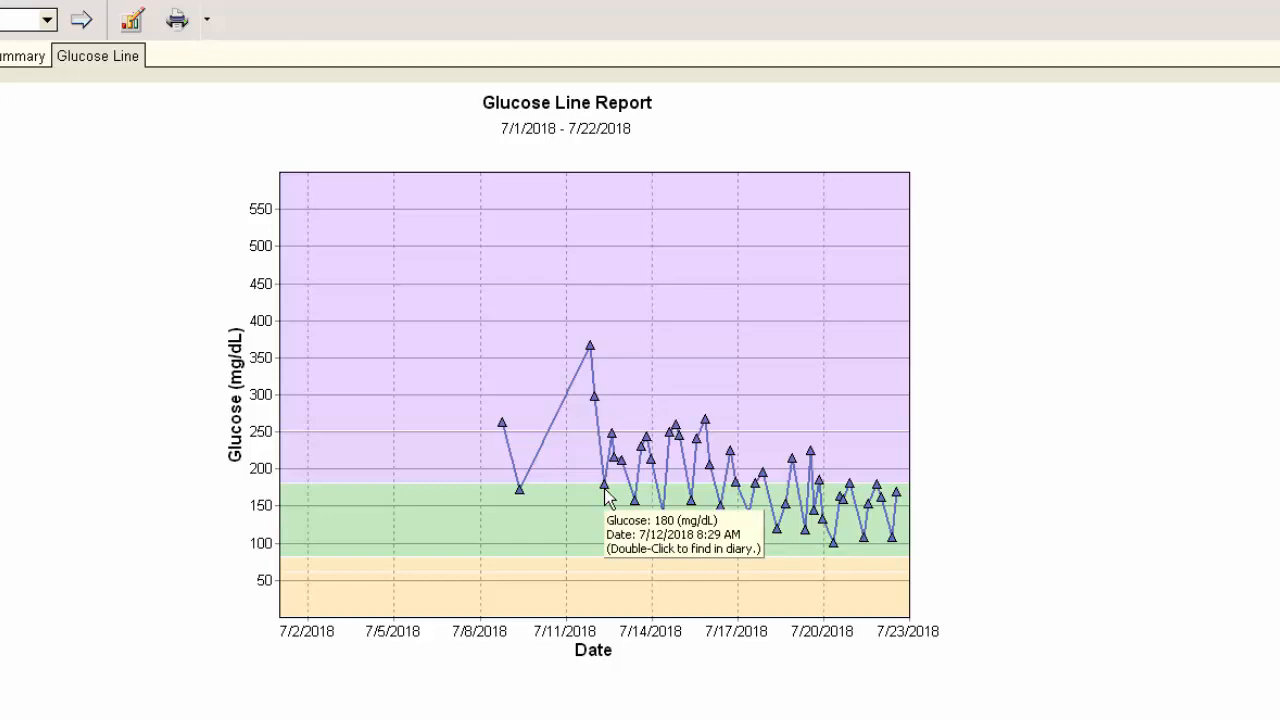
pyautogui.moveTo(610, 500)
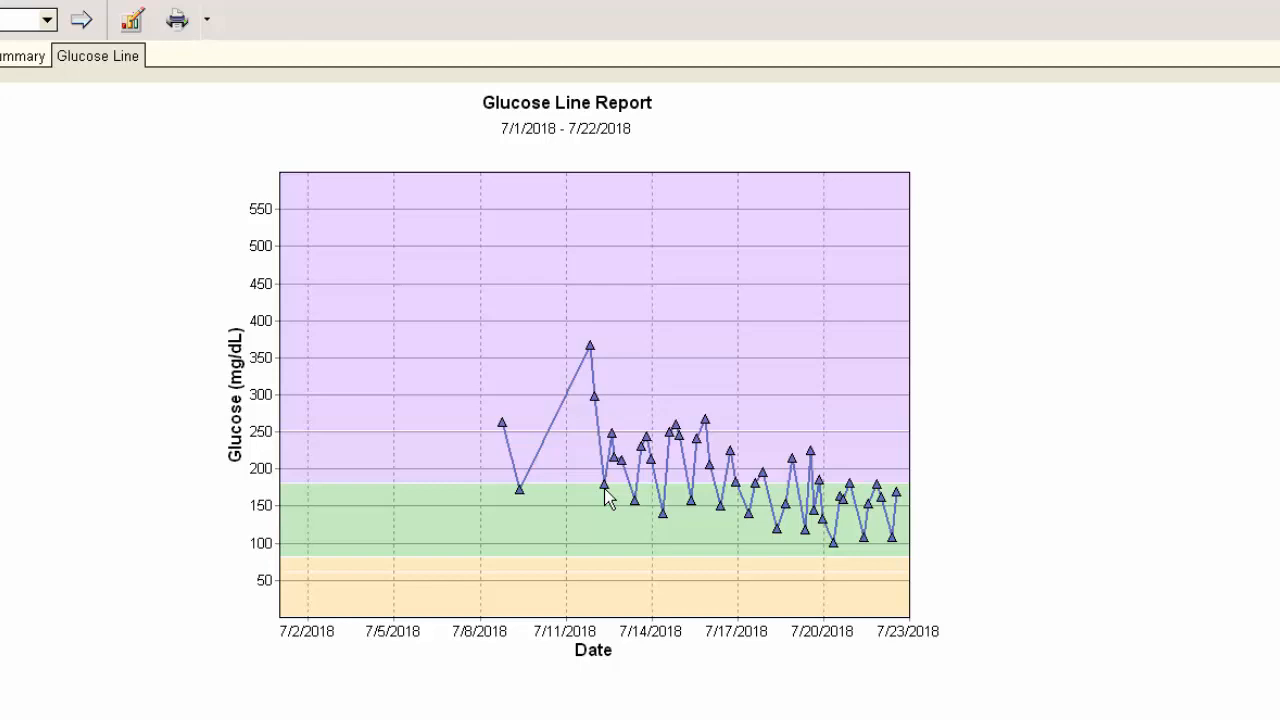
pyautogui.moveTo(607, 492)
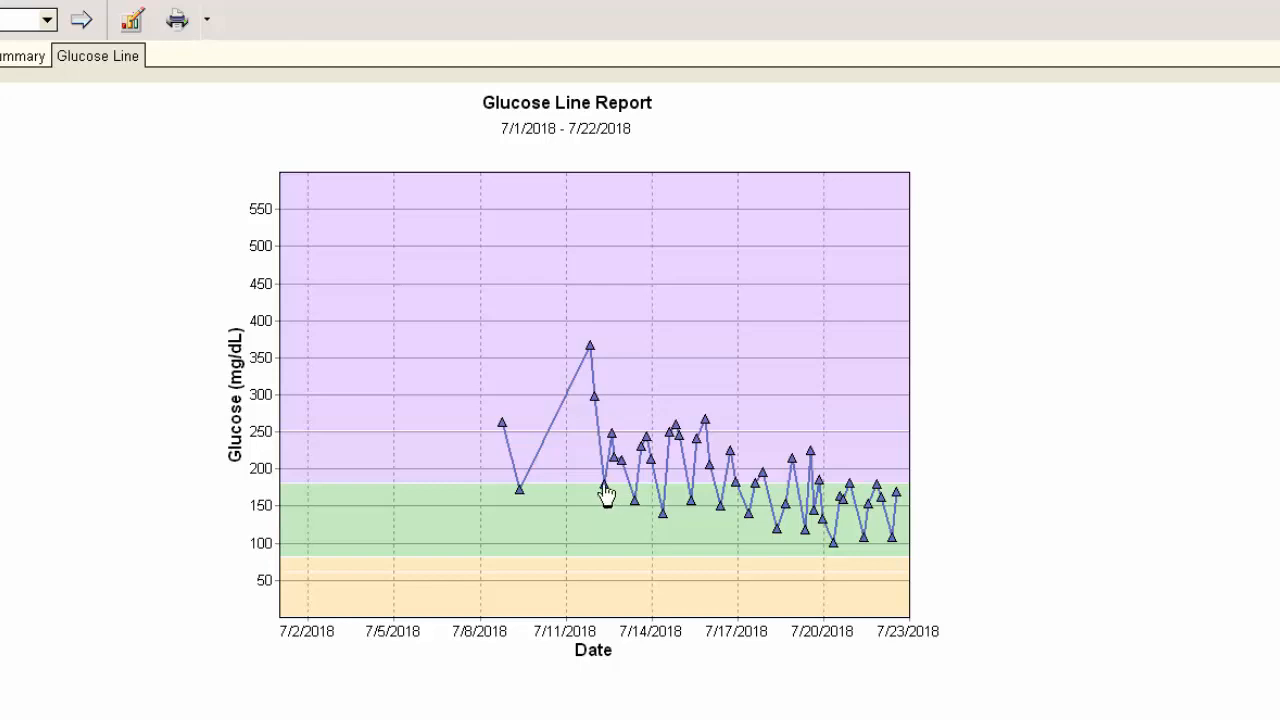
pyautogui.moveTo(613, 498)
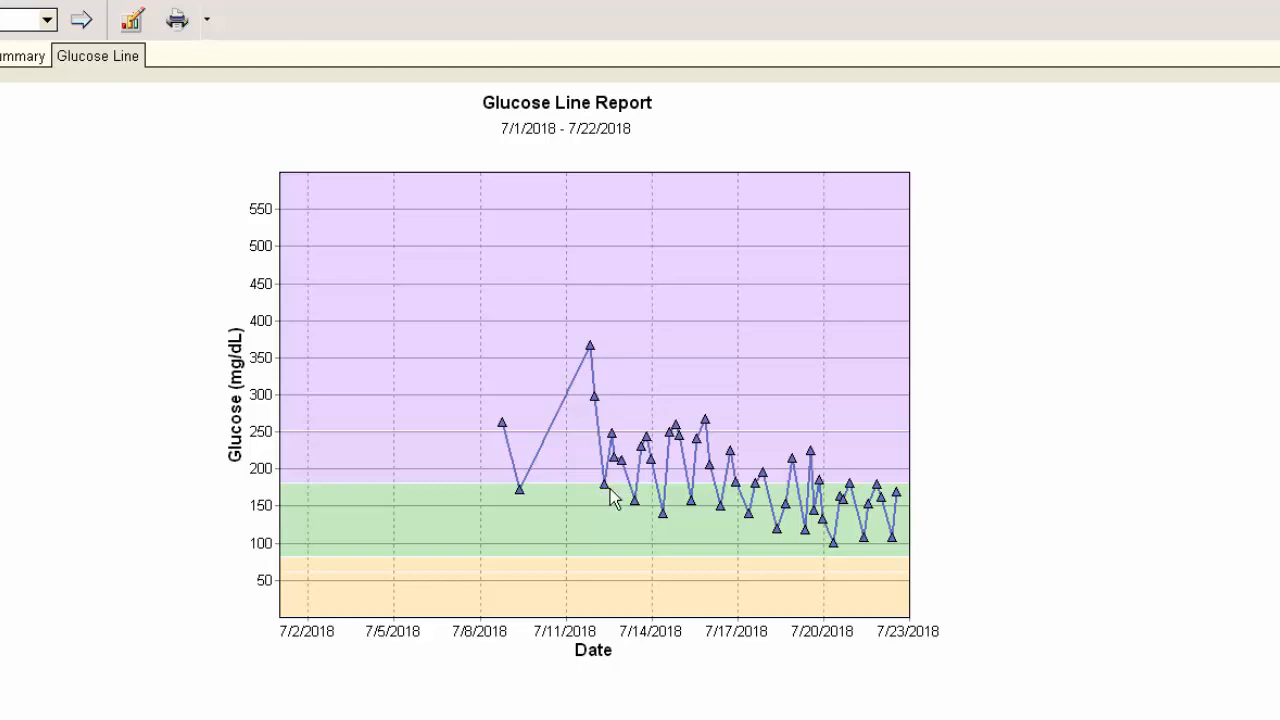
pyautogui.moveTo(603, 488)
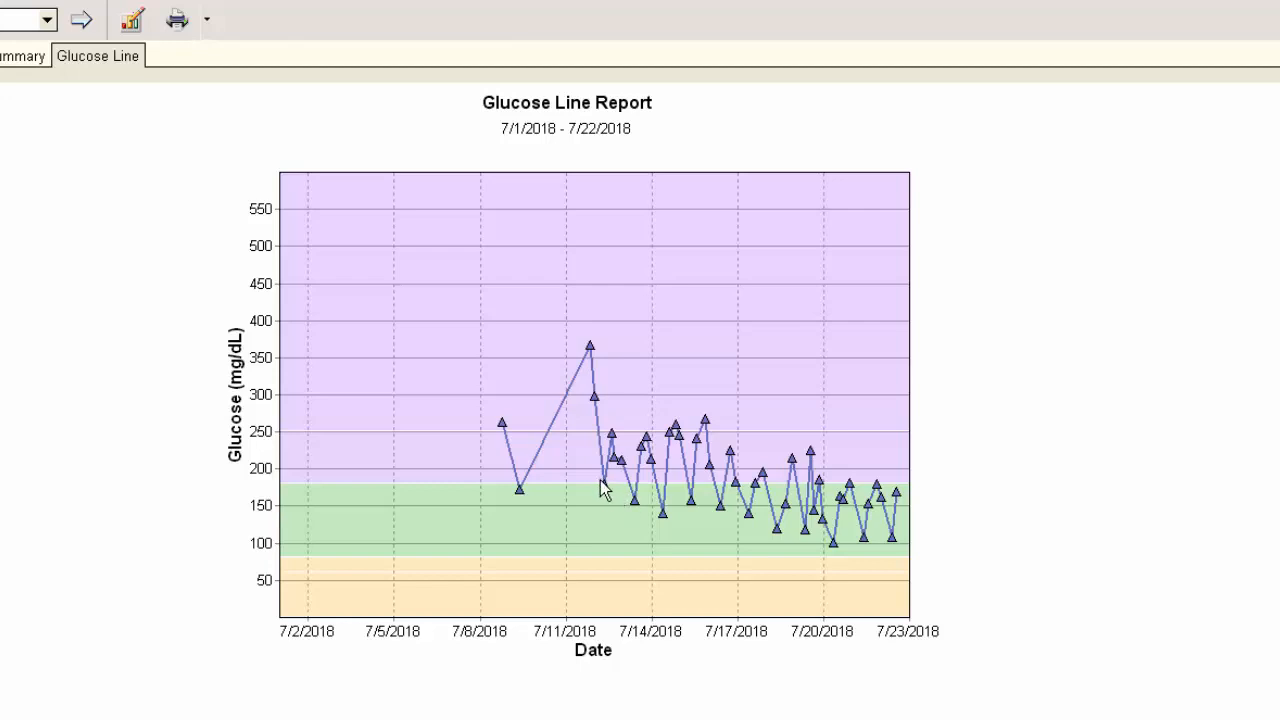
pyautogui.moveTo(643, 512)
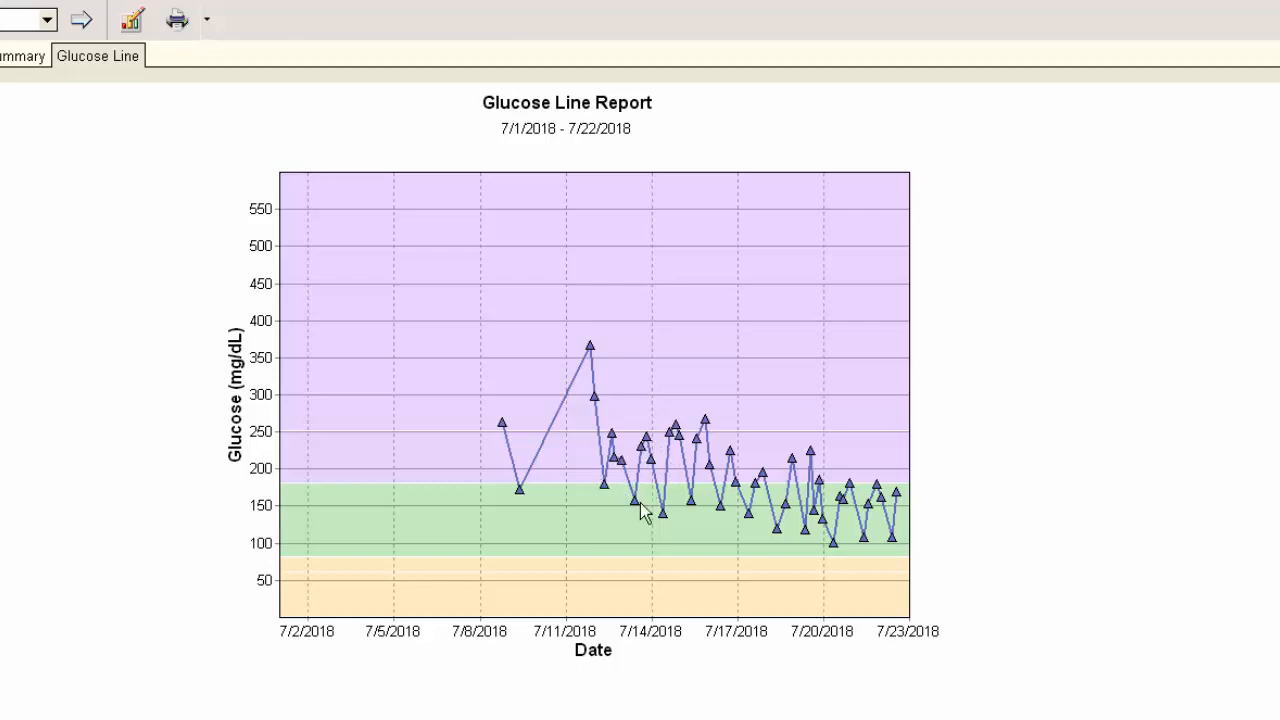
pyautogui.moveTo(743, 508)
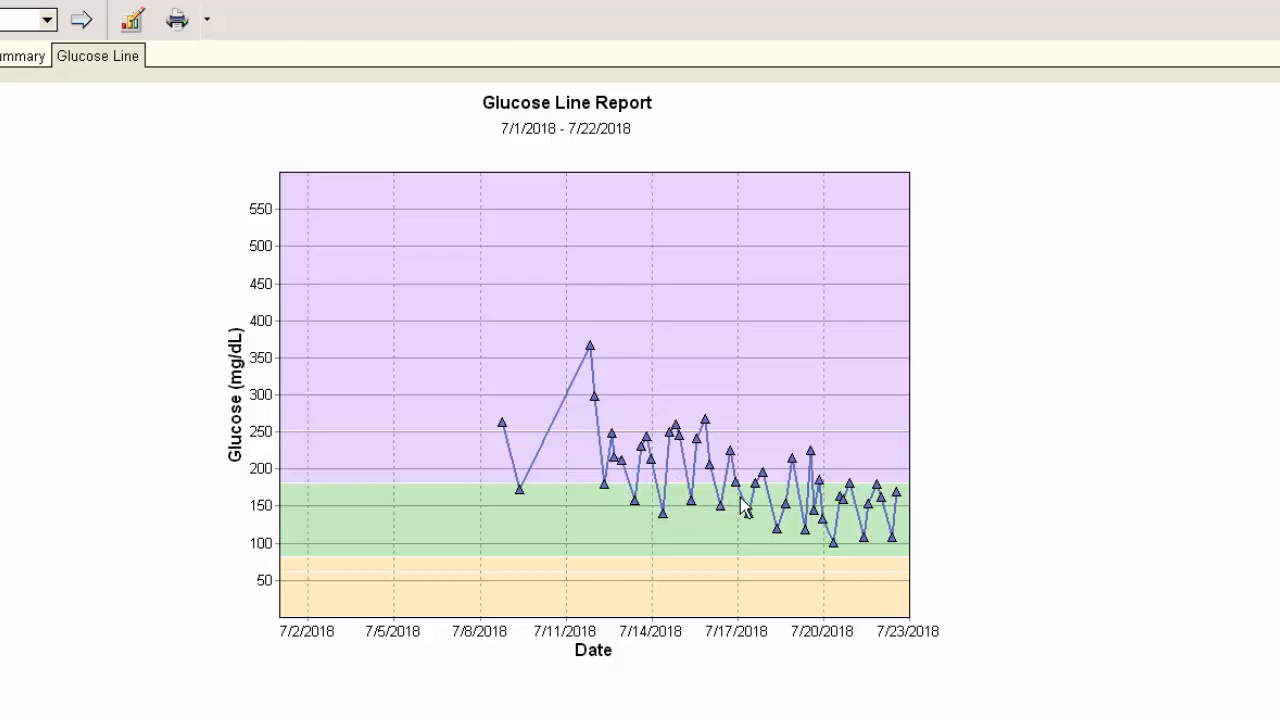
pyautogui.moveTo(812, 510)
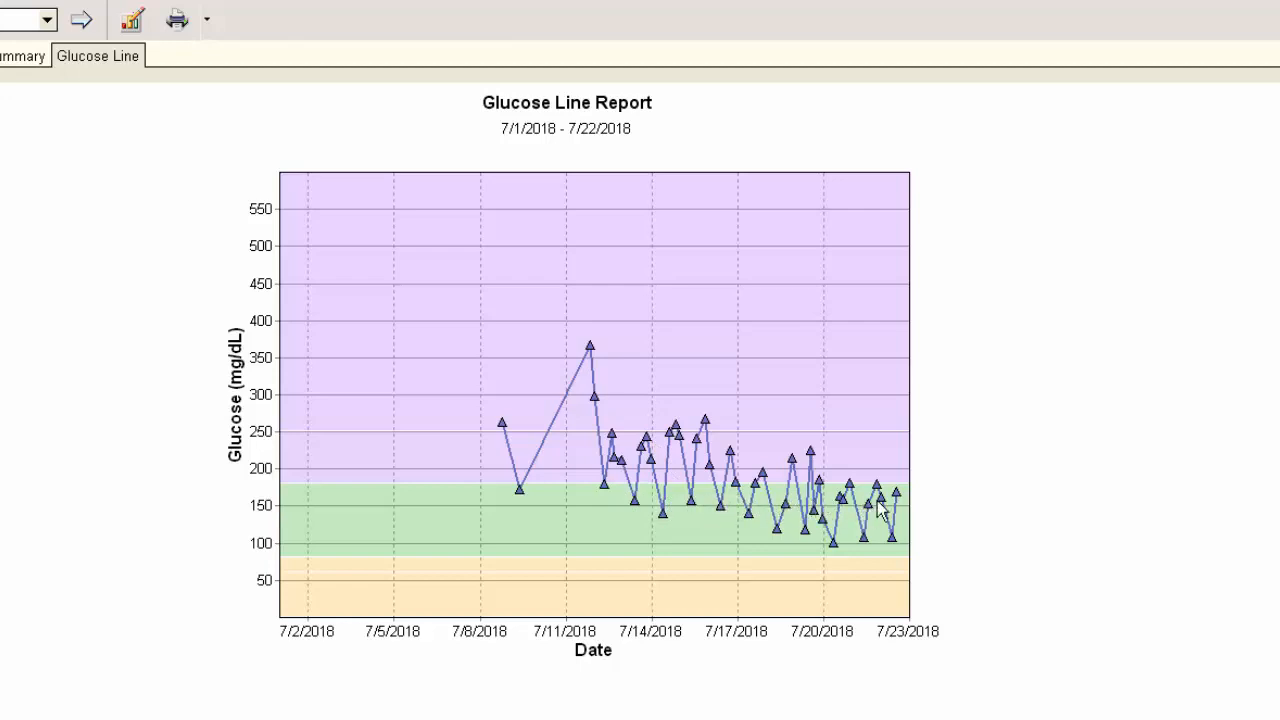
pyautogui.moveTo(655, 490)
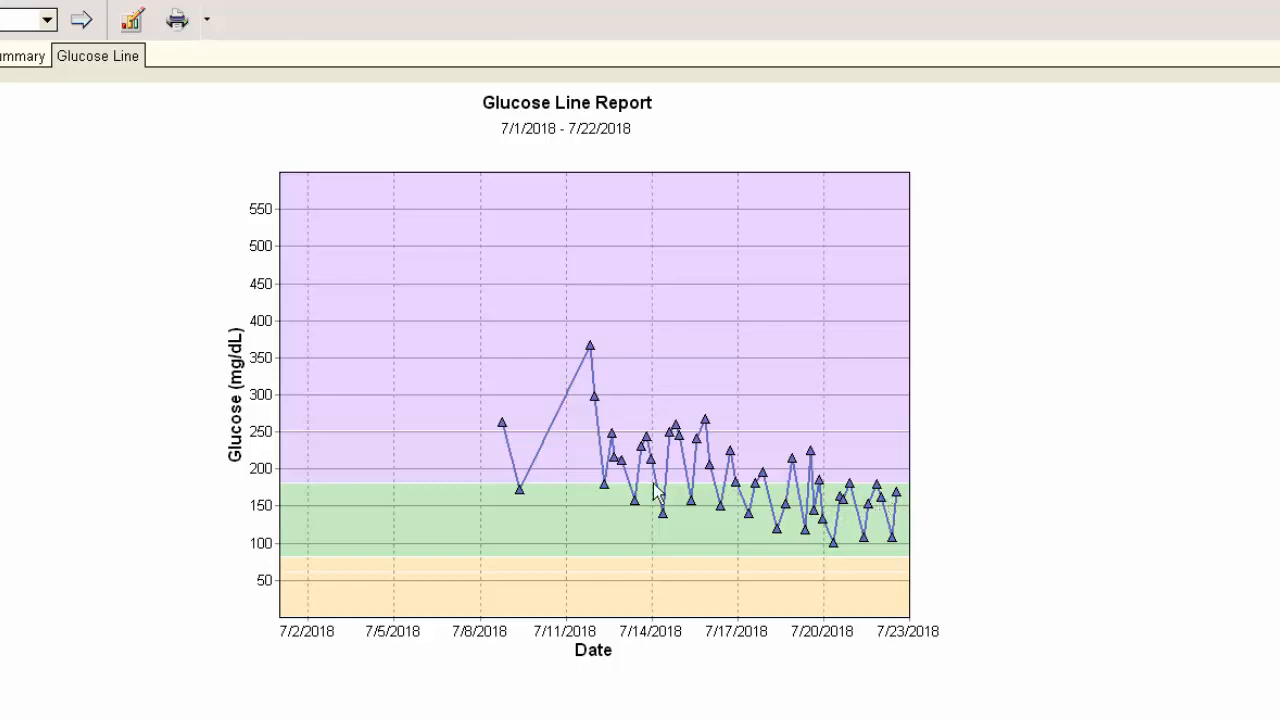
pyautogui.moveTo(643, 505)
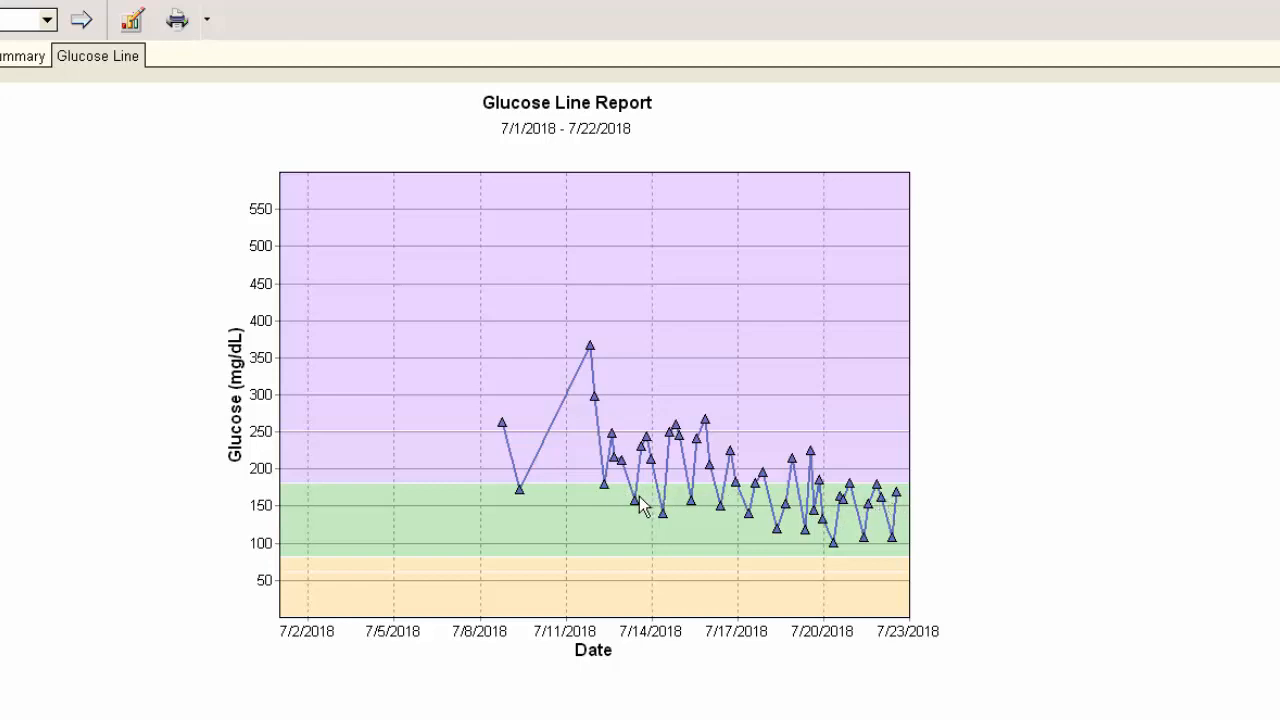
pyautogui.moveTo(650, 502)
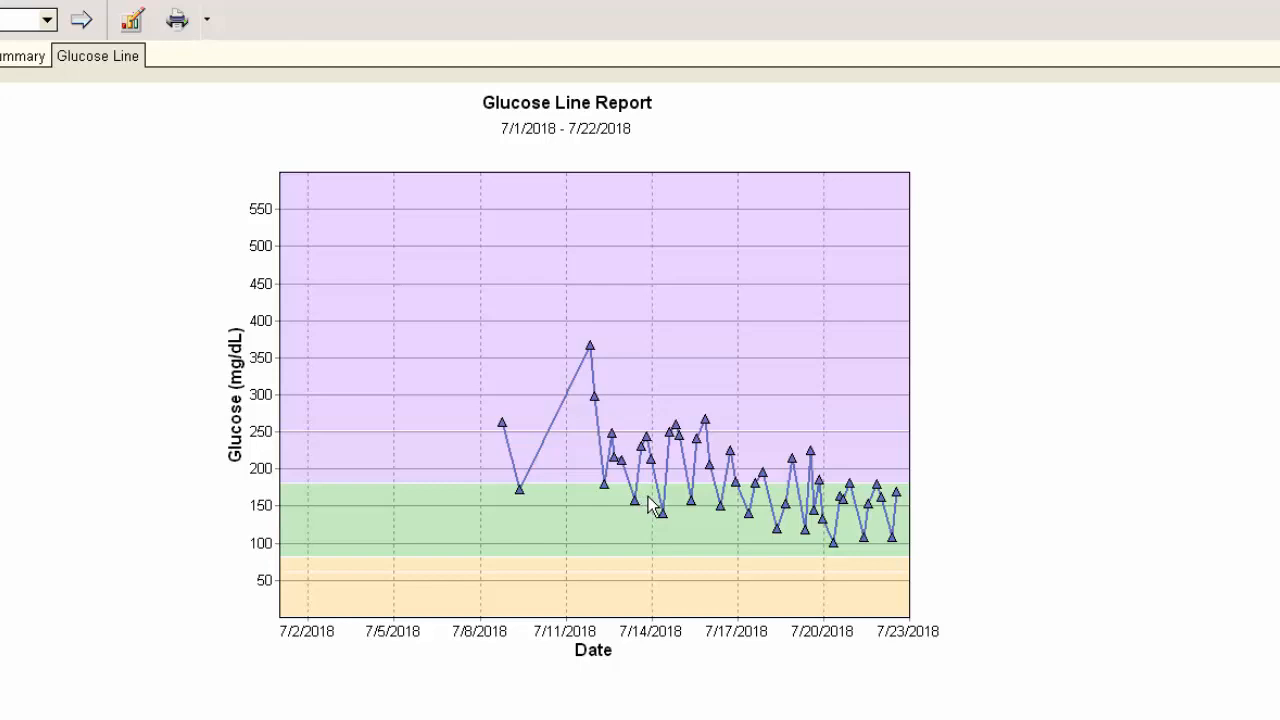
pyautogui.moveTo(650, 505)
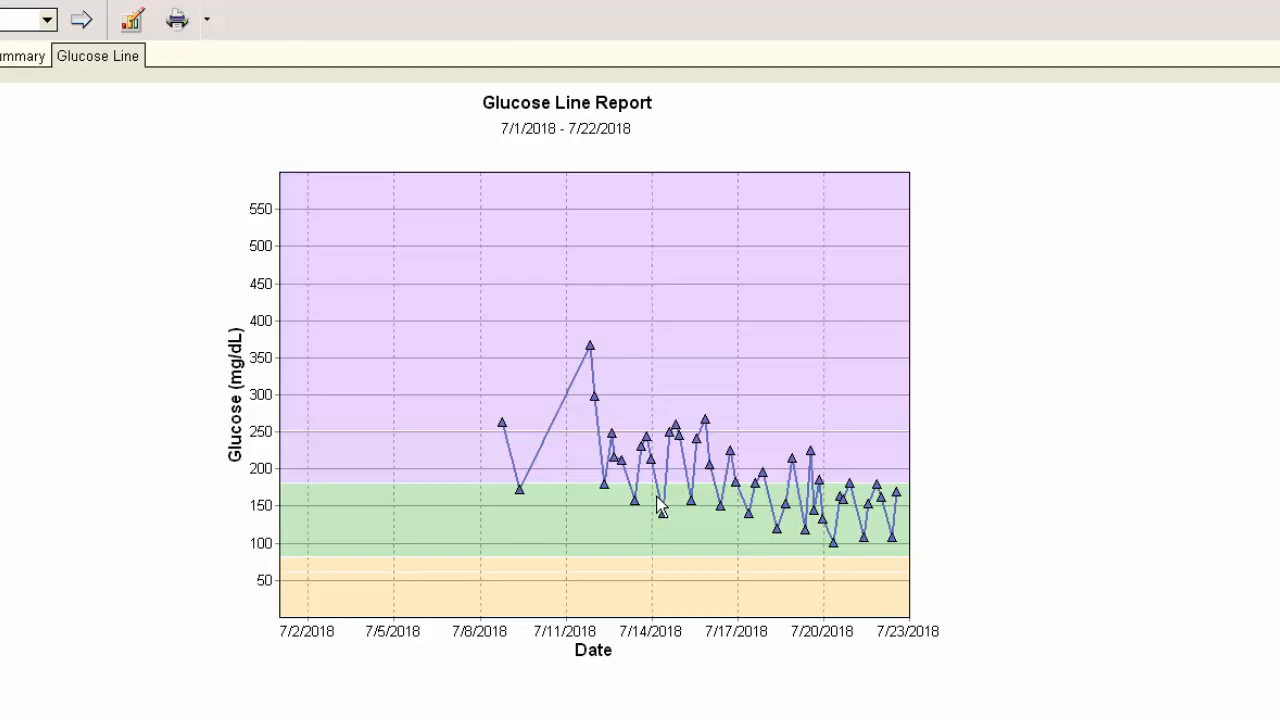
pyautogui.moveTo(688, 503)
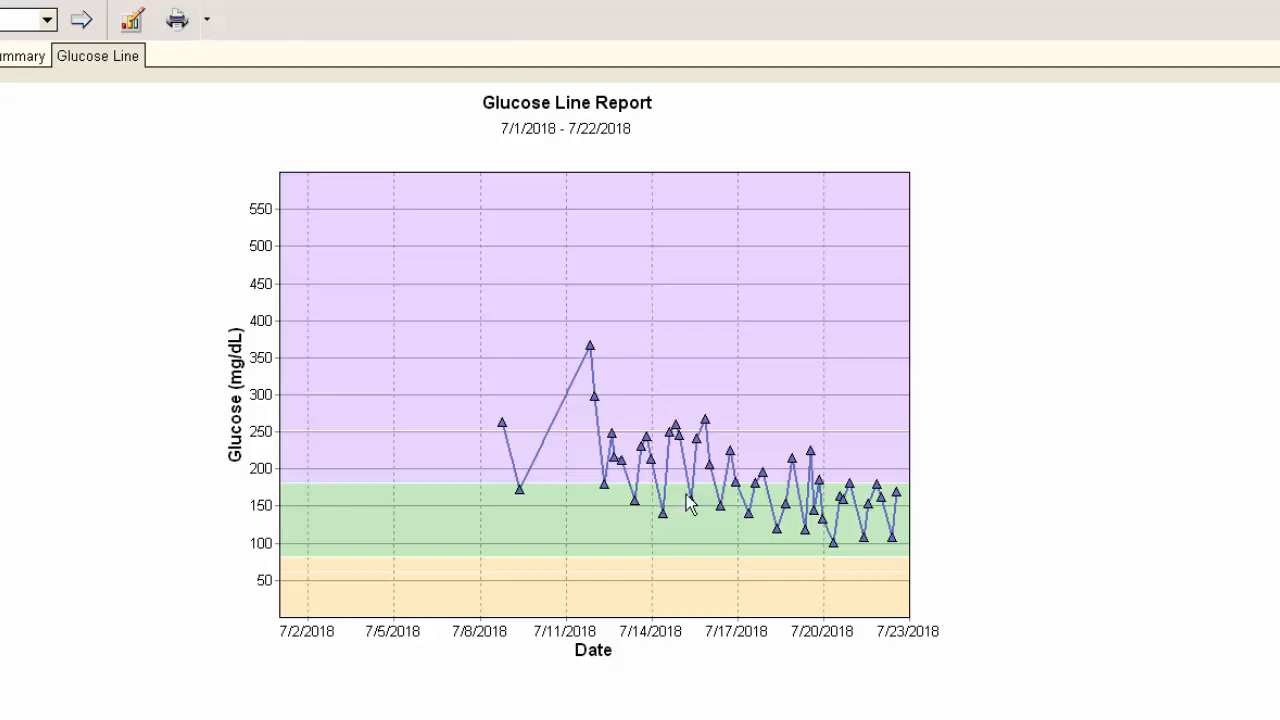
pyautogui.moveTo(692, 502)
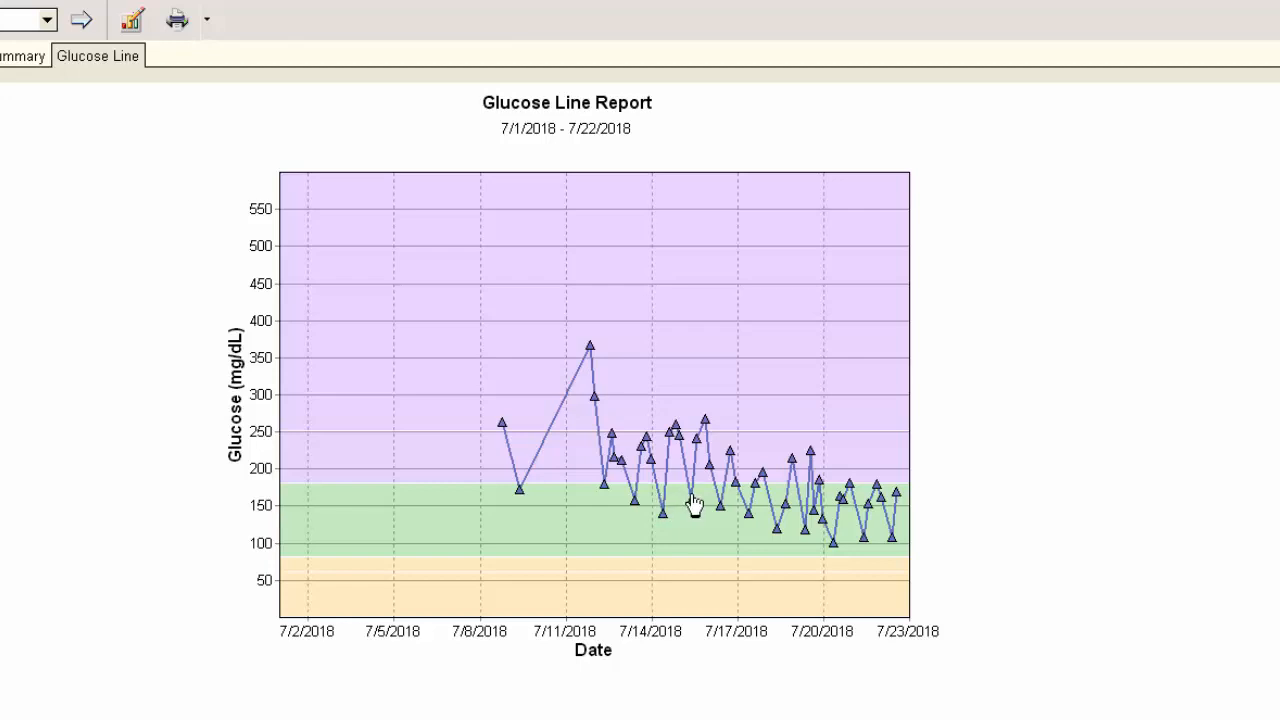
pyautogui.moveTo(725, 505)
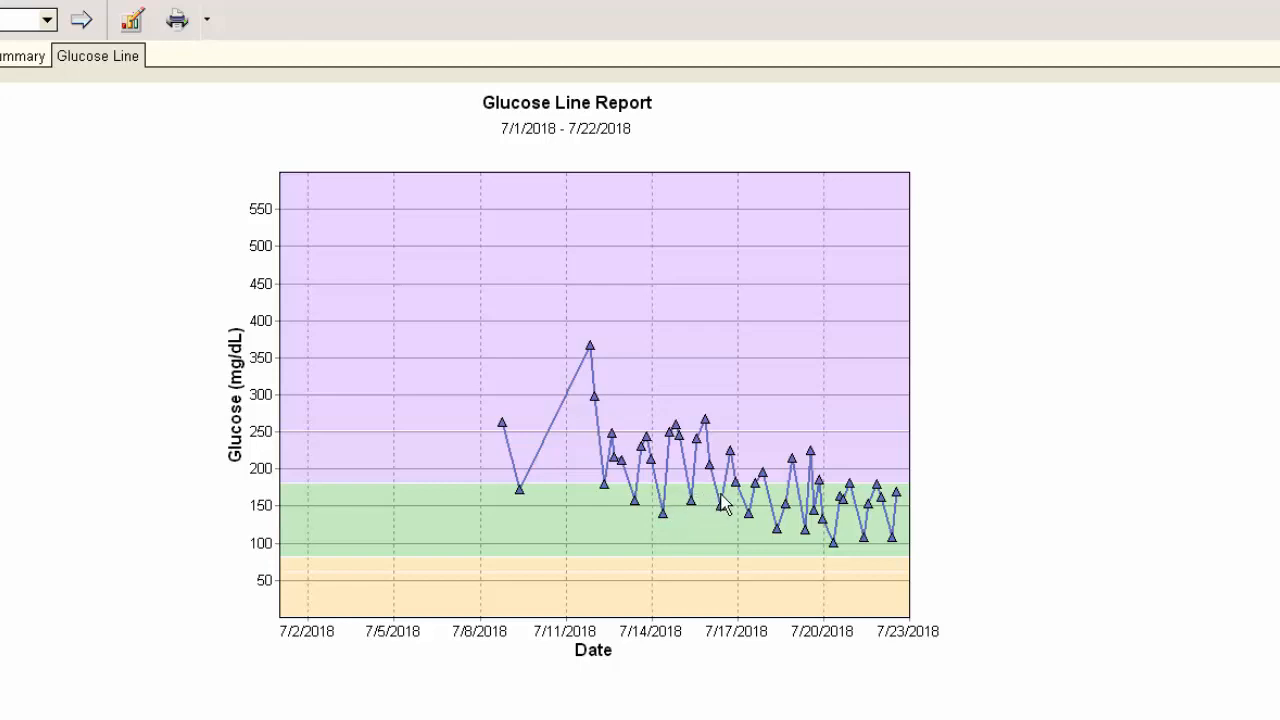
pyautogui.moveTo(765, 515)
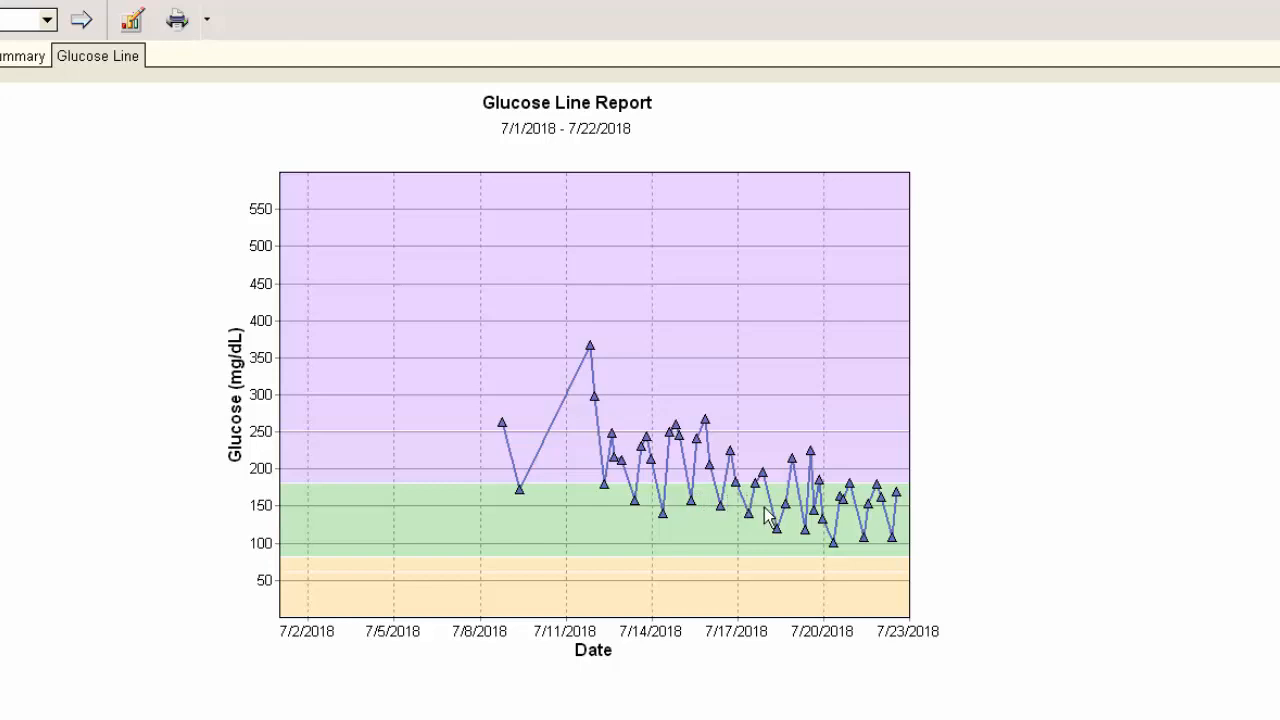
pyautogui.moveTo(788, 517)
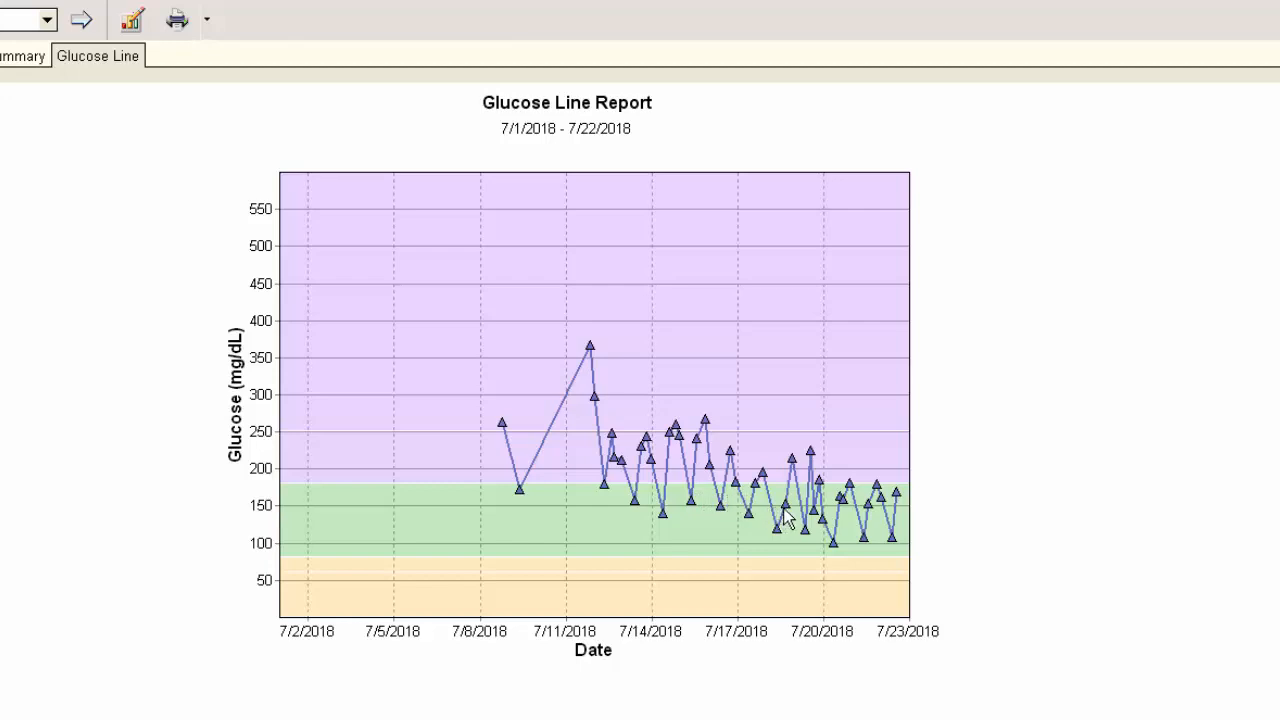
pyautogui.moveTo(825, 515)
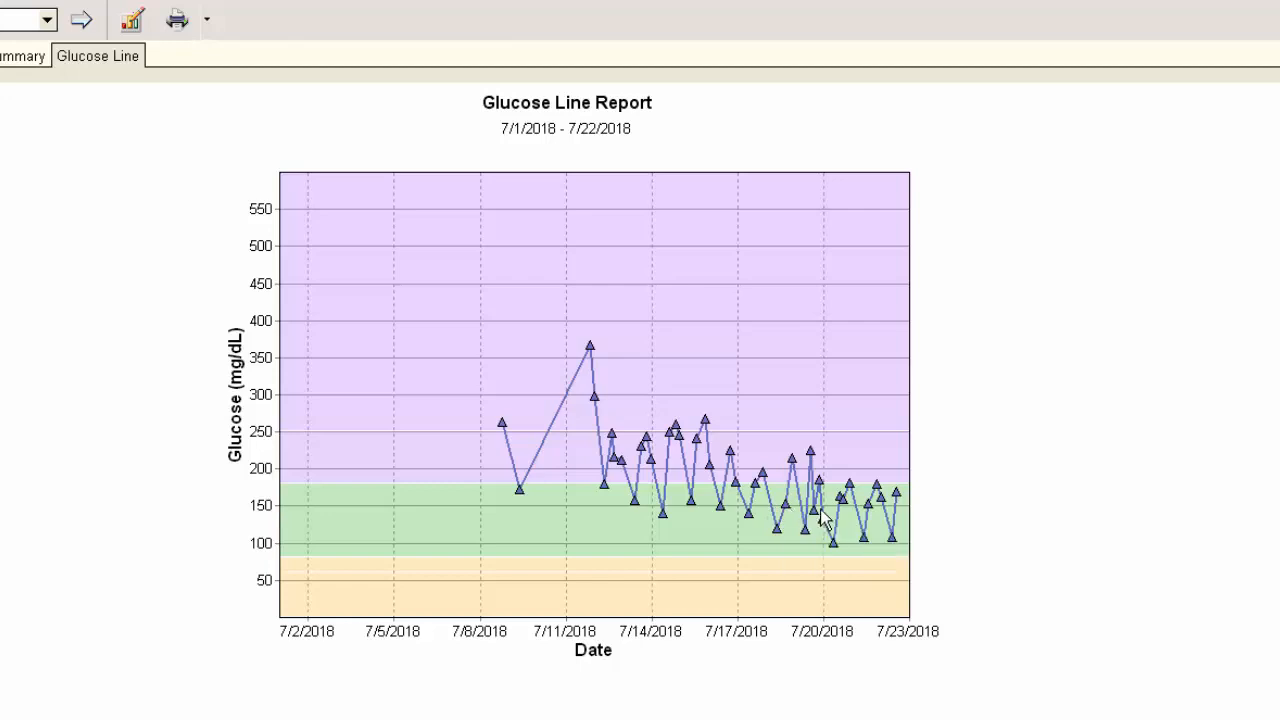
pyautogui.moveTo(845, 515)
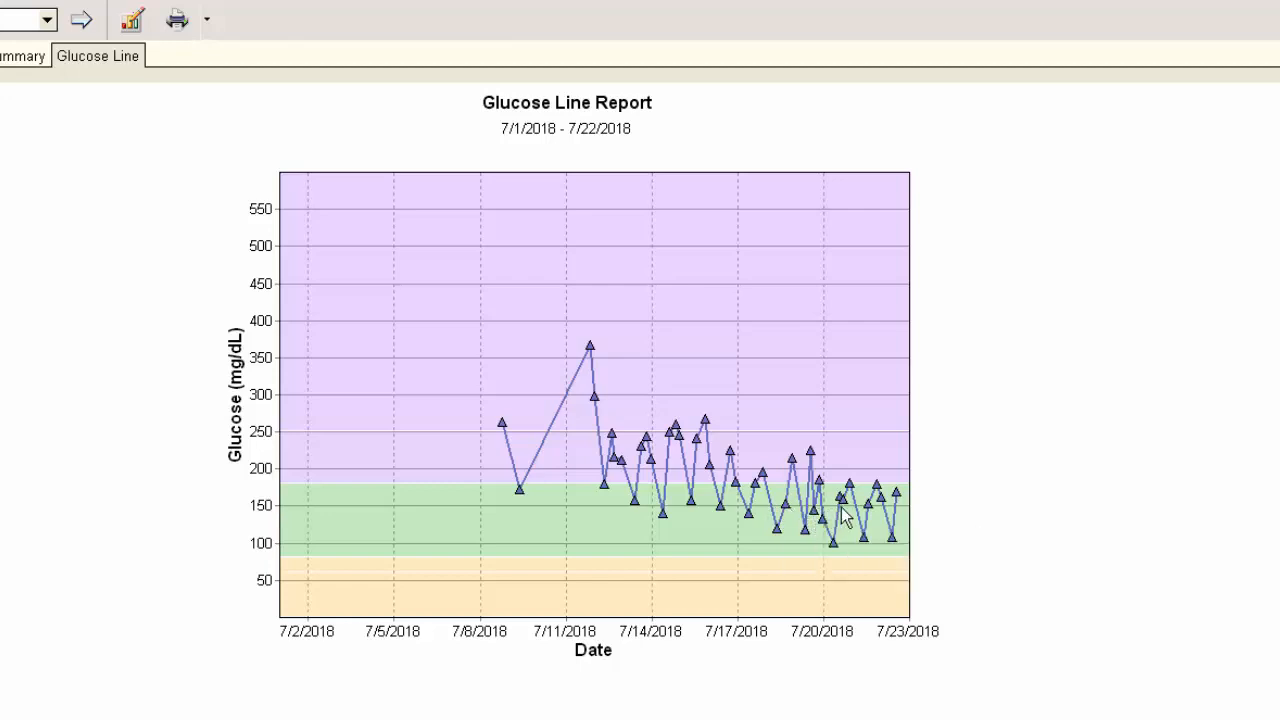
pyautogui.moveTo(868, 518)
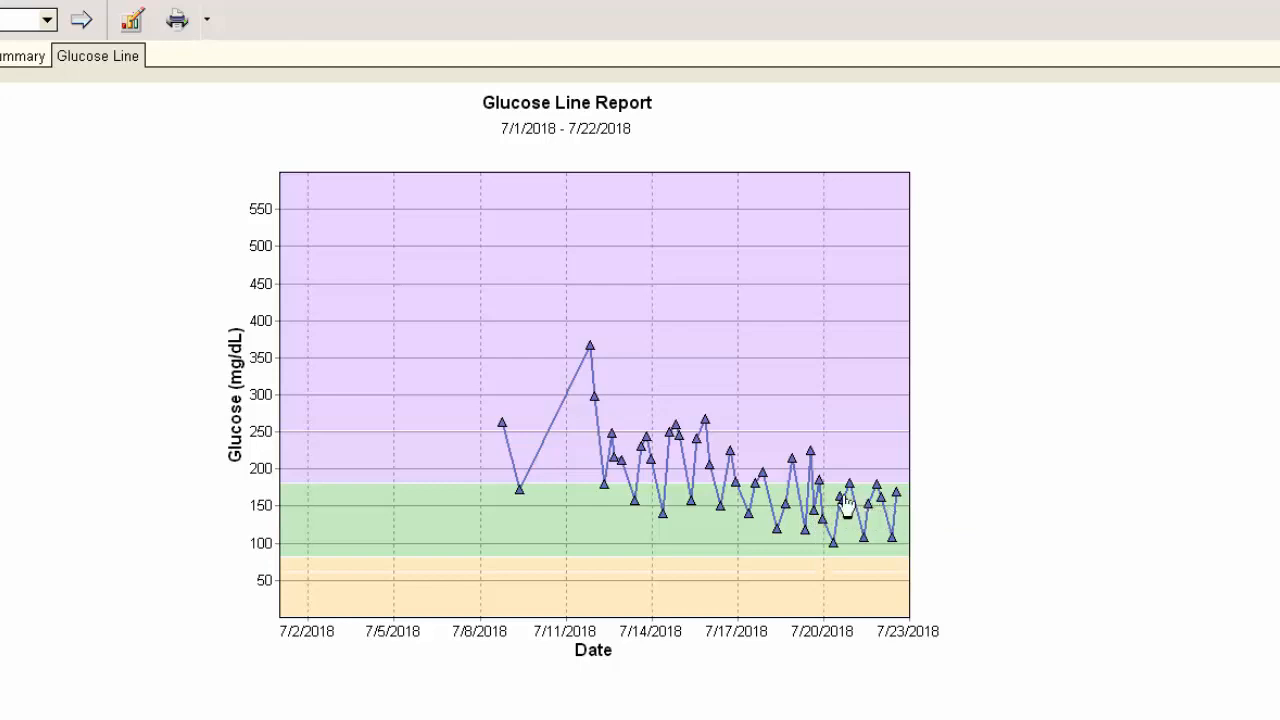
pyautogui.moveTo(795, 510)
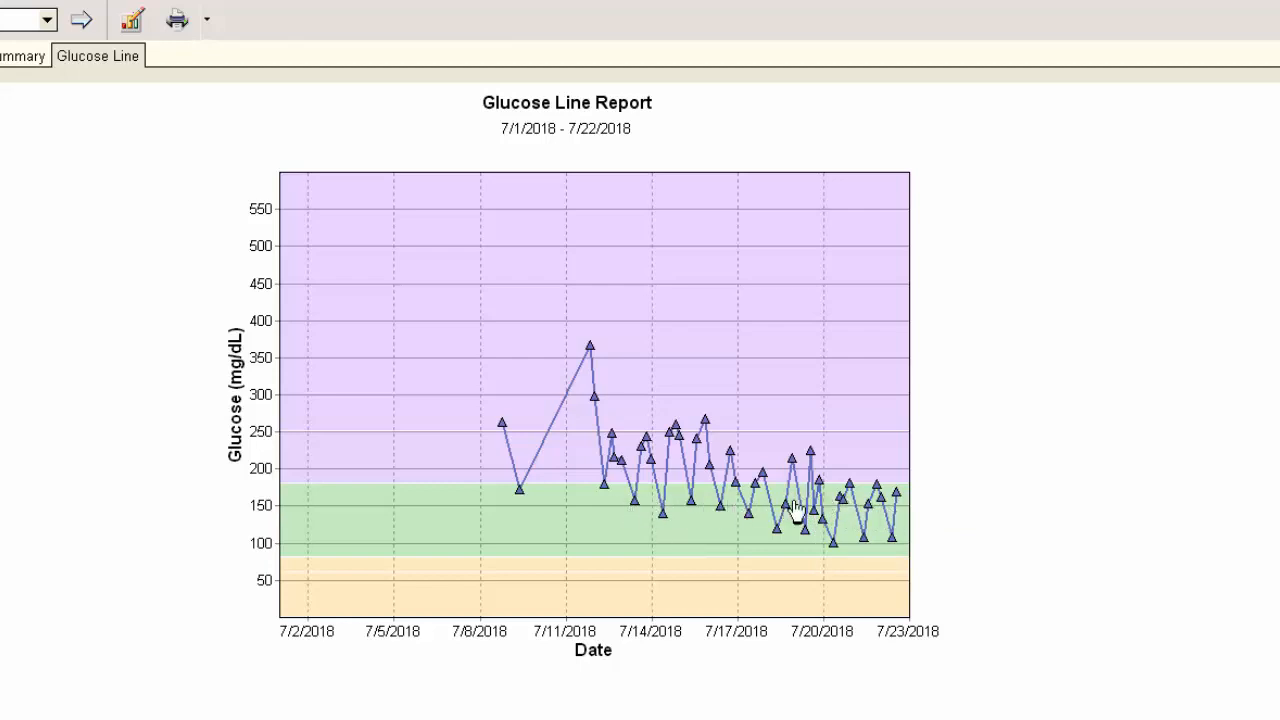
pyautogui.moveTo(880, 518)
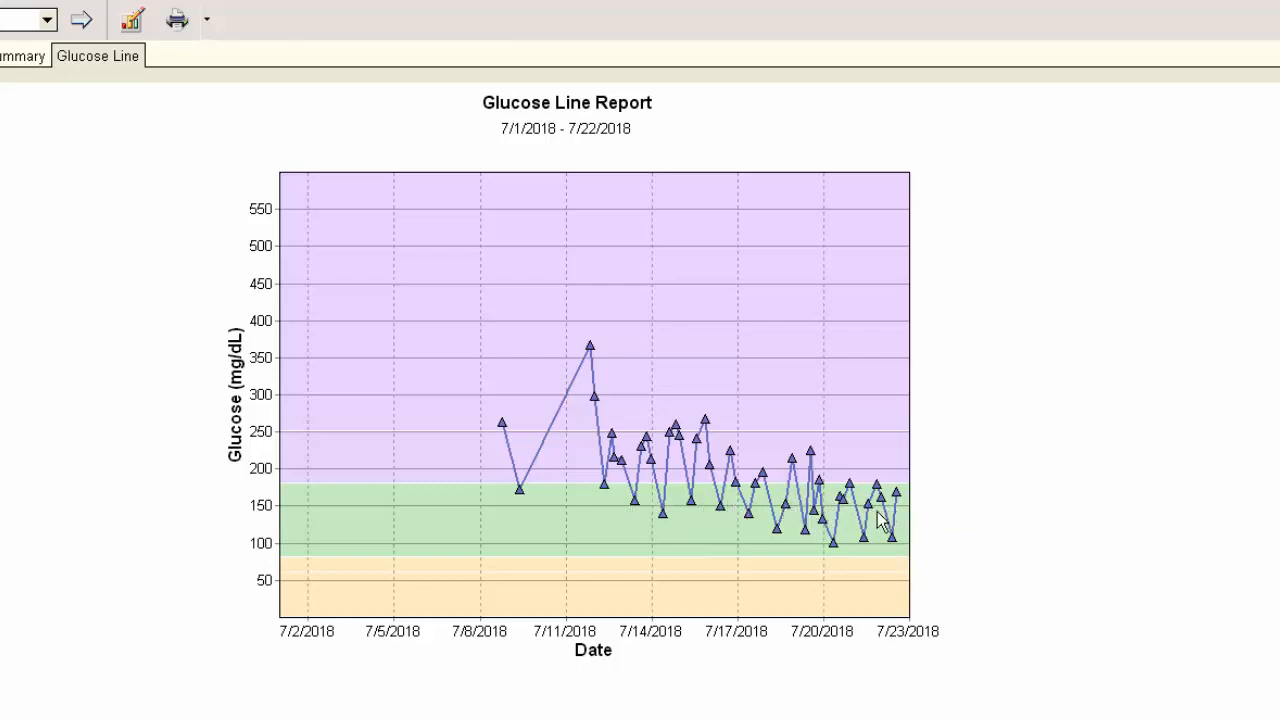
pyautogui.moveTo(640, 513)
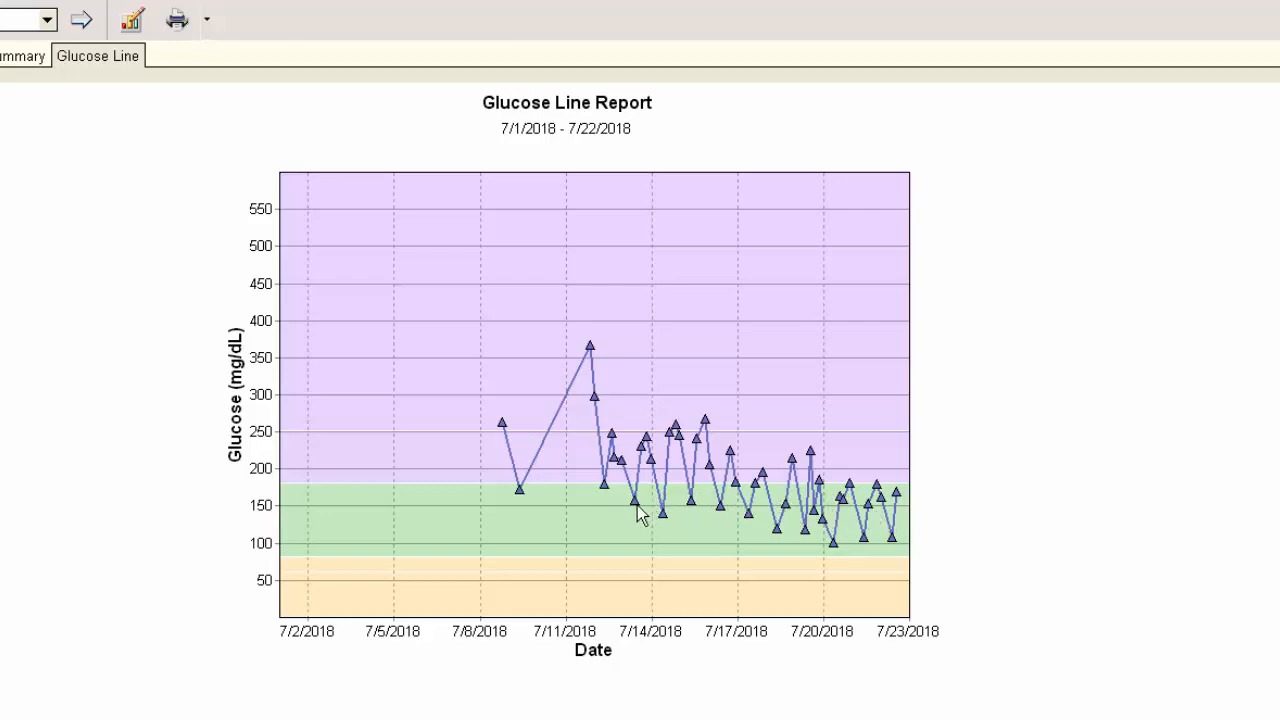
pyautogui.moveTo(722, 513)
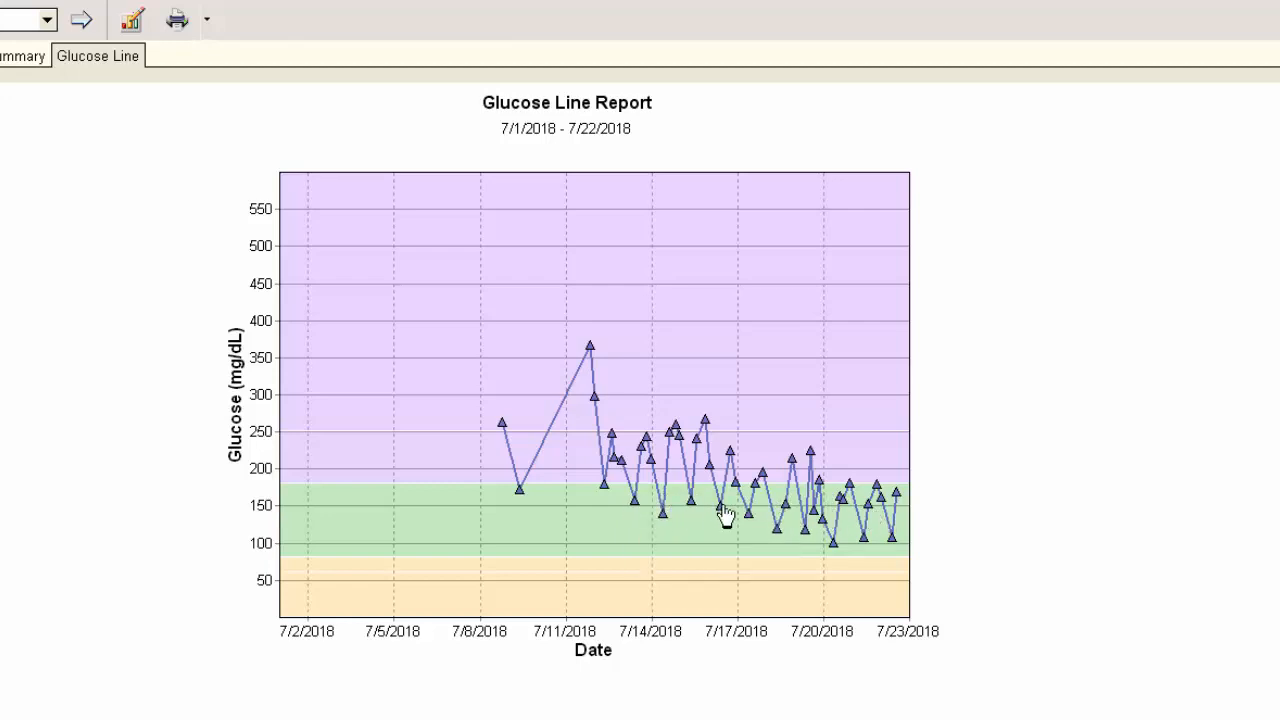
pyautogui.moveTo(895, 515)
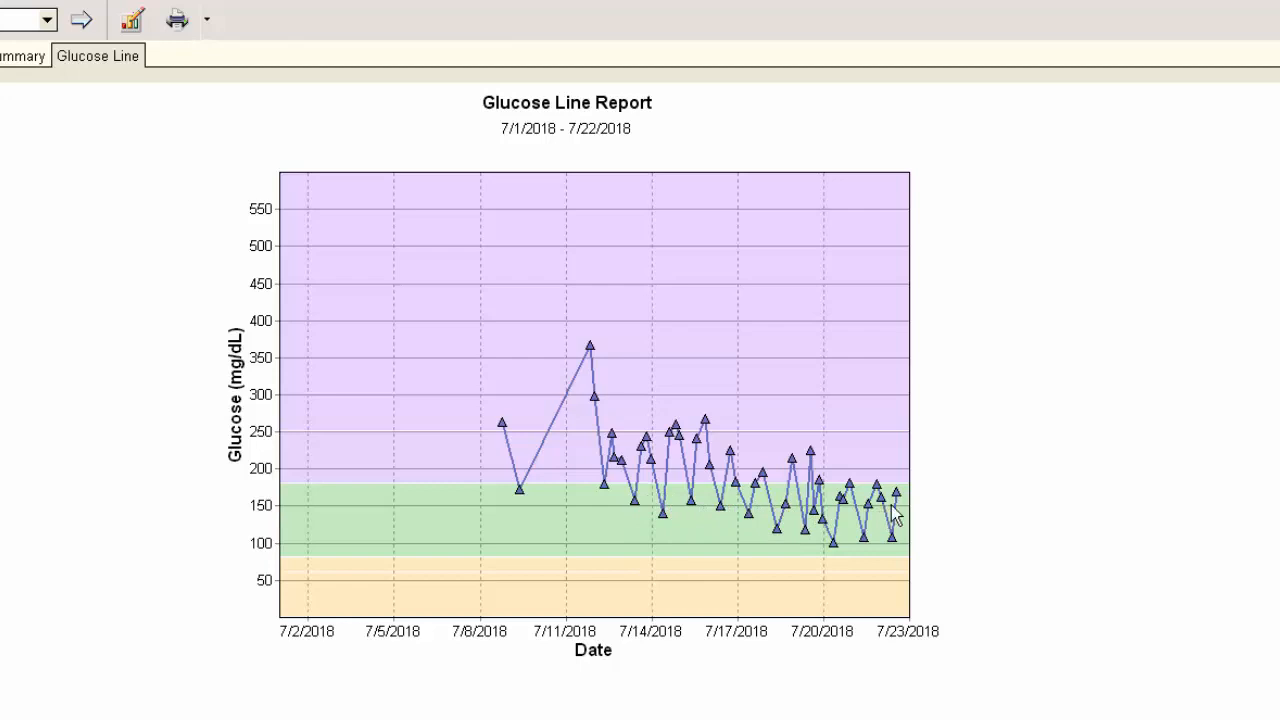
pyautogui.moveTo(850, 525)
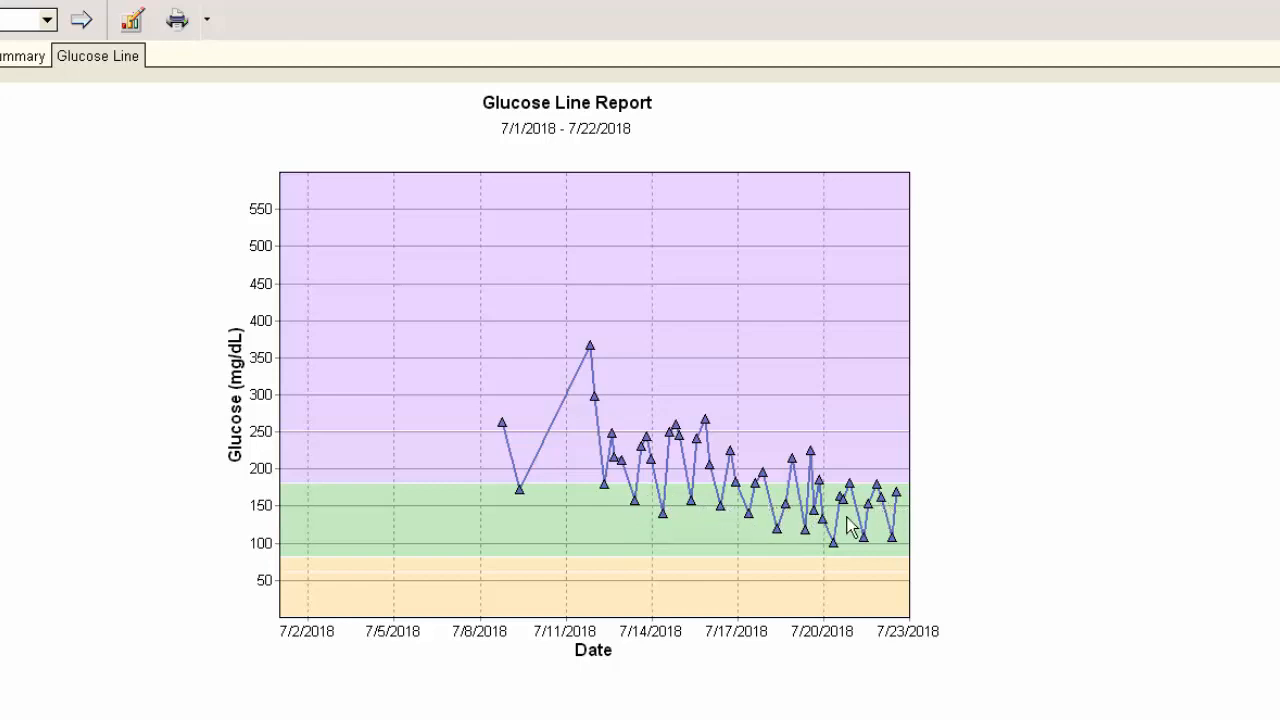
pyautogui.moveTo(665, 515)
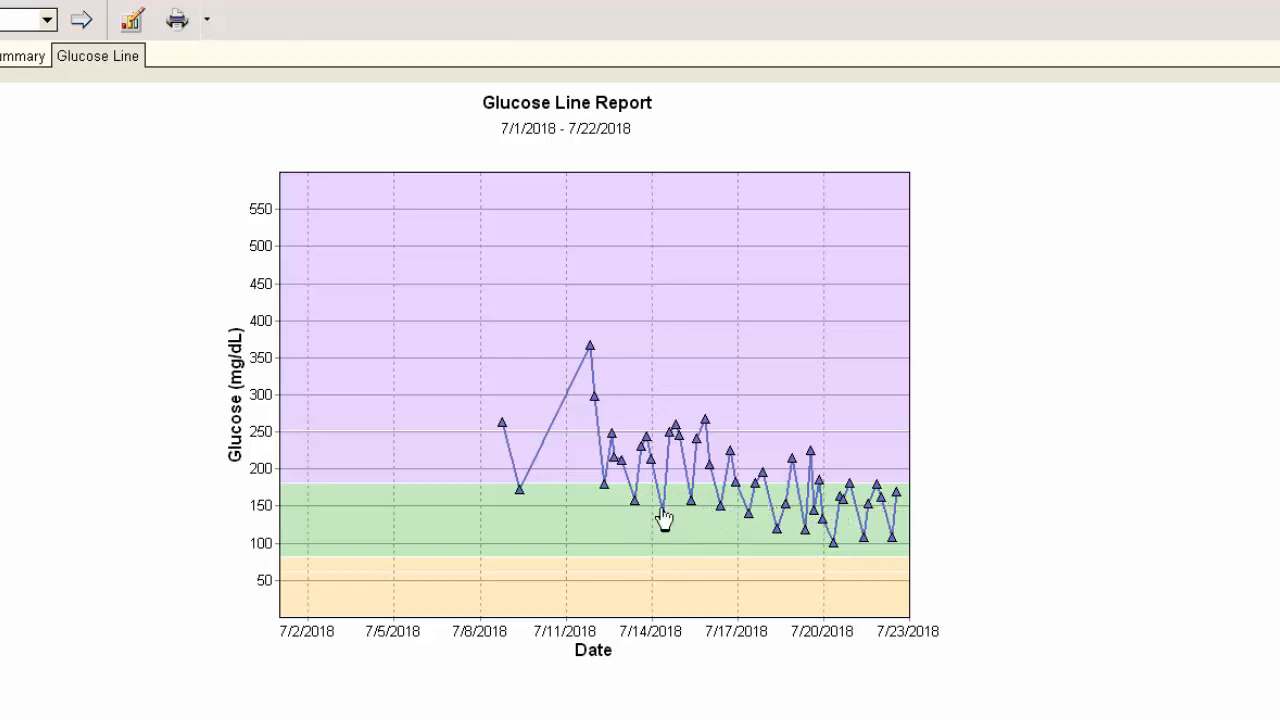
pyautogui.moveTo(655, 515)
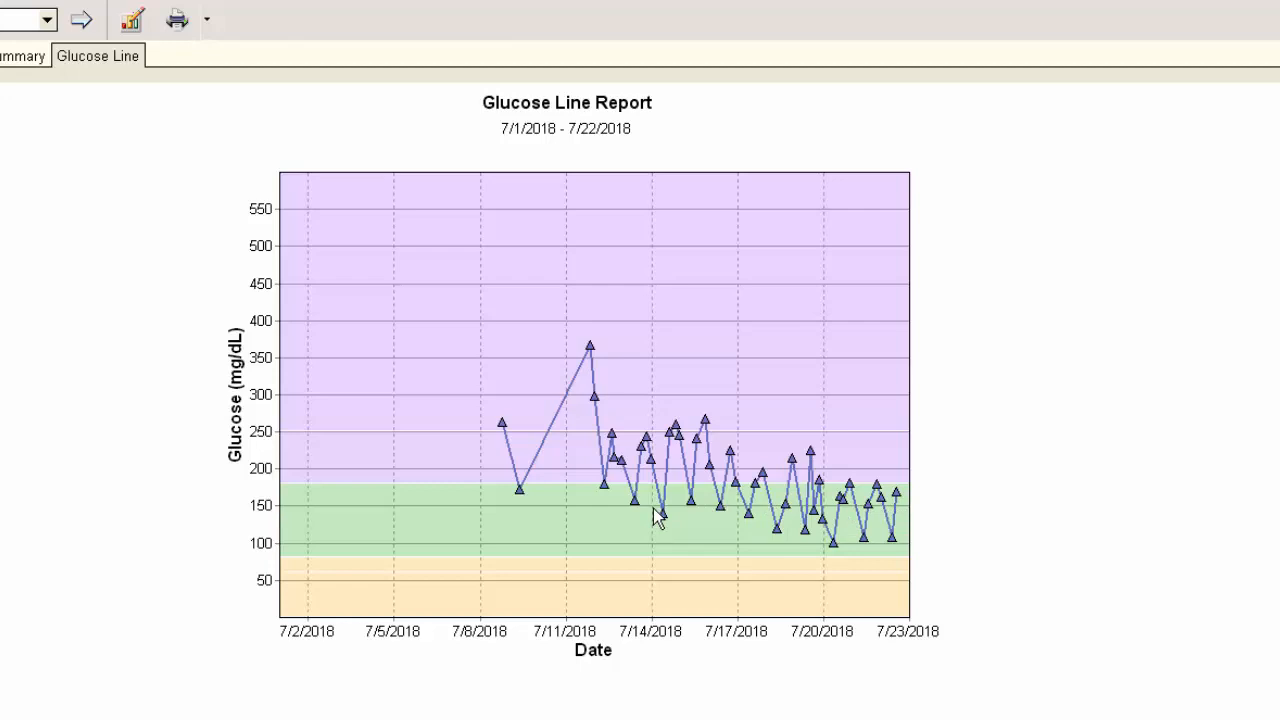
pyautogui.moveTo(687, 517)
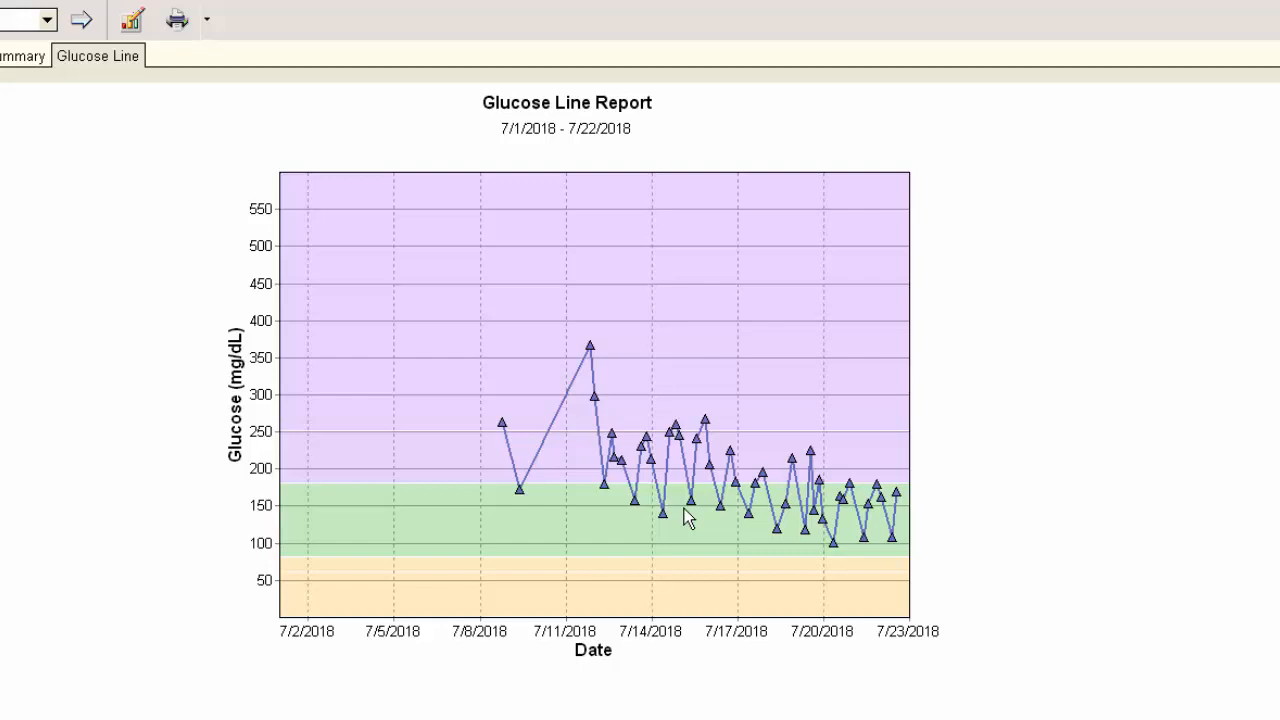
pyautogui.moveTo(656, 517)
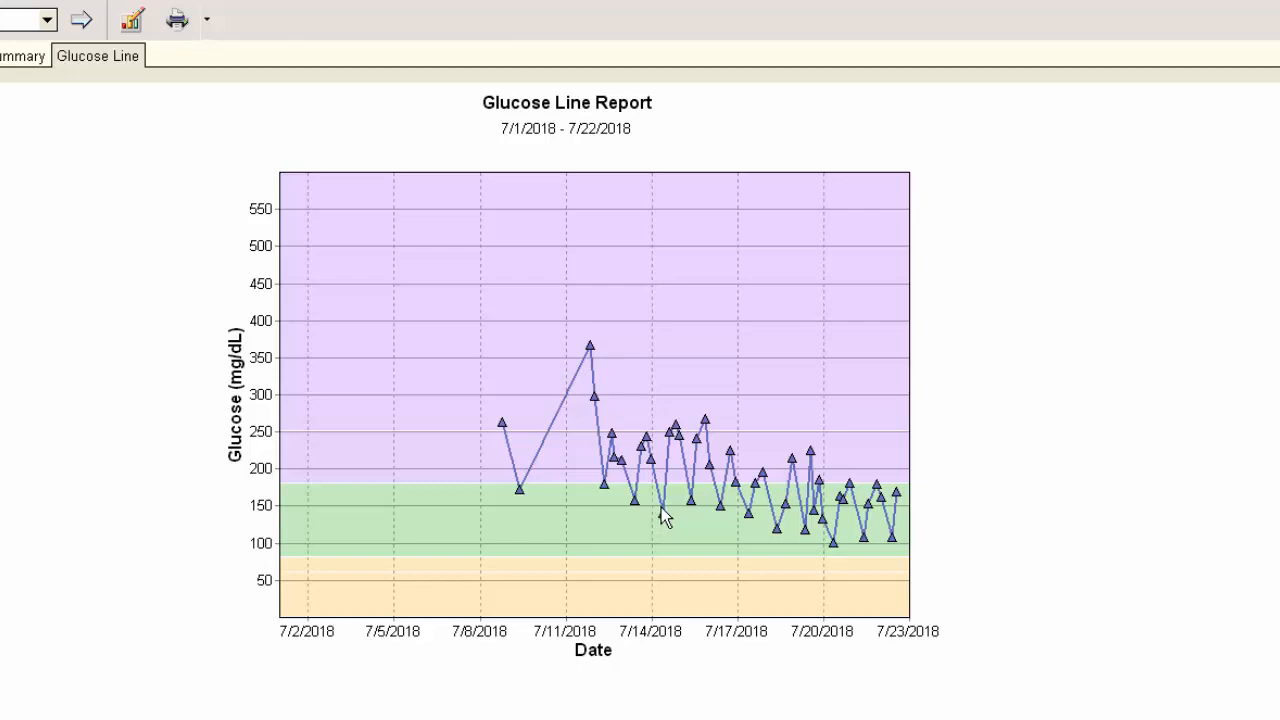
pyautogui.moveTo(693, 515)
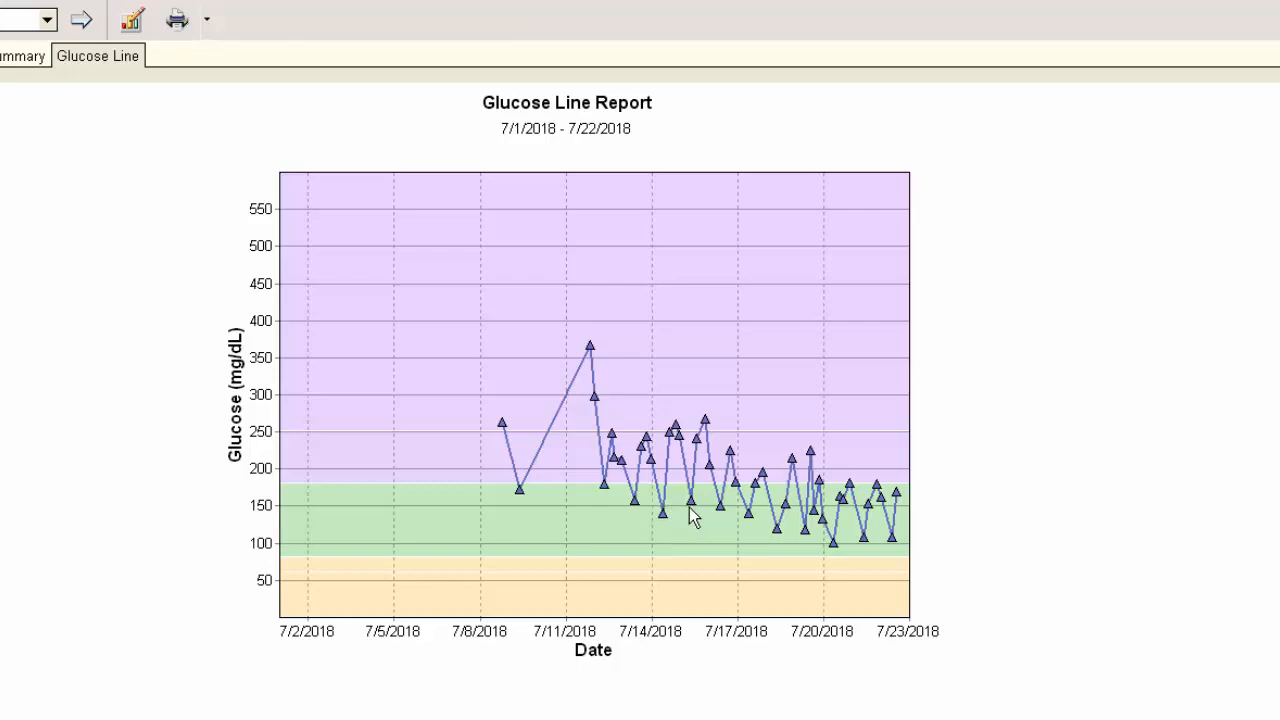
pyautogui.moveTo(750, 516)
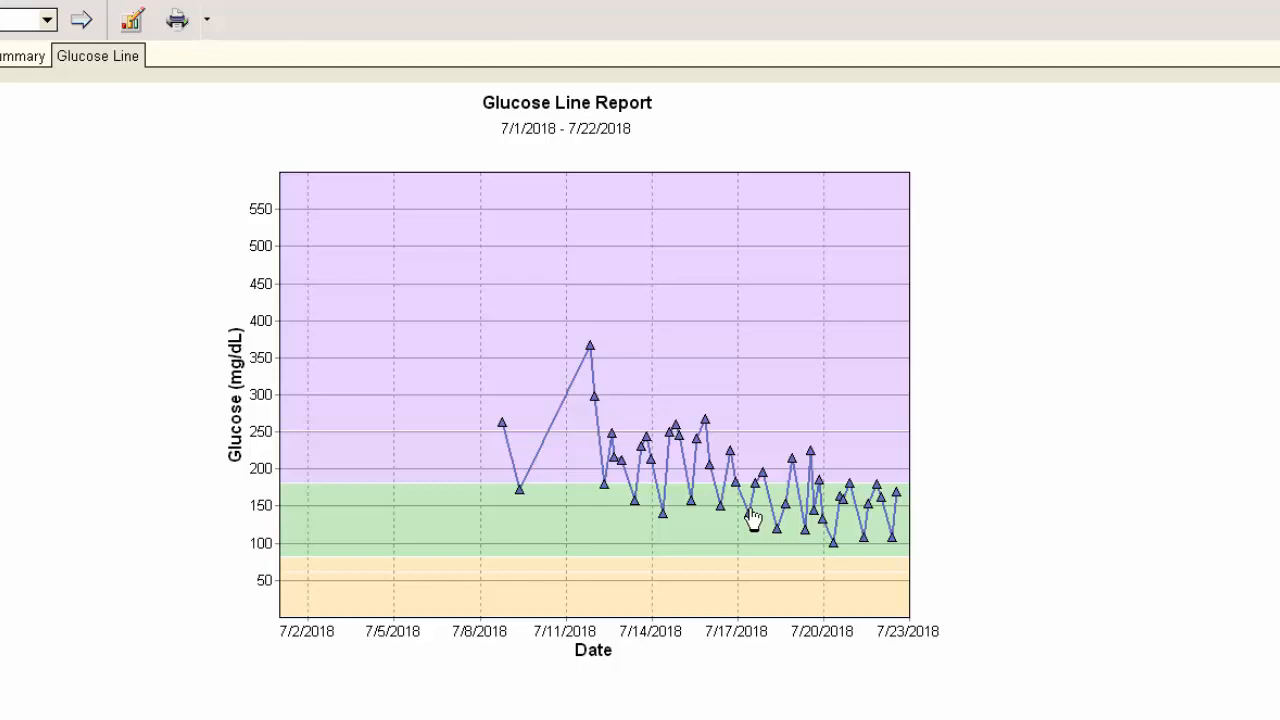
pyautogui.moveTo(786, 547)
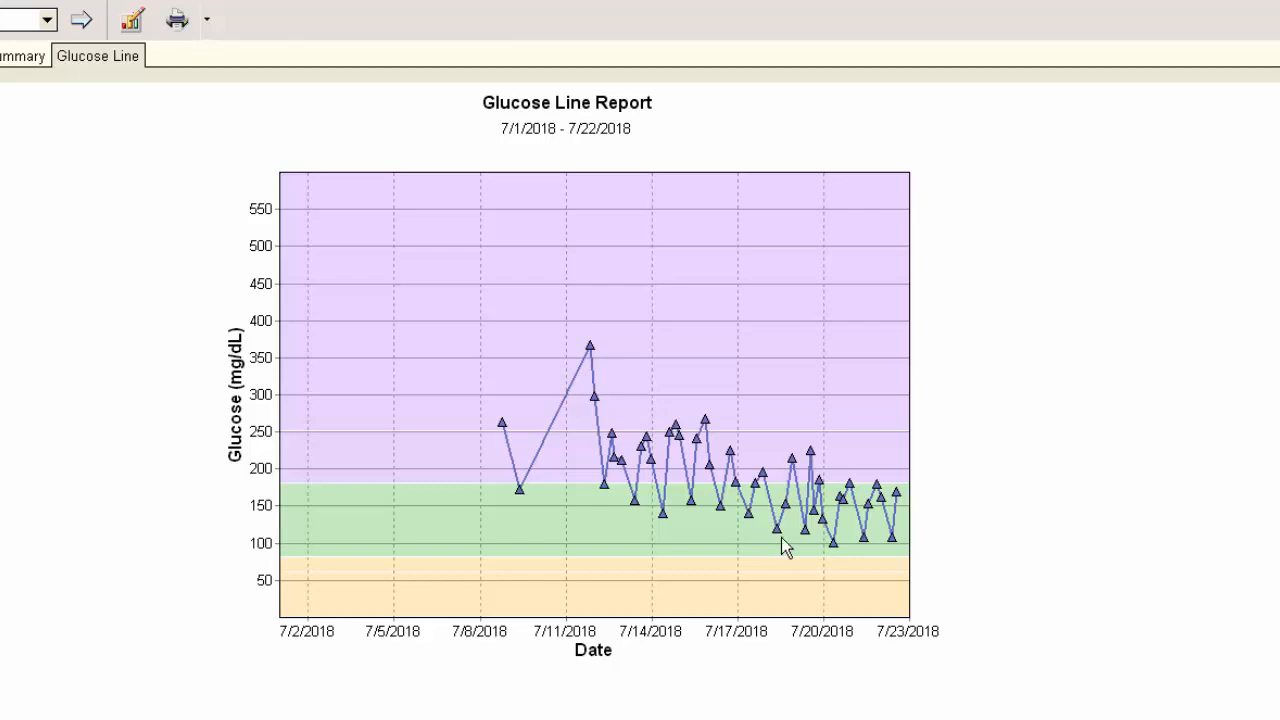
pyautogui.moveTo(820, 537)
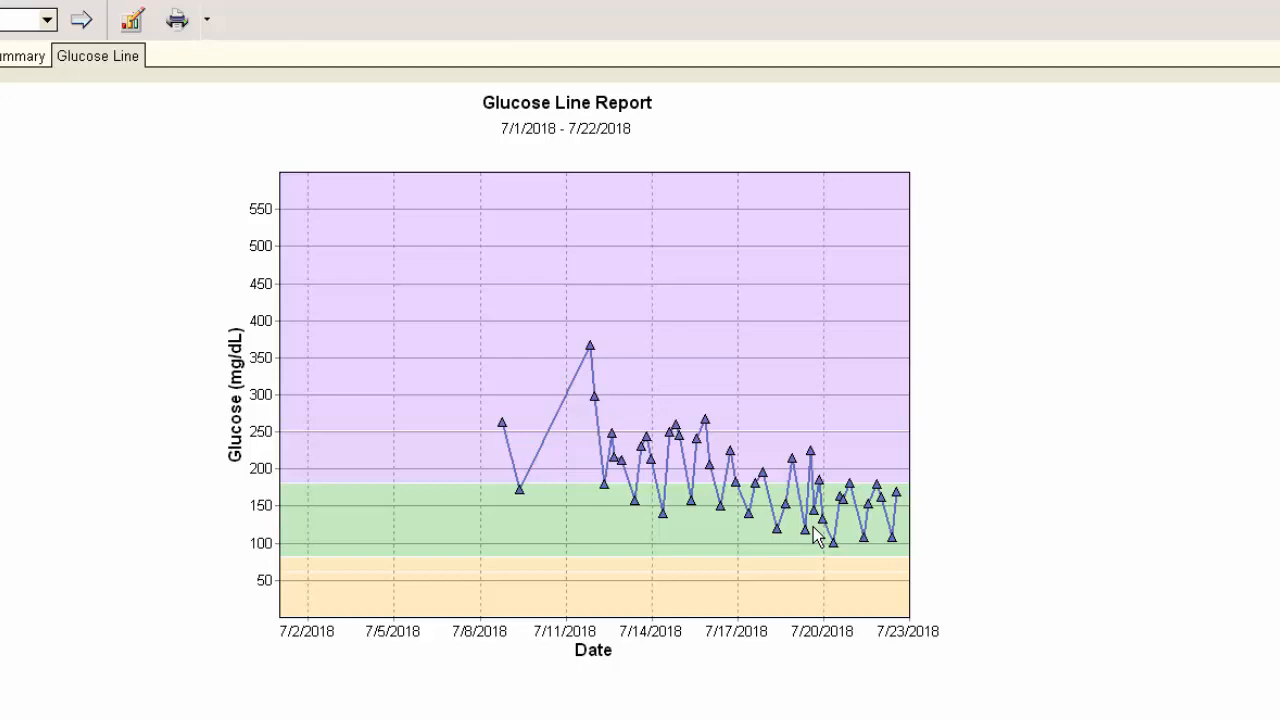
pyautogui.moveTo(643, 521)
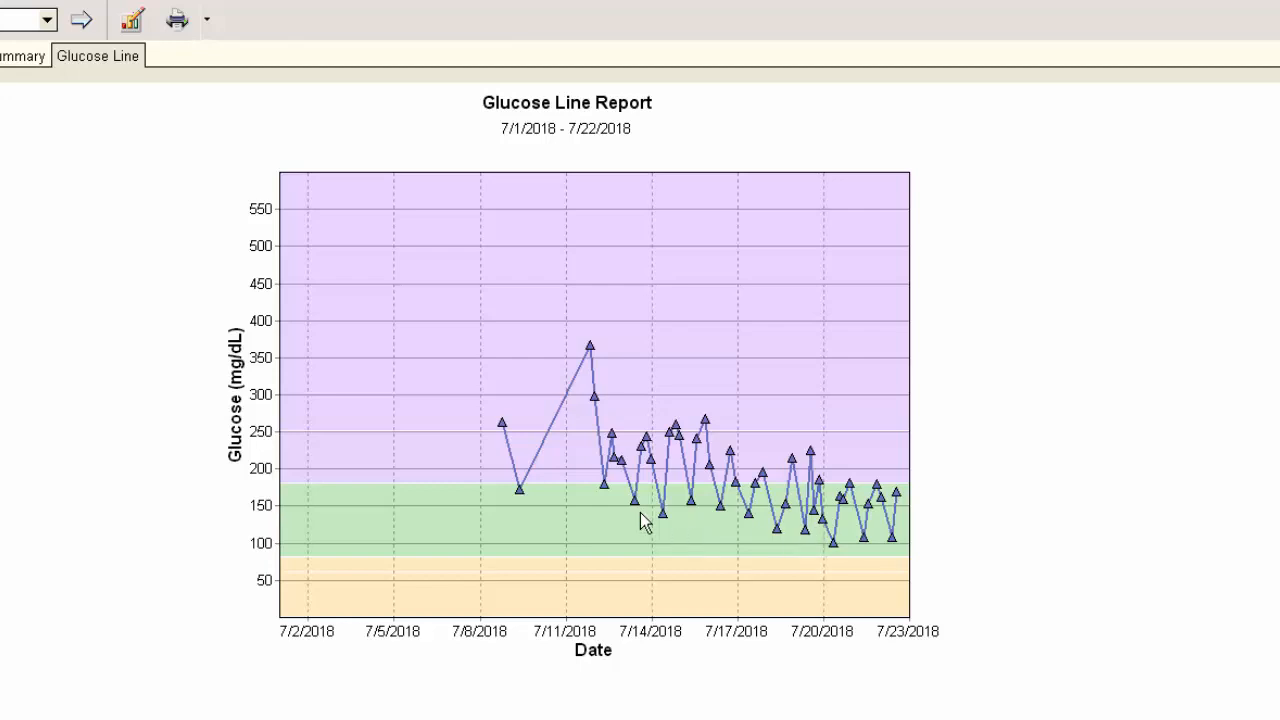
pyautogui.moveTo(708, 523)
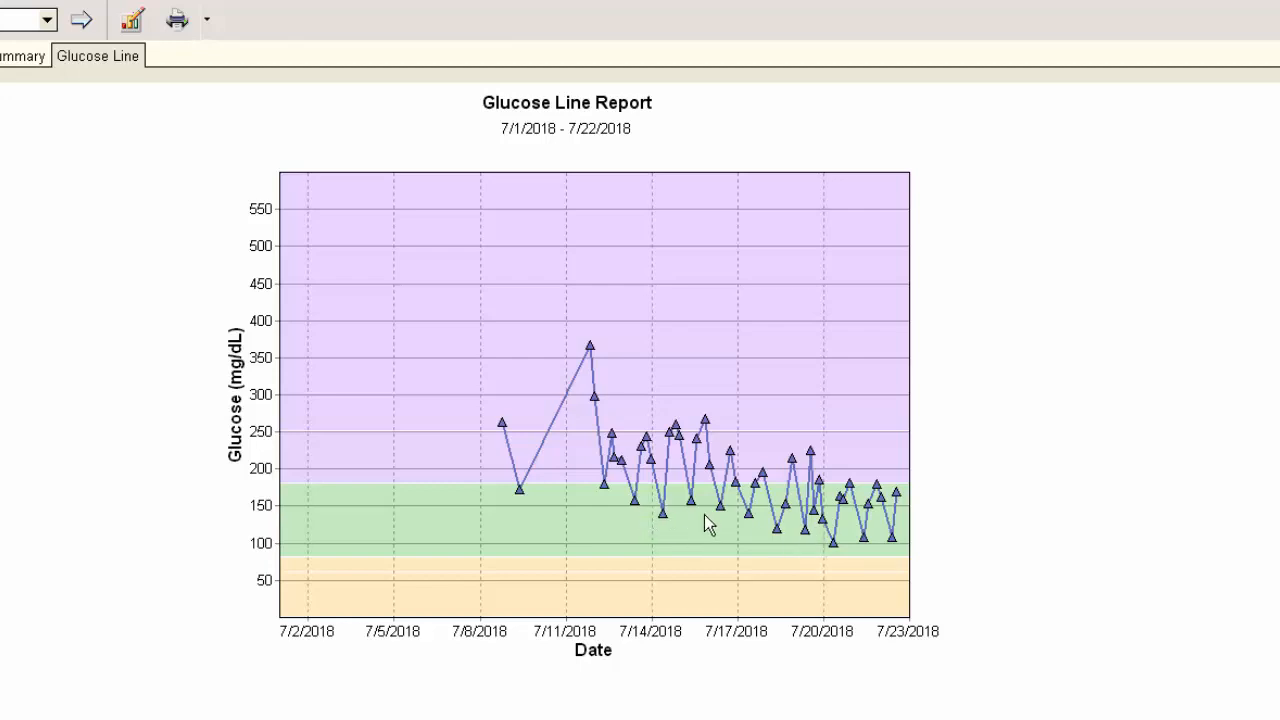
pyautogui.moveTo(870, 532)
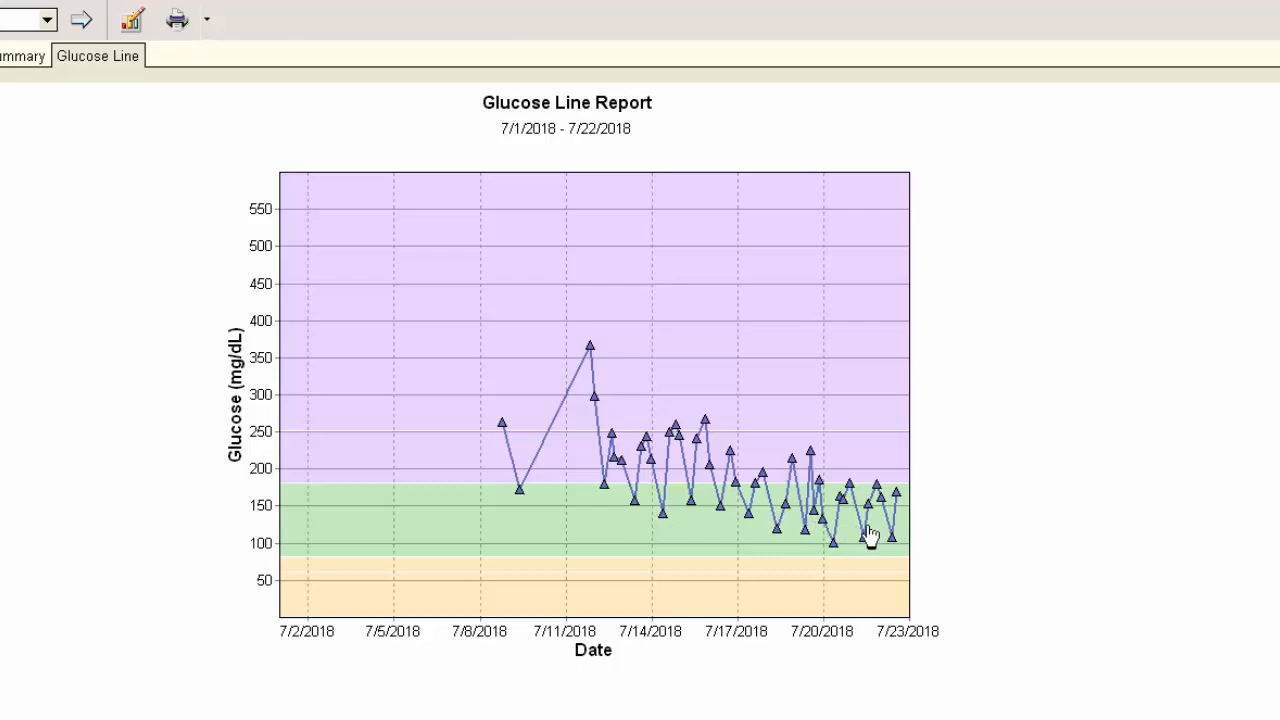
pyautogui.moveTo(793, 538)
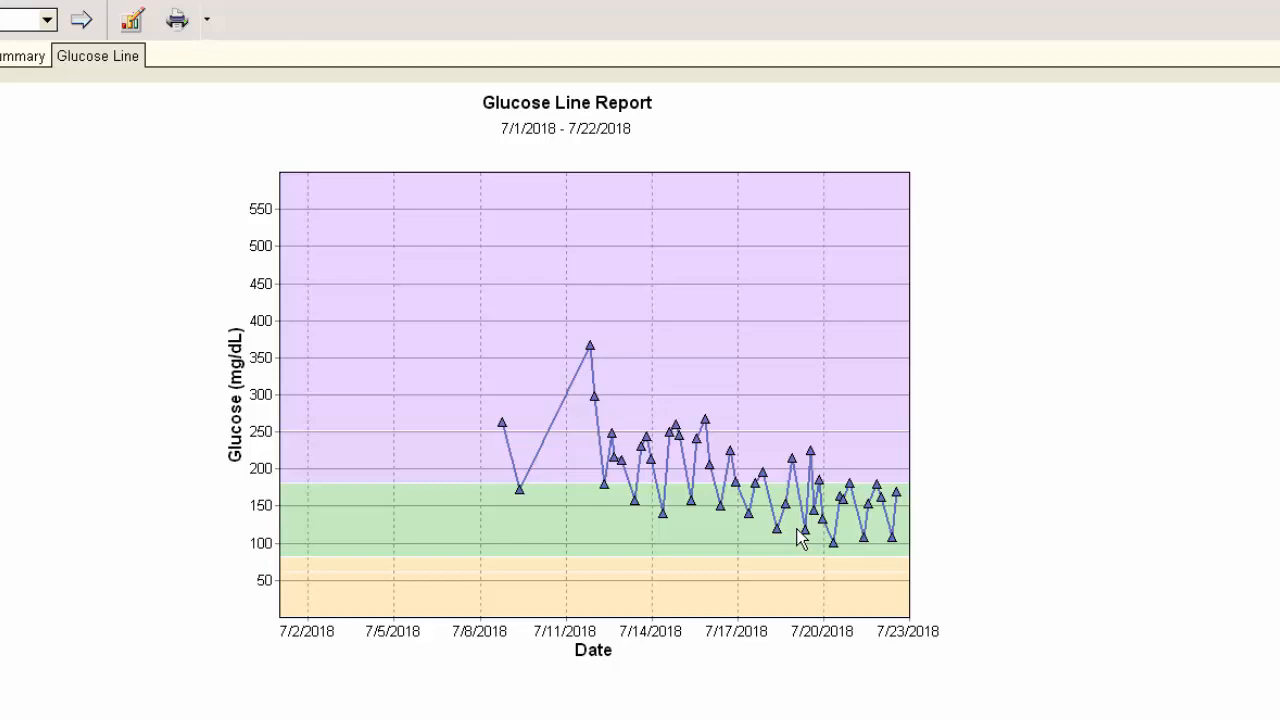
pyautogui.moveTo(665, 515)
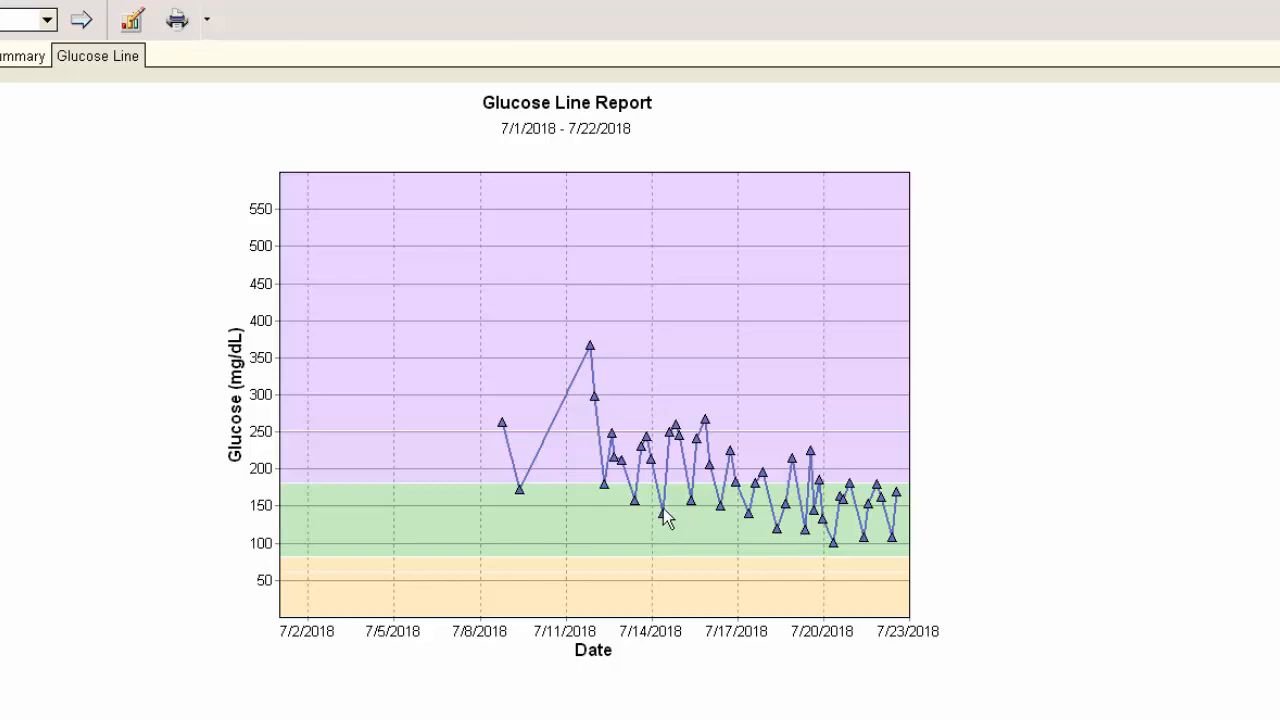
pyautogui.moveTo(694, 516)
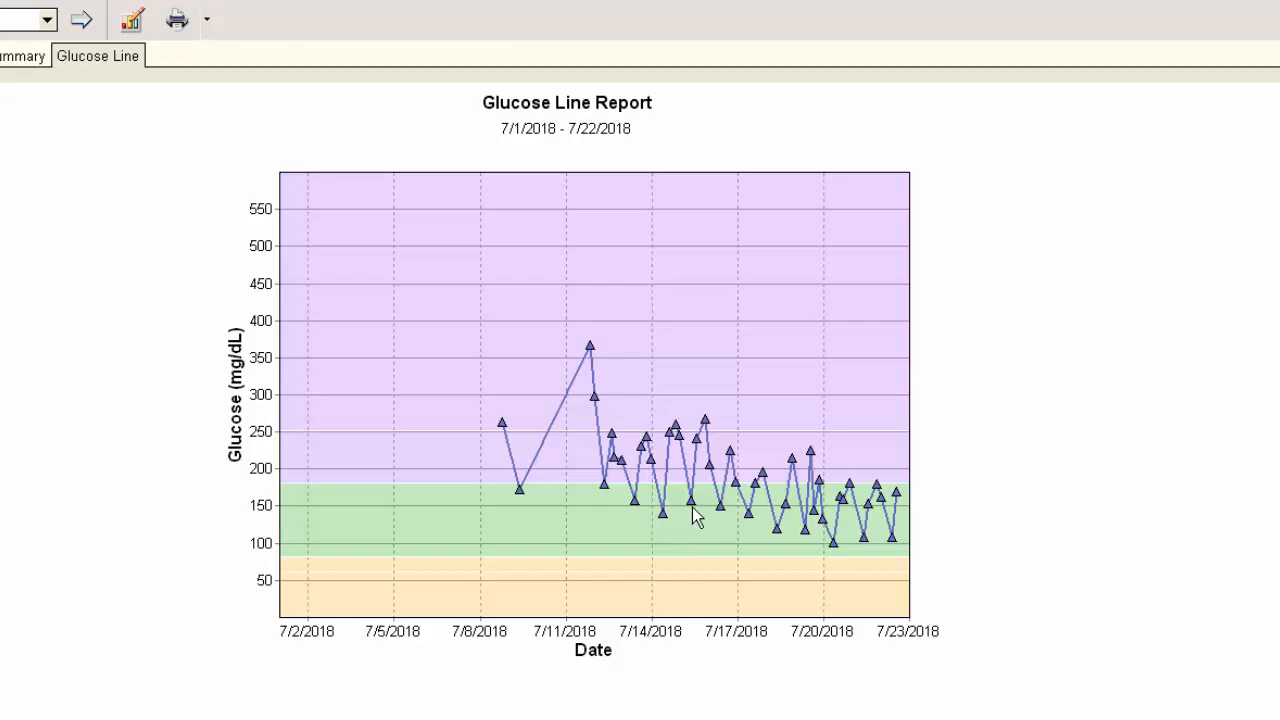
pyautogui.moveTo(700, 518)
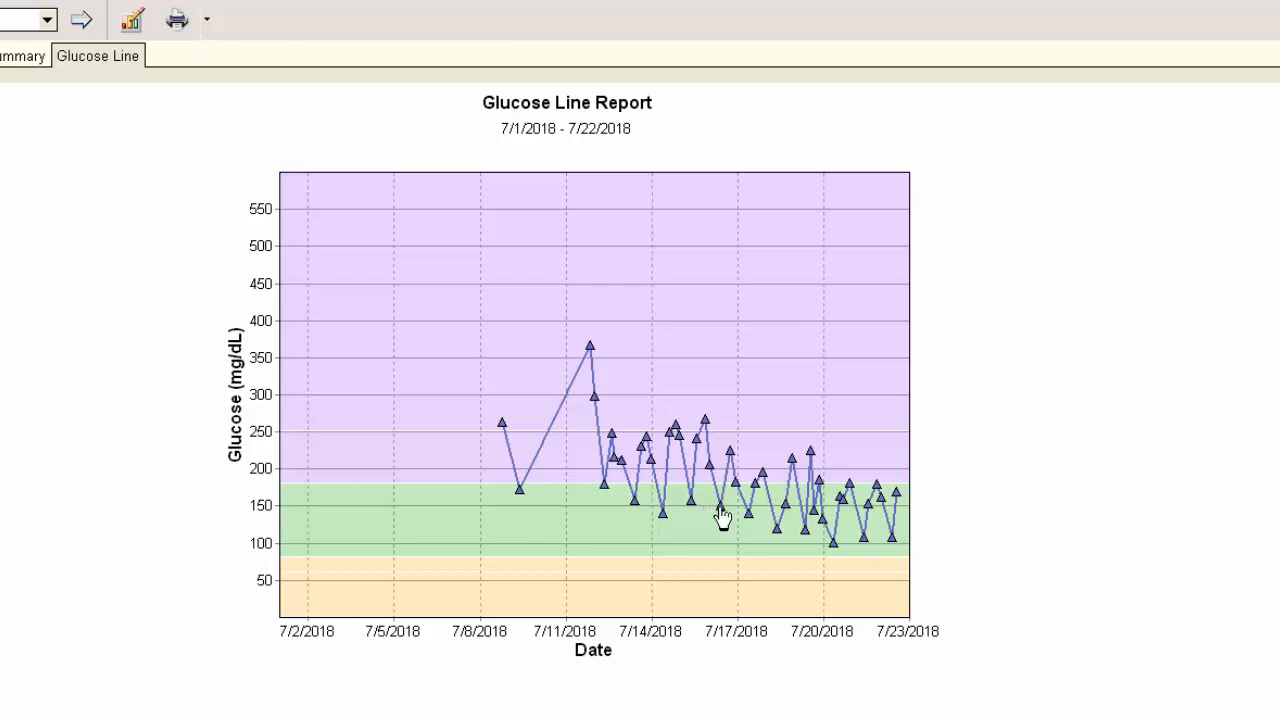
pyautogui.moveTo(842, 525)
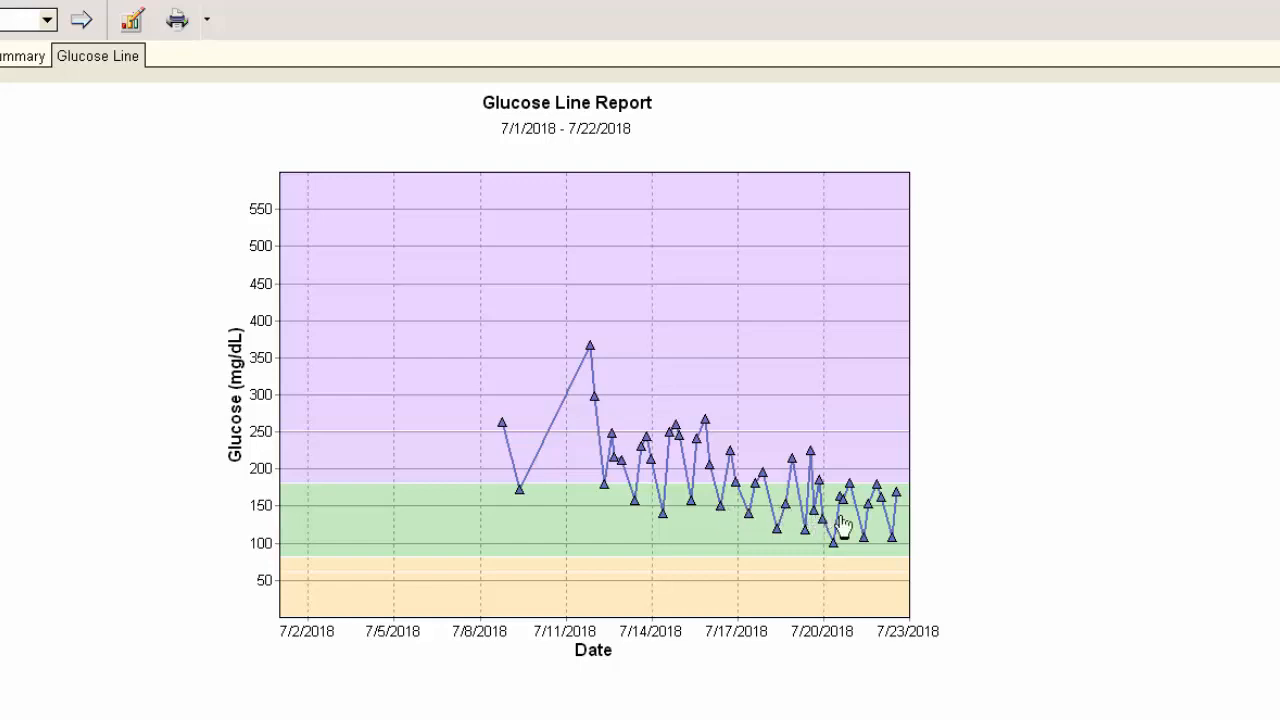
pyautogui.moveTo(680, 515)
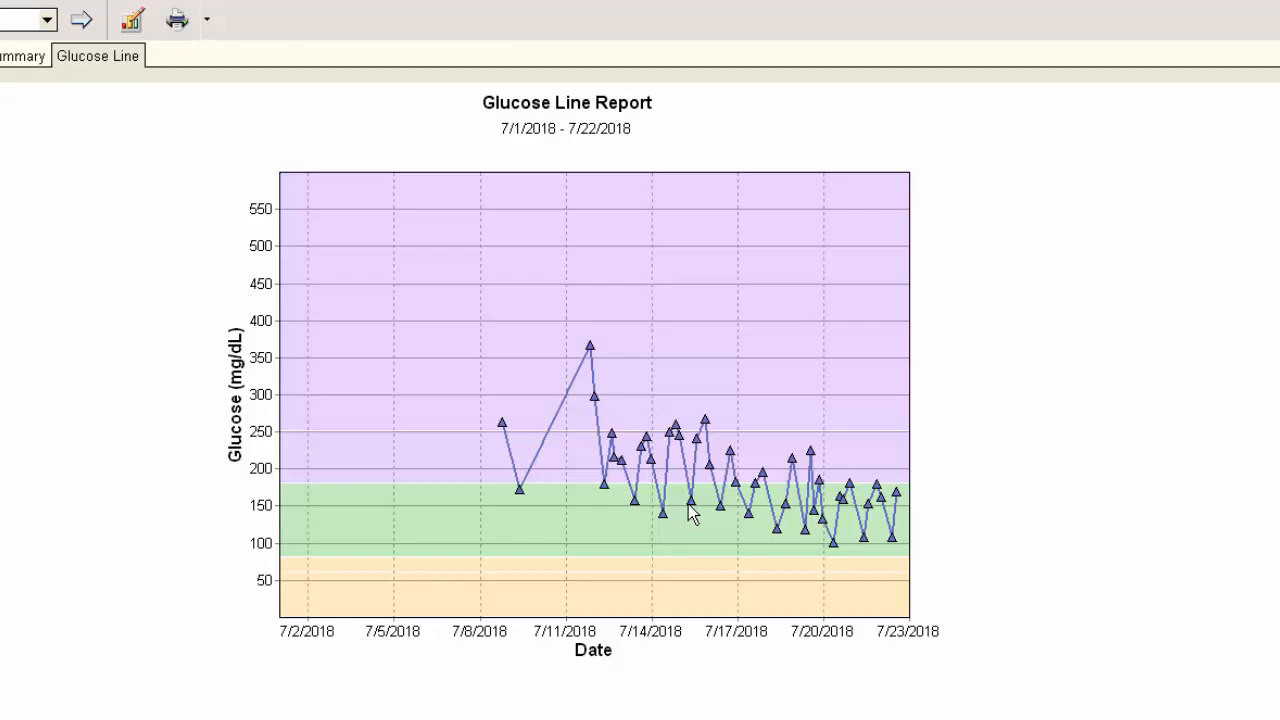
pyautogui.moveTo(735, 515)
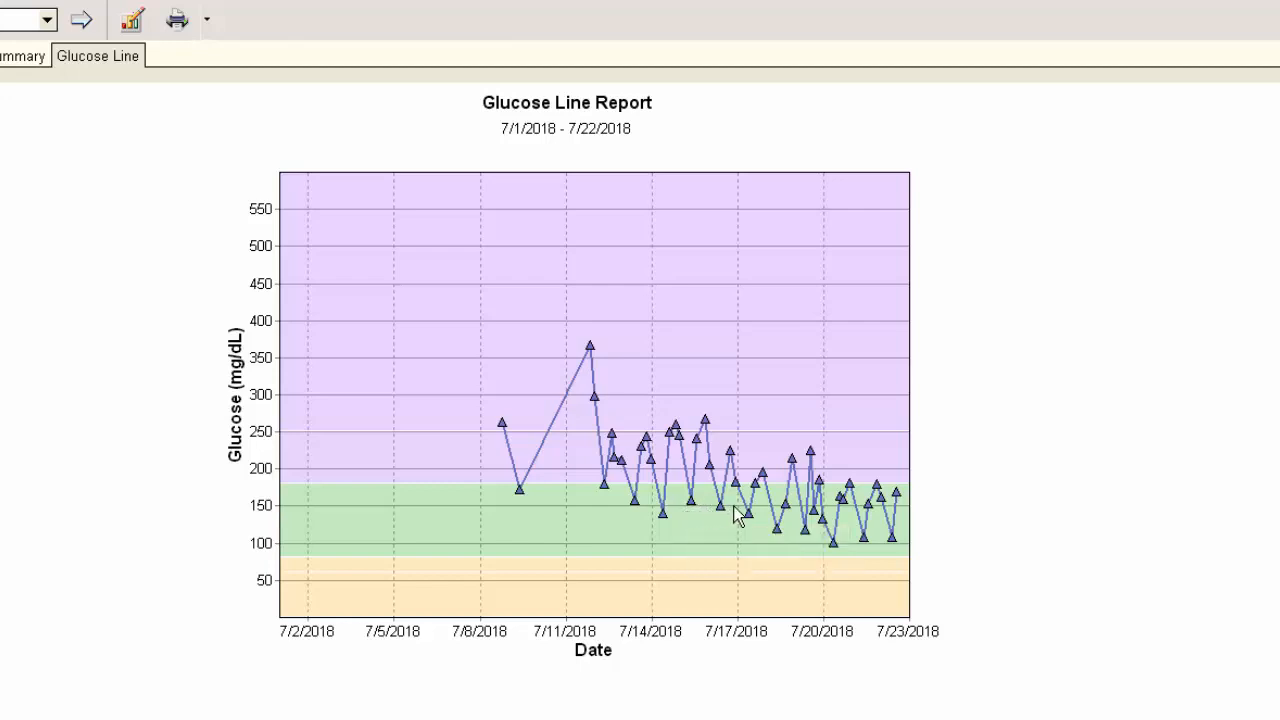
pyautogui.moveTo(778, 518)
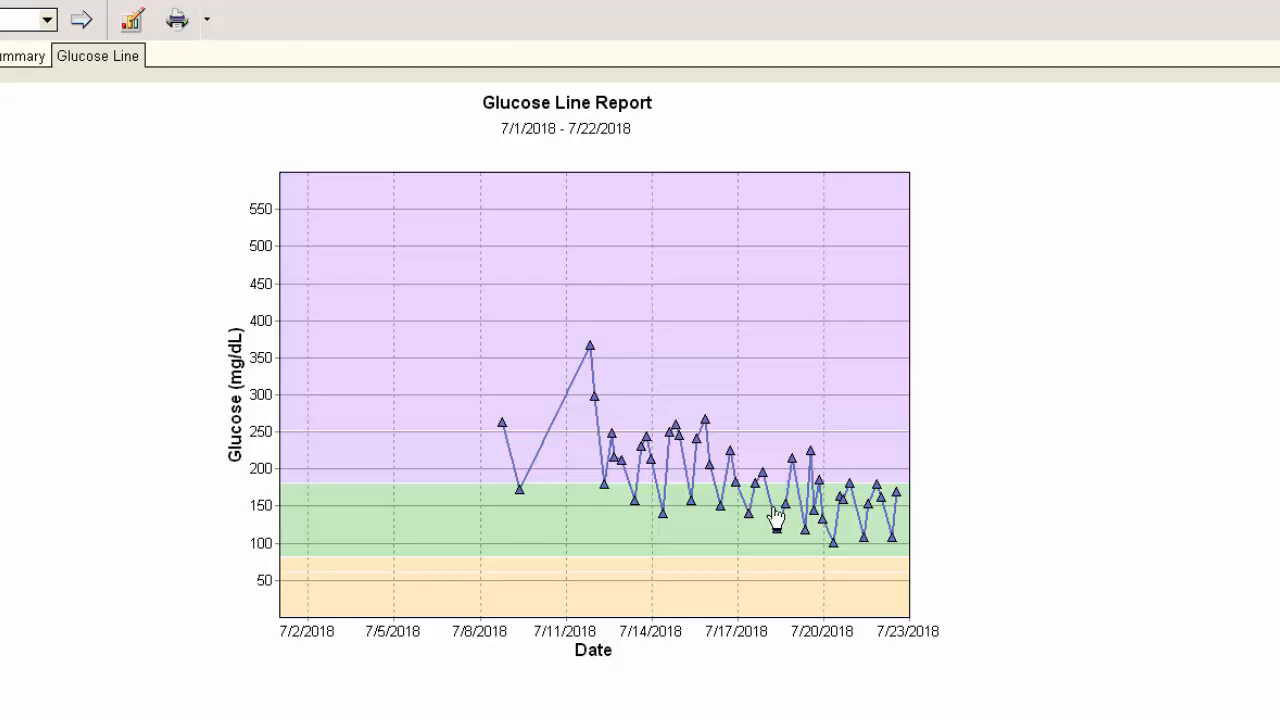
pyautogui.moveTo(888, 538)
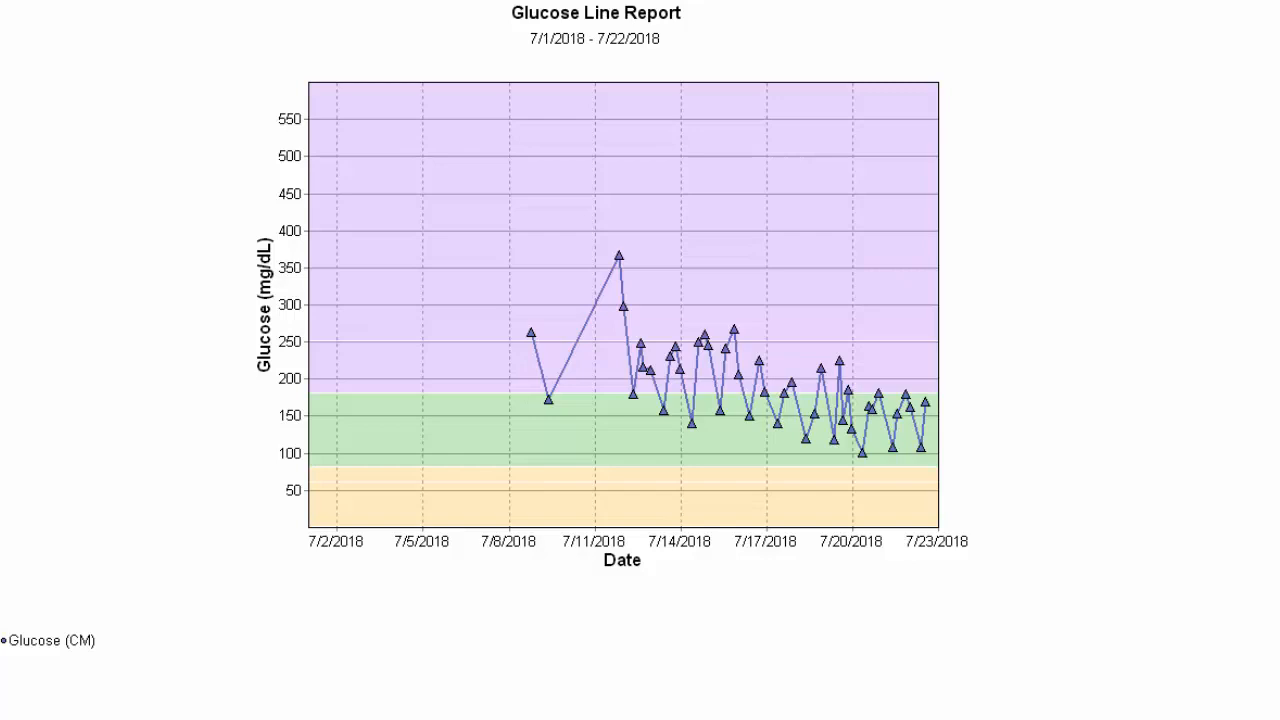
pyautogui.moveTo(918, 440)
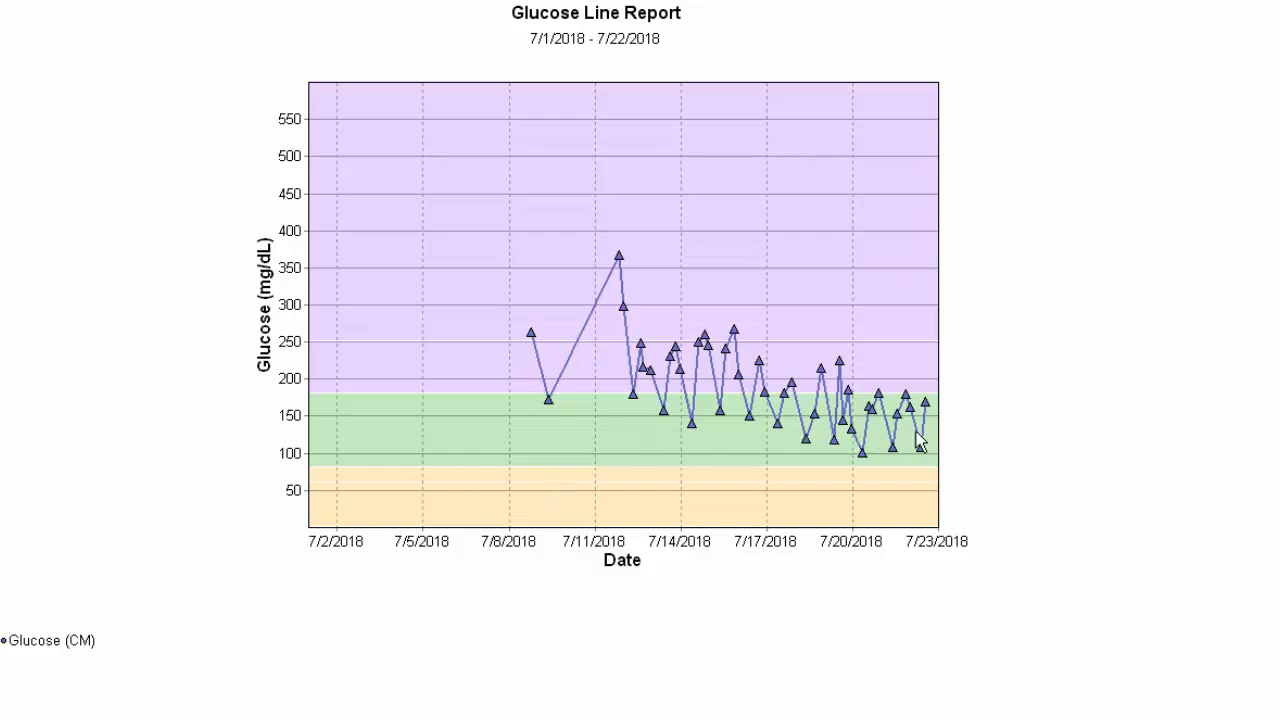
pyautogui.moveTo(394, 641)
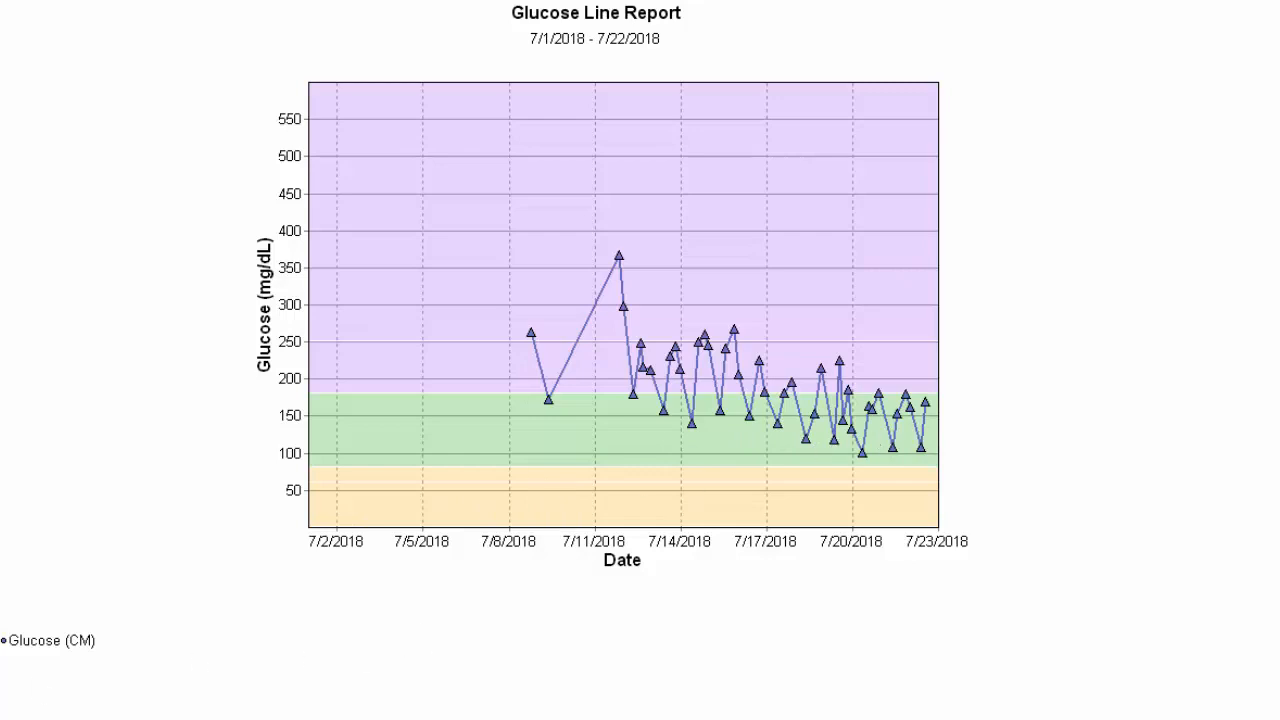
pyautogui.moveTo(365, 280)
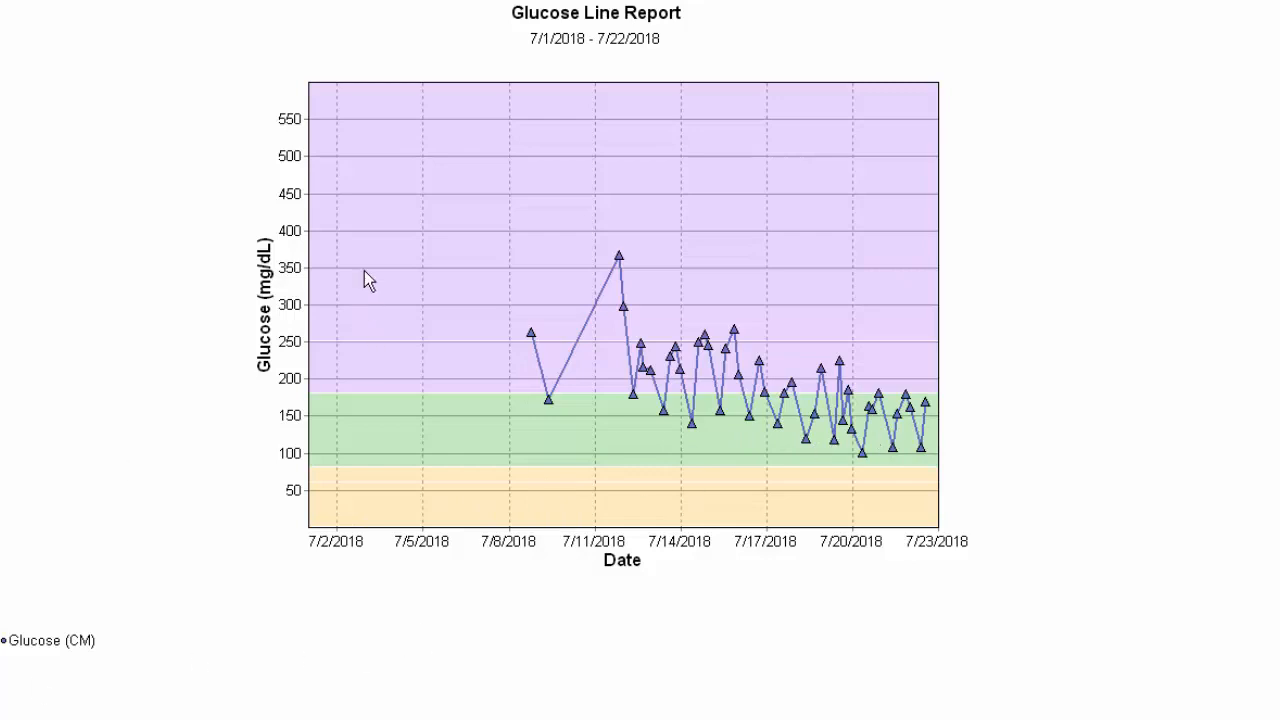
pyautogui.moveTo(548, 405)
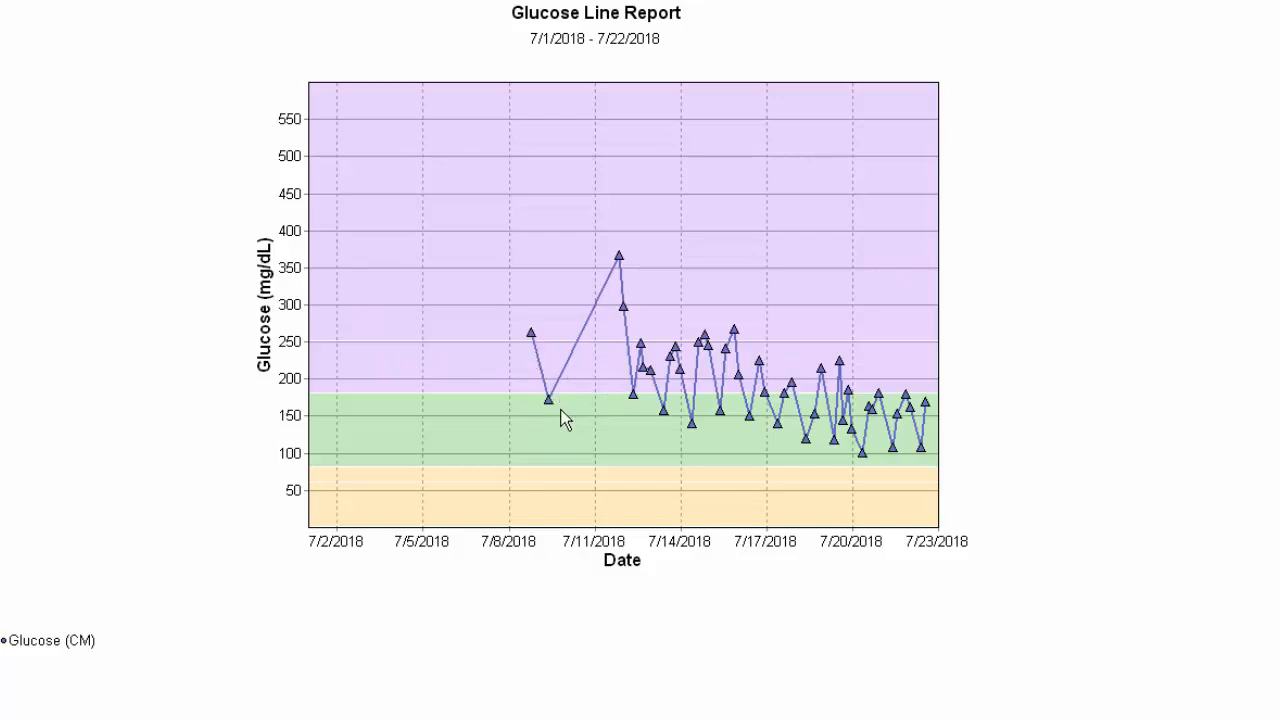
pyautogui.moveTo(548, 403)
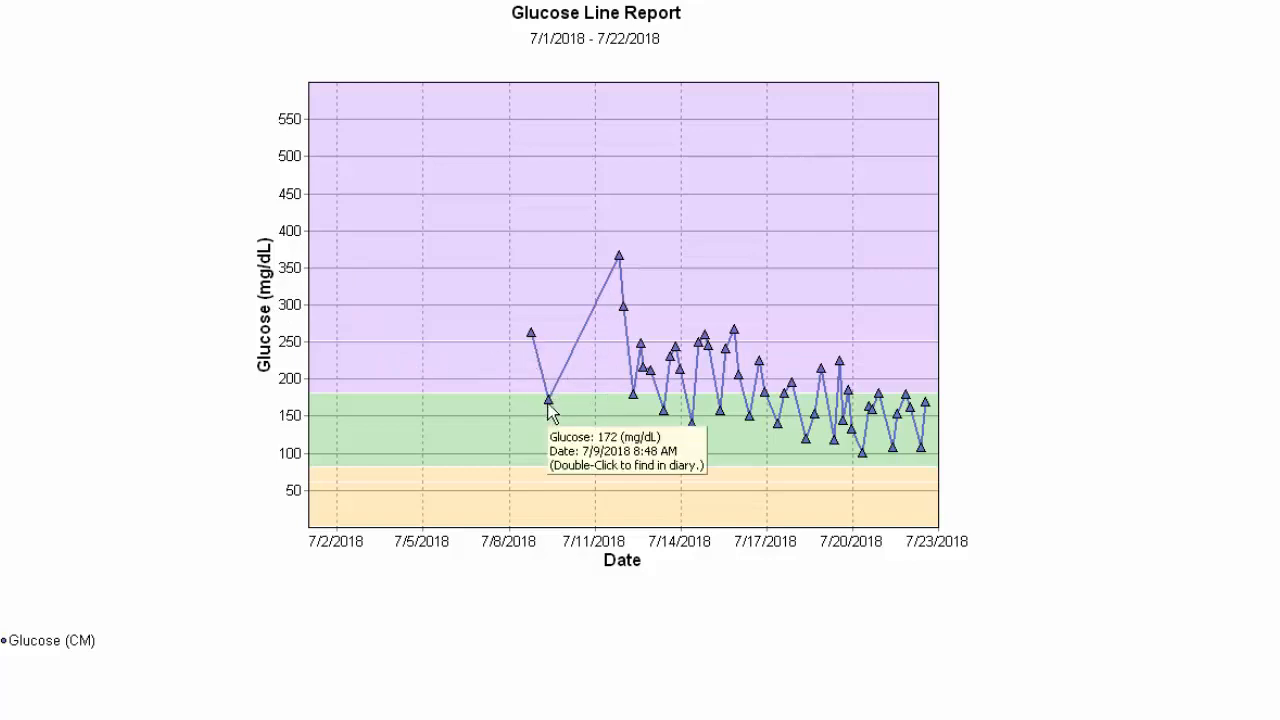
pyautogui.moveTo(548, 415)
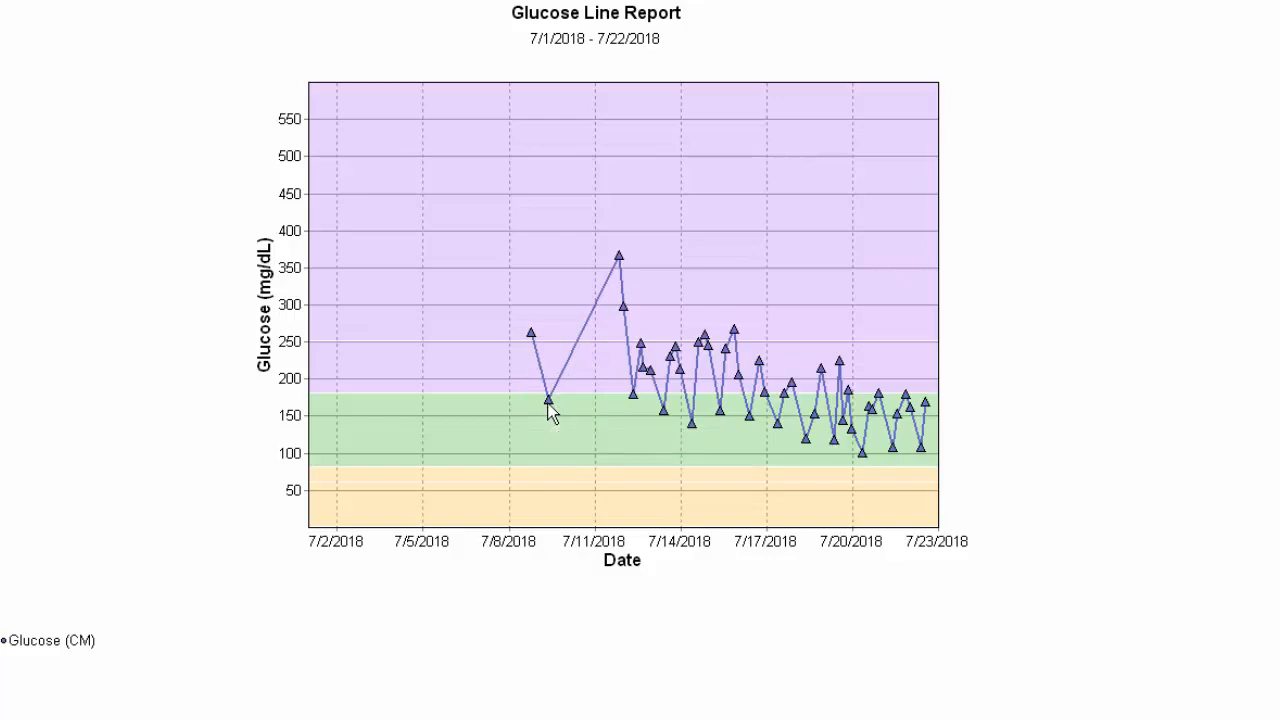
pyautogui.moveTo(549, 405)
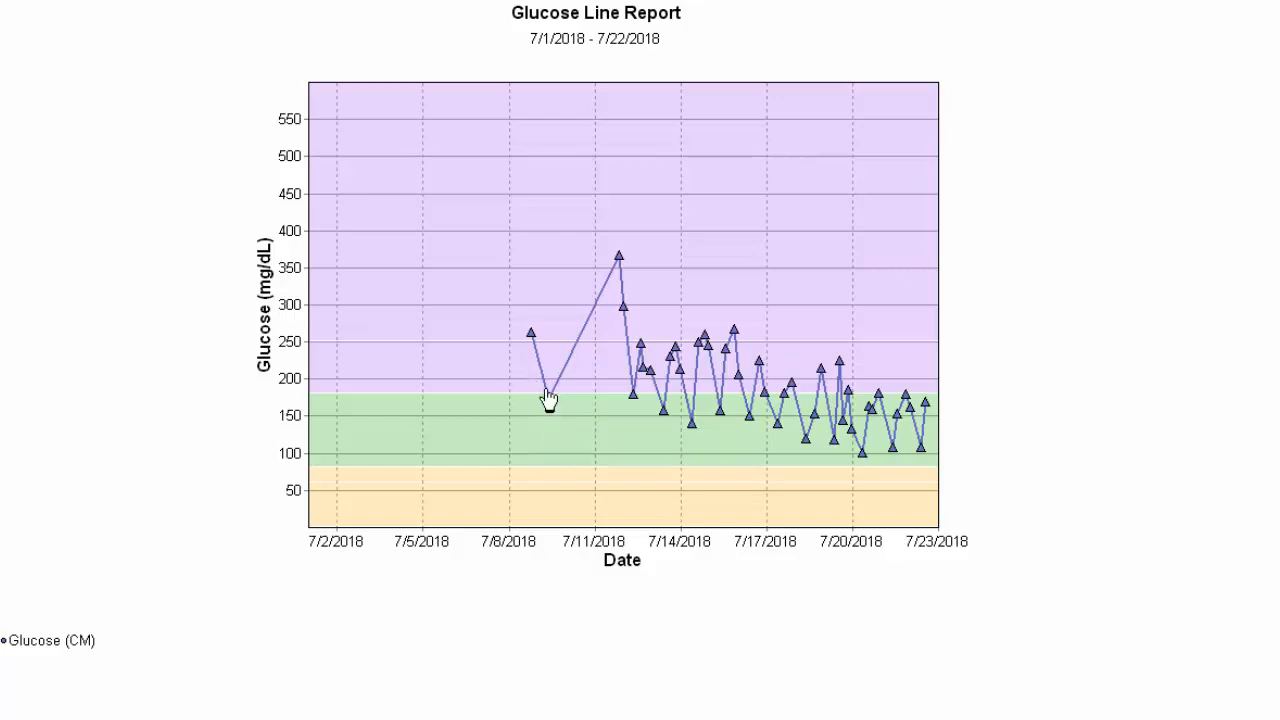
pyautogui.moveTo(543, 400)
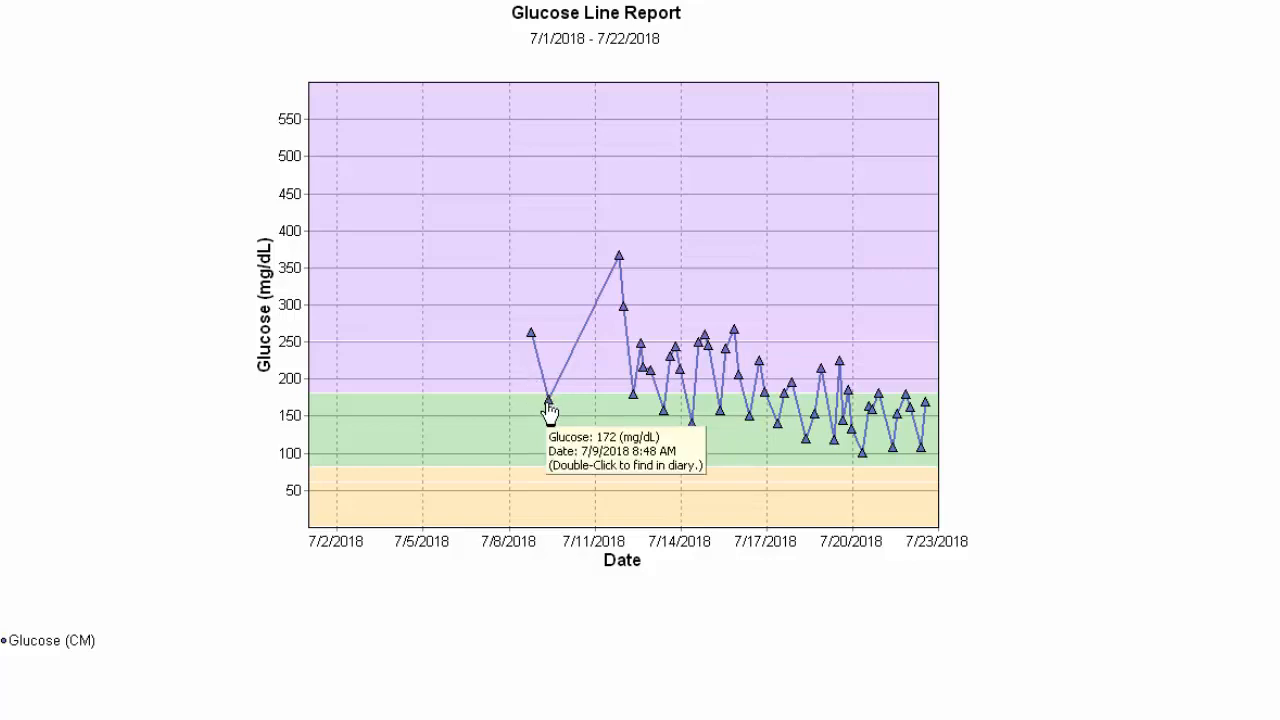
pyautogui.moveTo(635, 405)
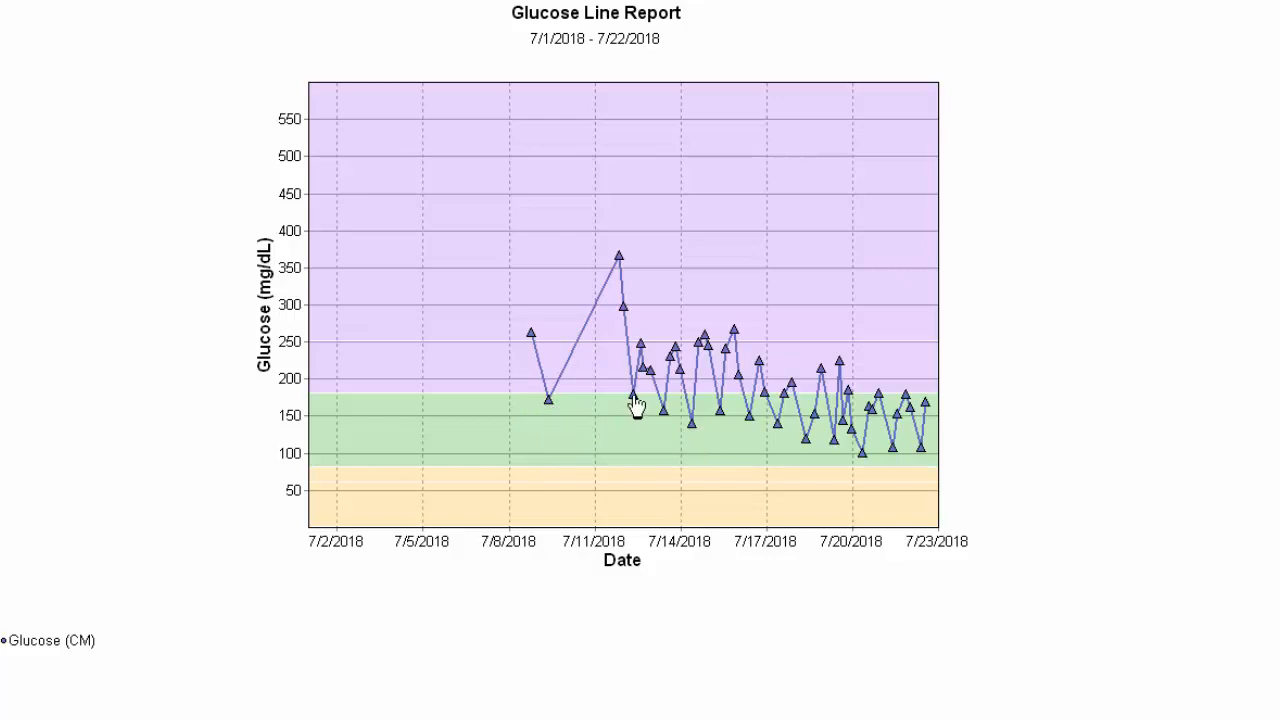
pyautogui.moveTo(634, 402)
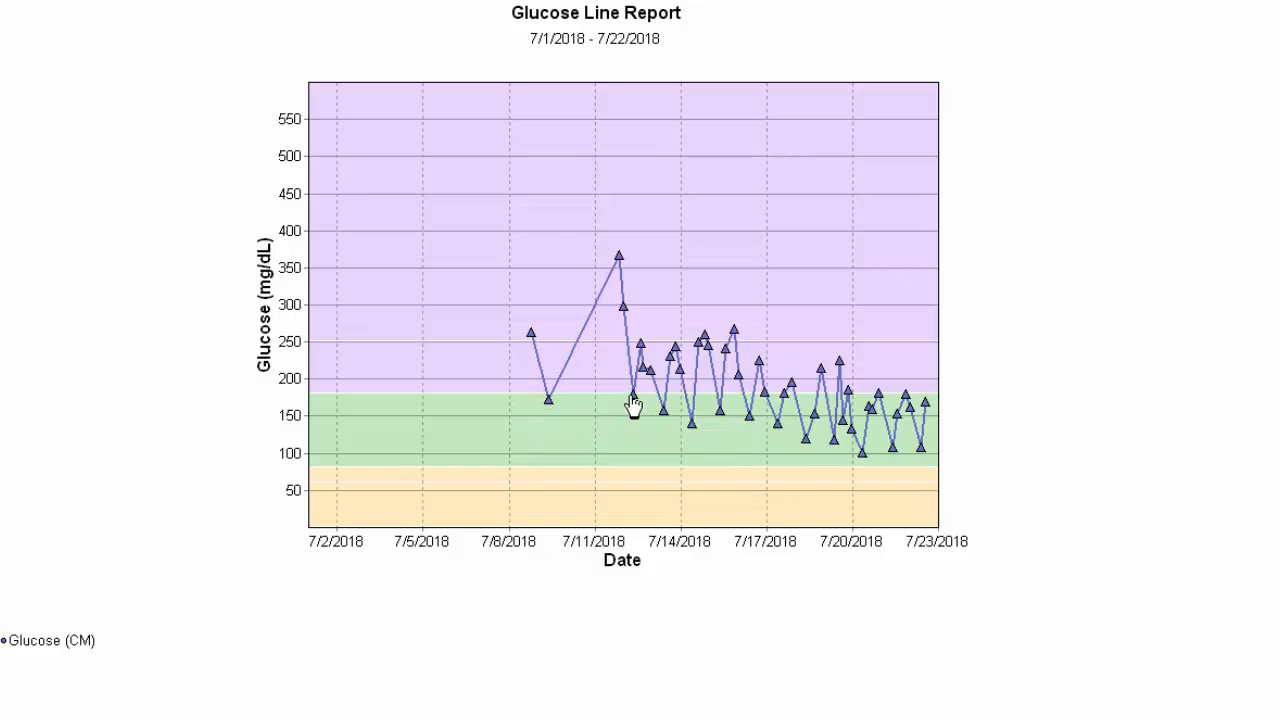
pyautogui.moveTo(640, 350)
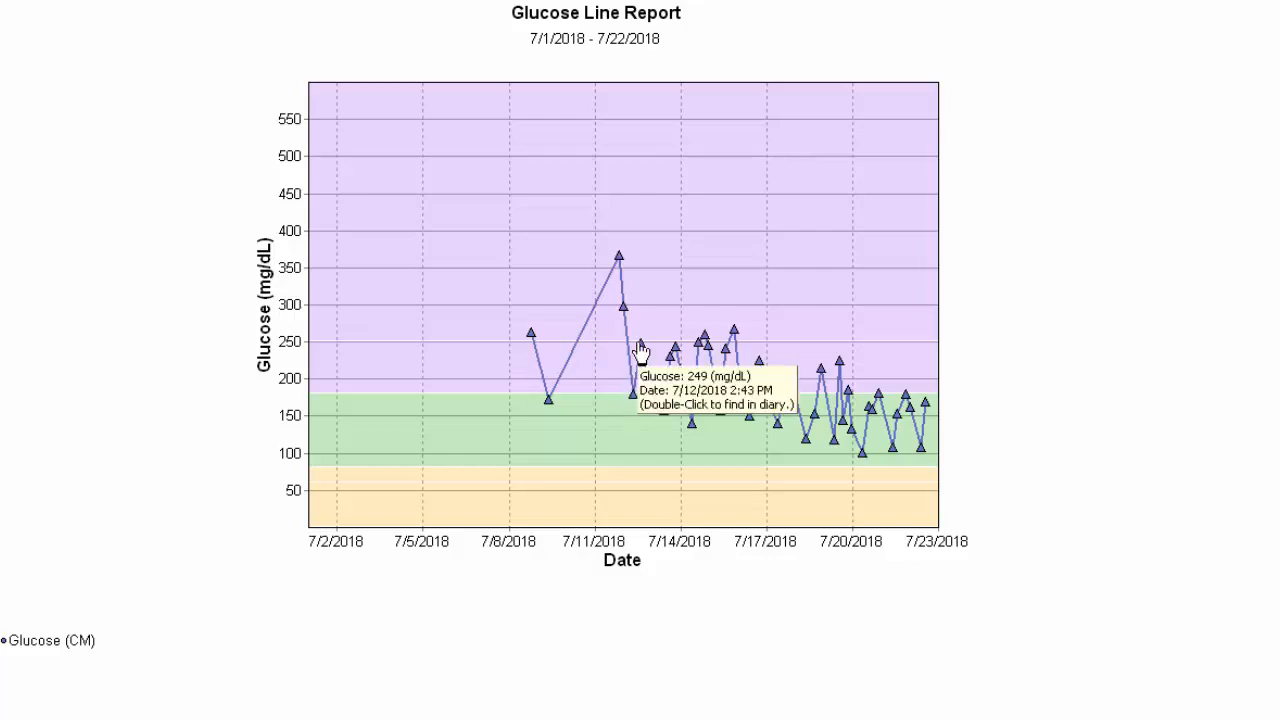
pyautogui.moveTo(632, 382)
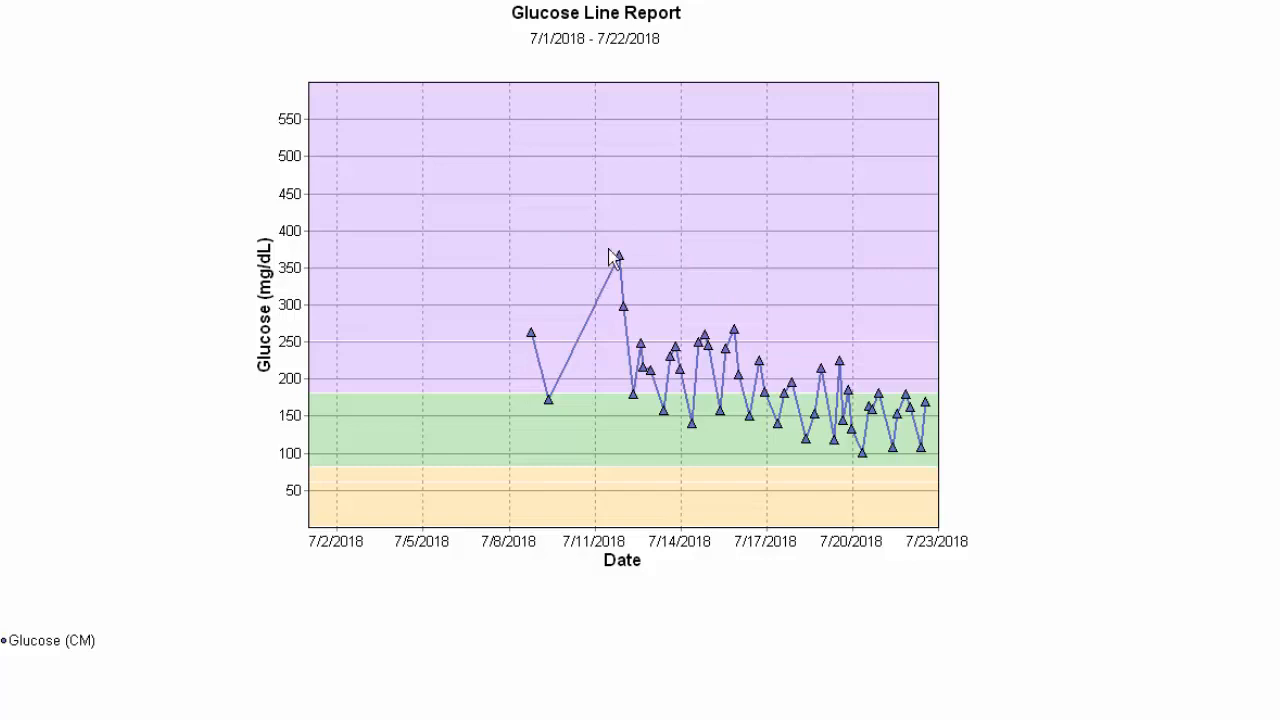
pyautogui.moveTo(490, 222)
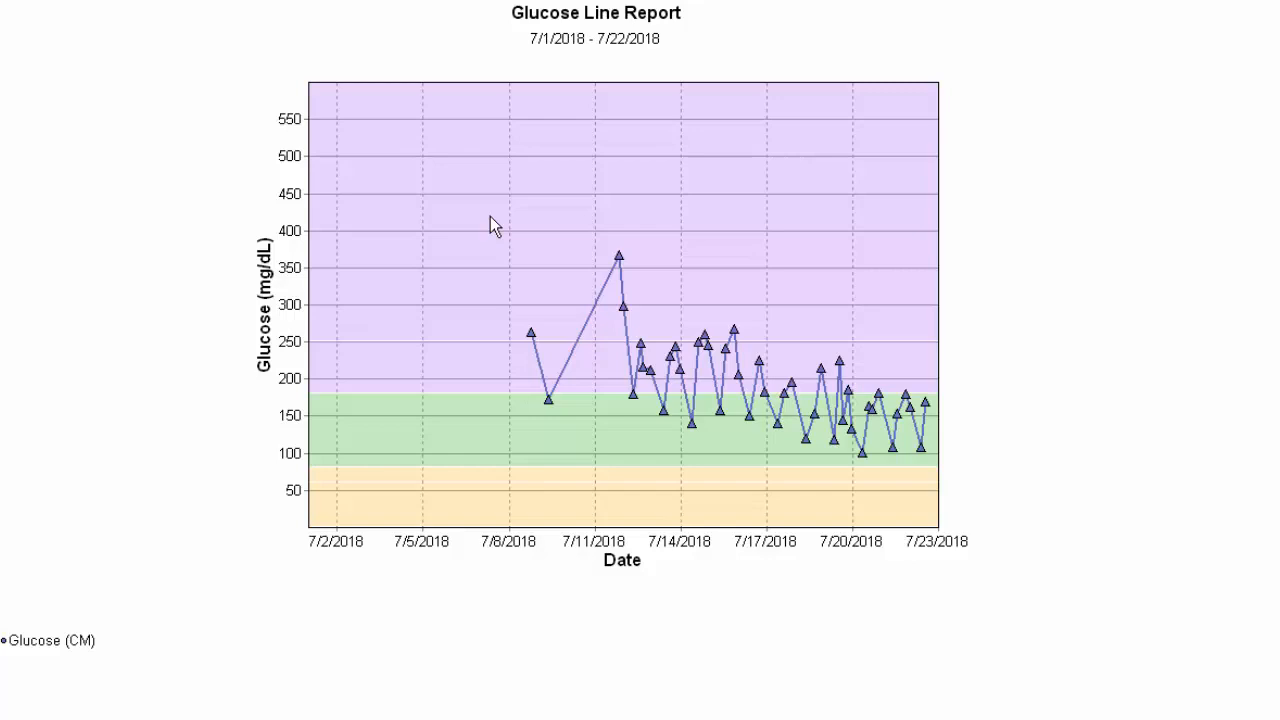
pyautogui.moveTo(635, 198)
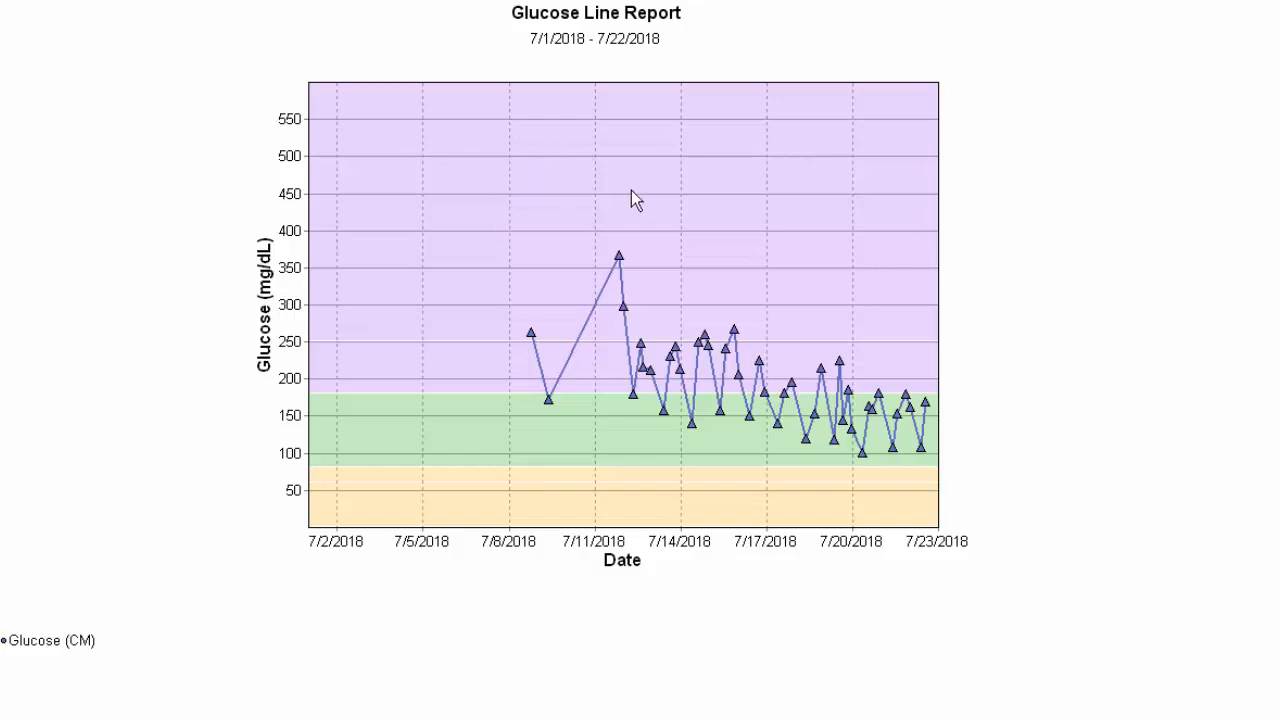
pyautogui.moveTo(70, 190)
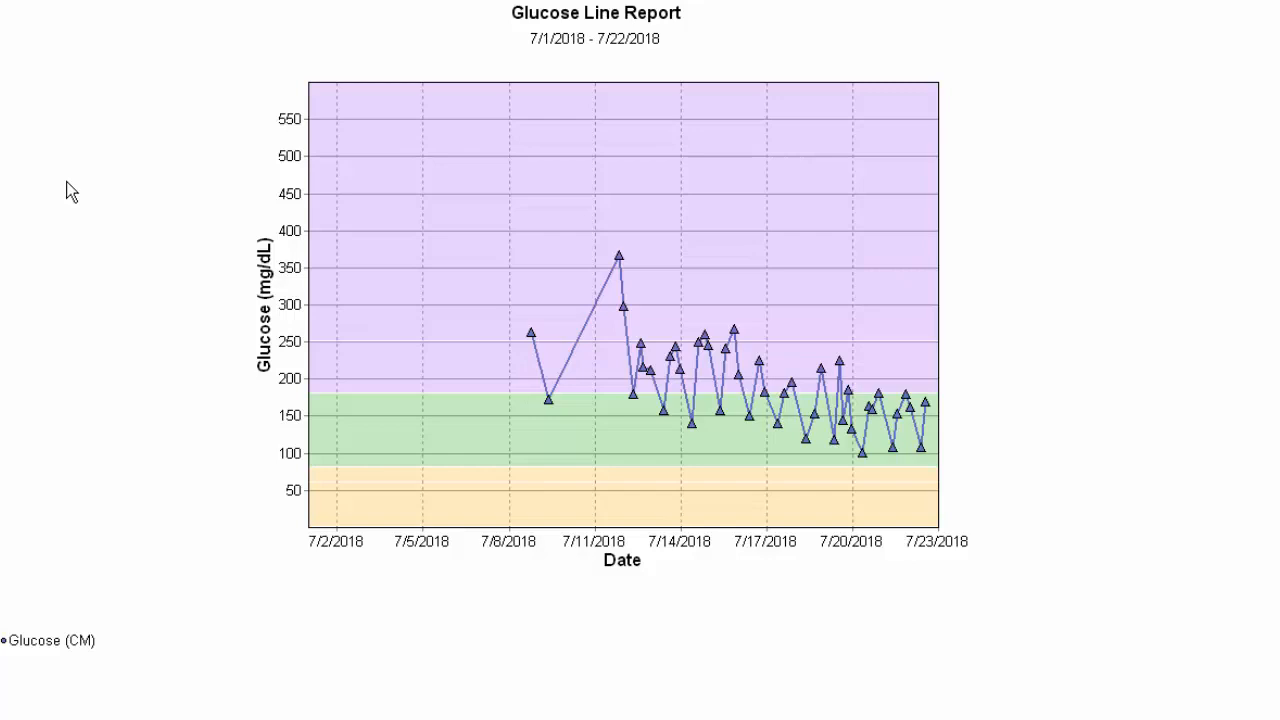
pyautogui.moveTo(86, 233)
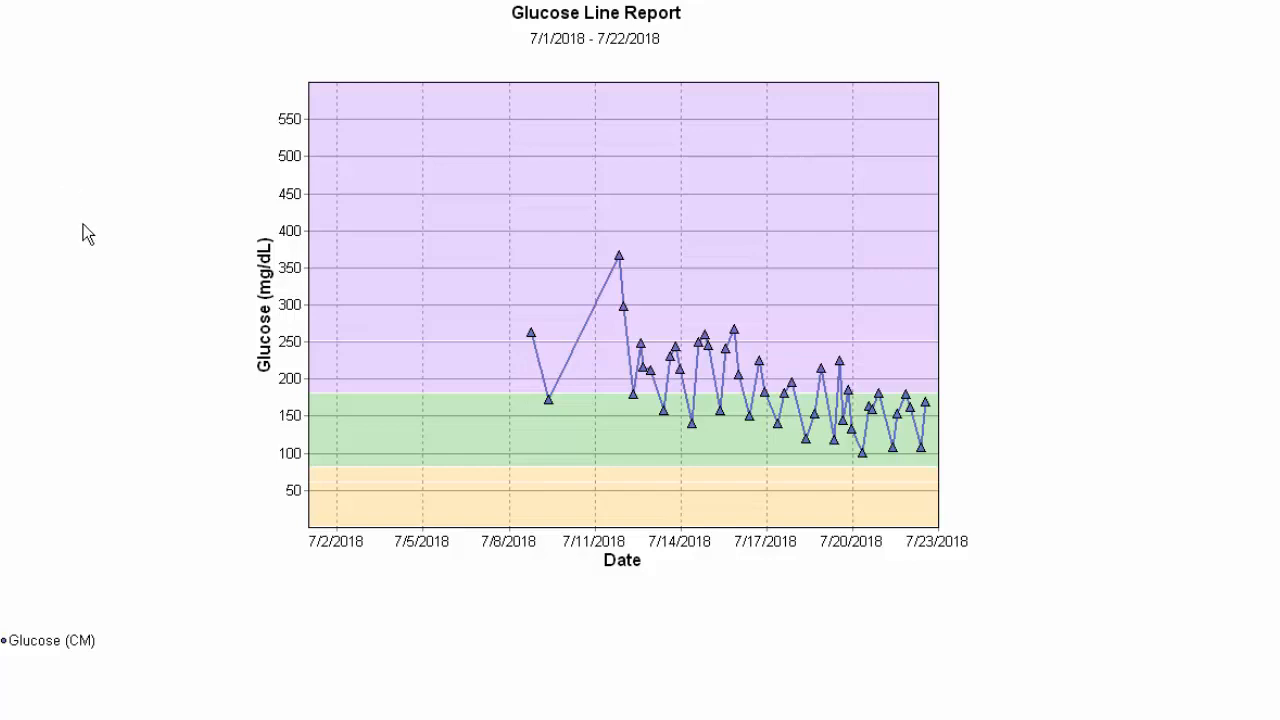
pyautogui.moveTo(155, 292)
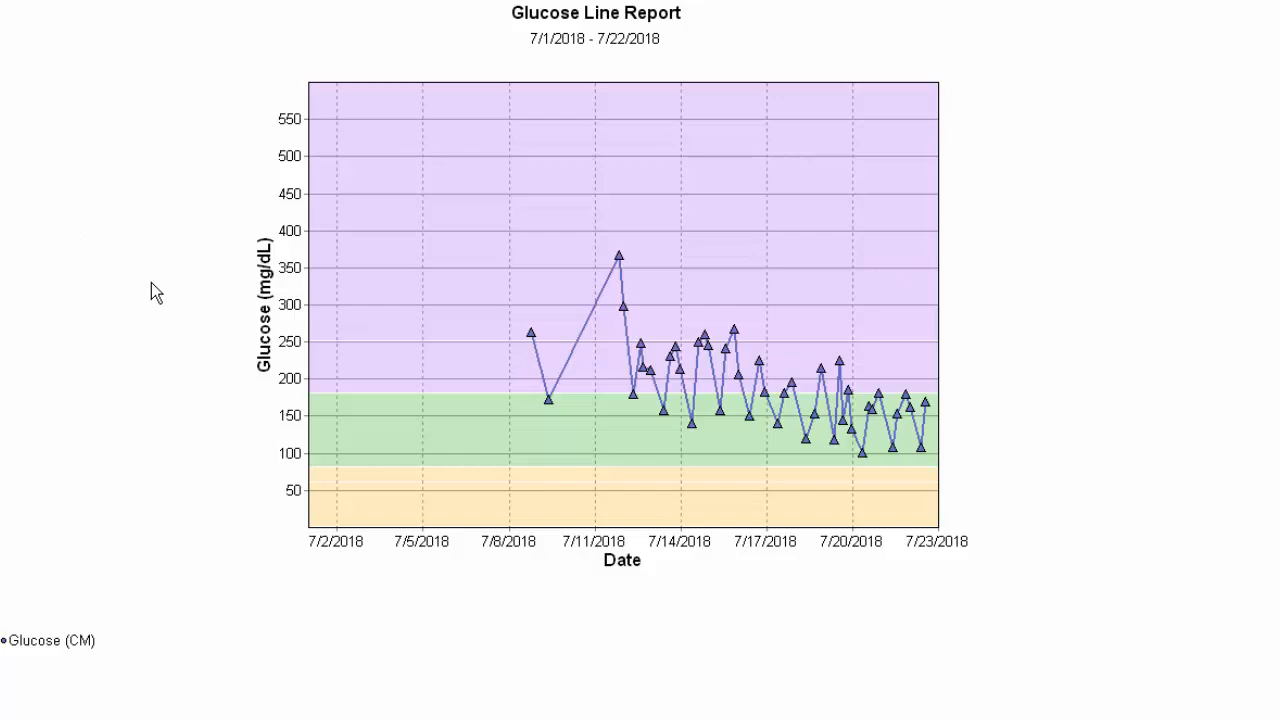
pyautogui.moveTo(551, 248)
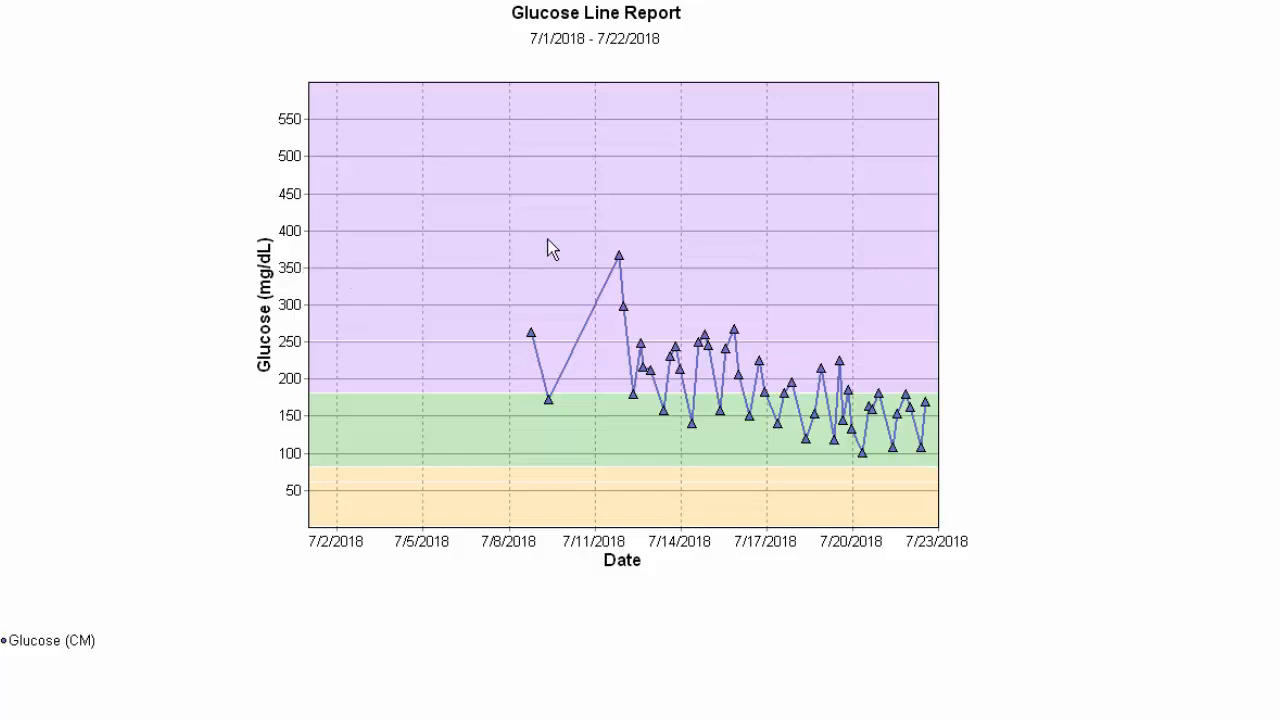
pyautogui.moveTo(880, 307)
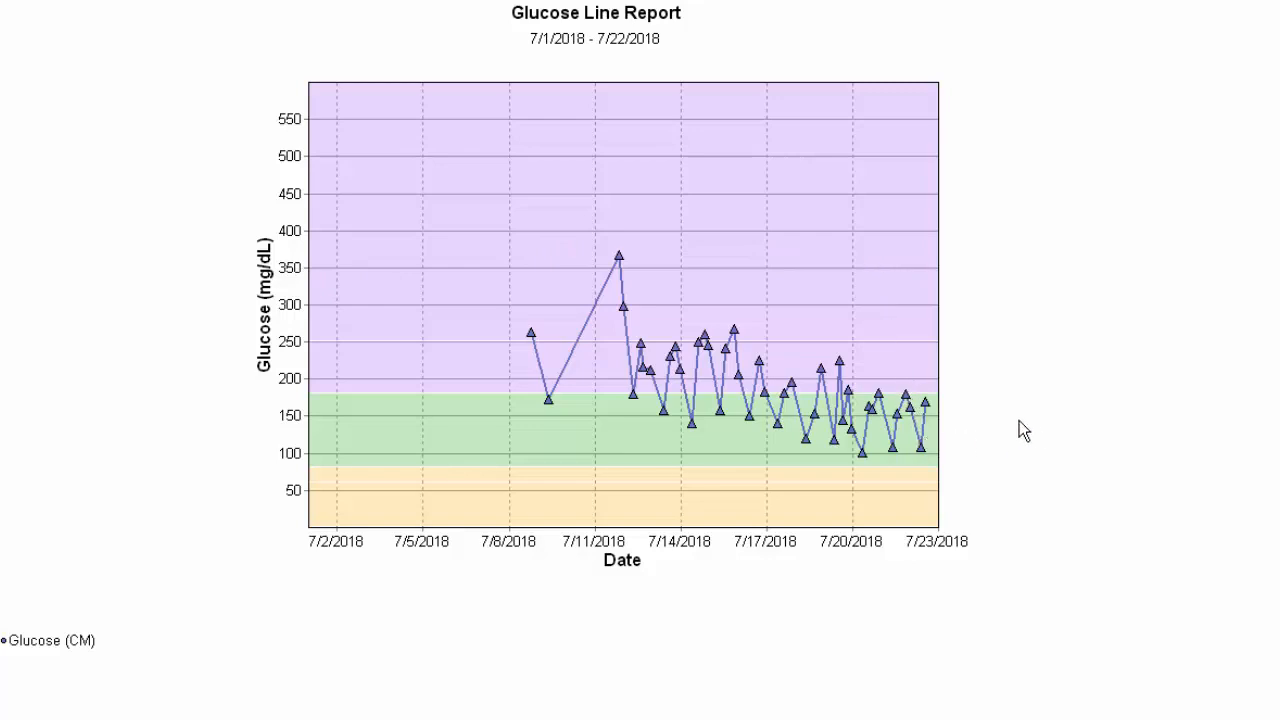
pyautogui.moveTo(1037, 437)
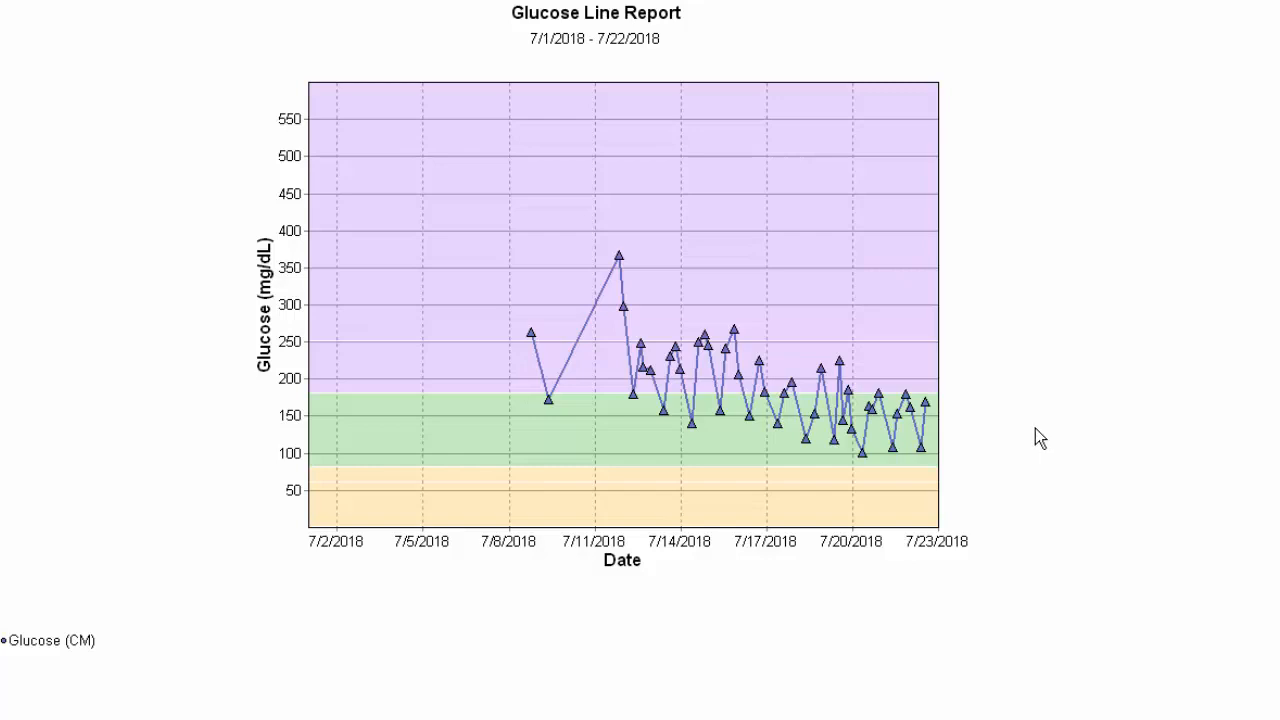
pyautogui.moveTo(624, 435)
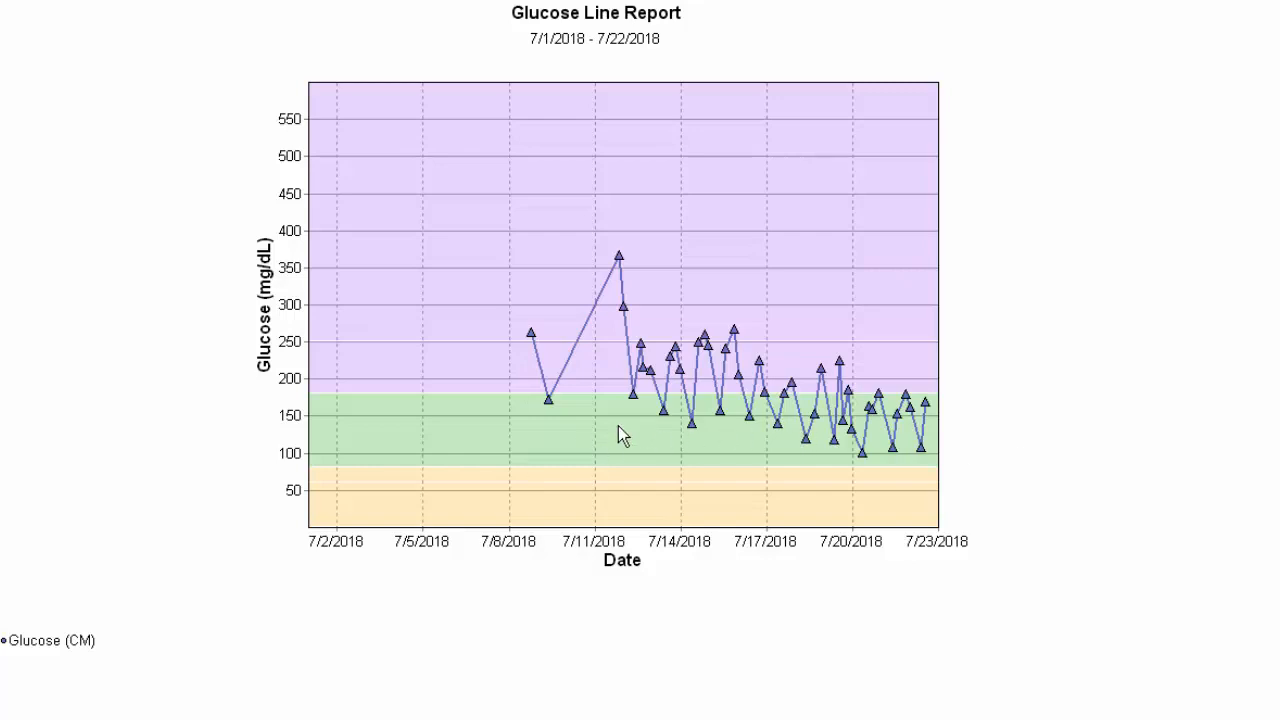
pyautogui.moveTo(900, 435)
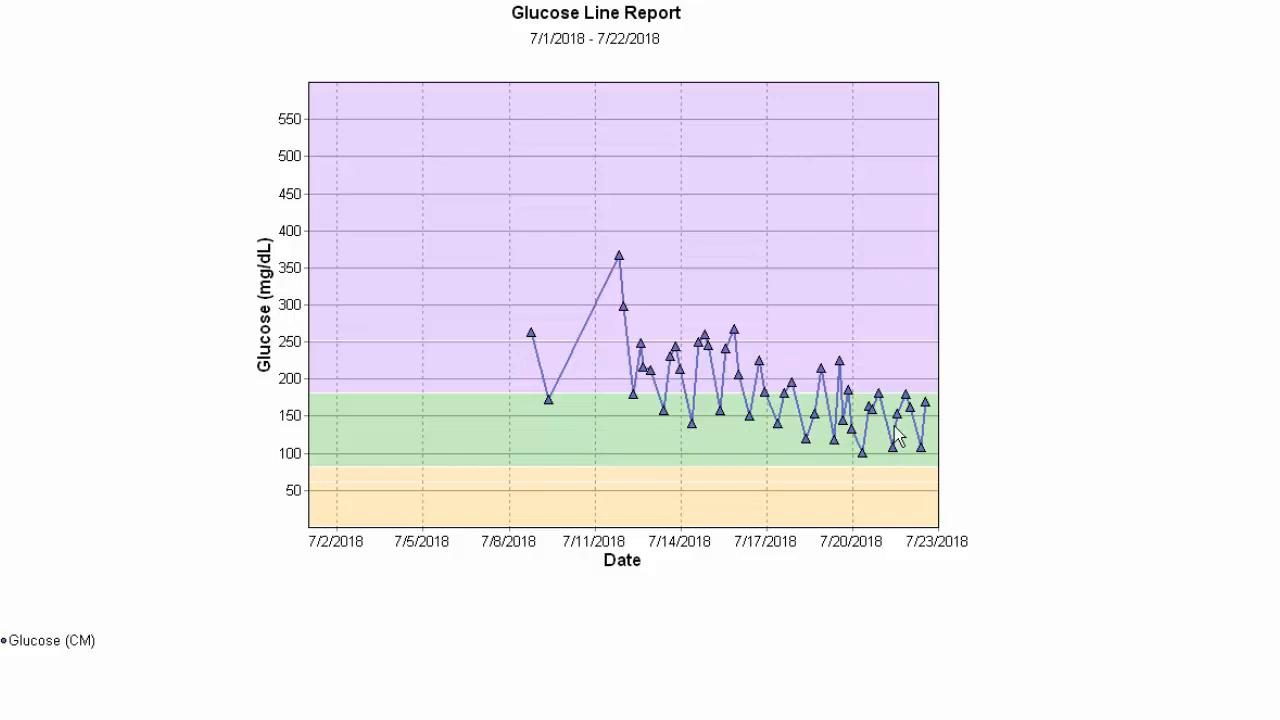
pyautogui.moveTo(913, 443)
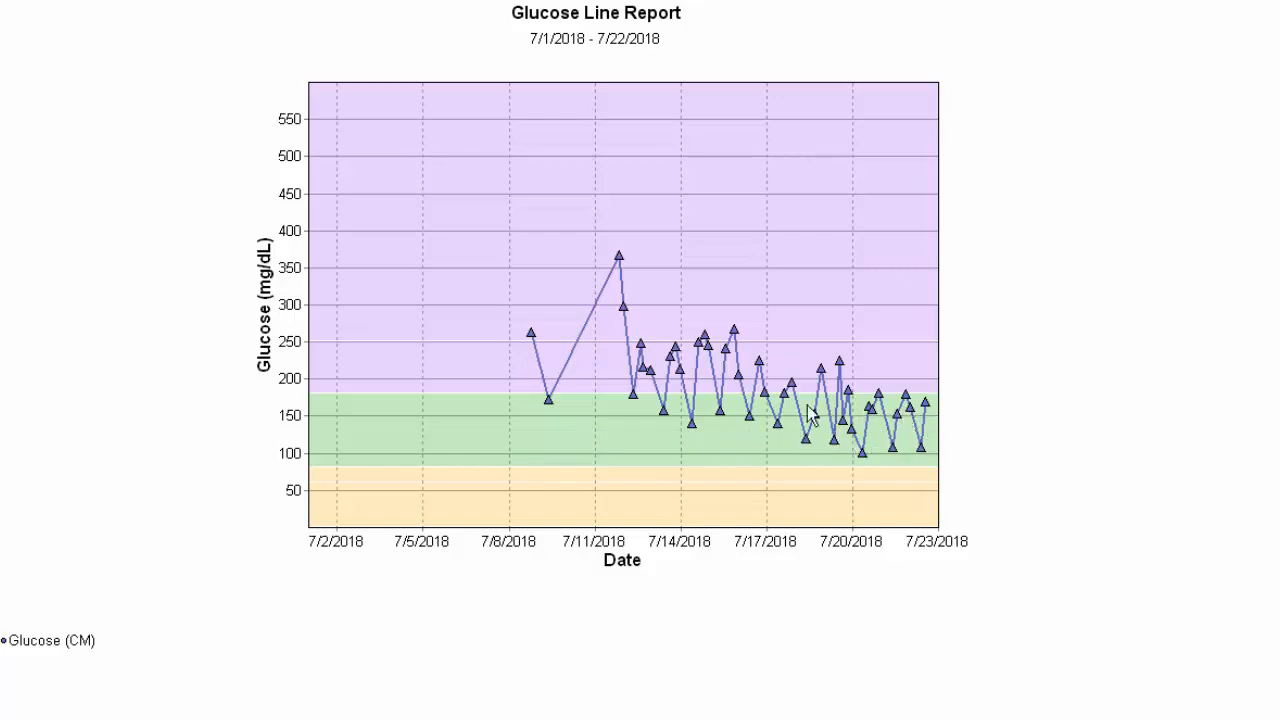
pyautogui.moveTo(892, 437)
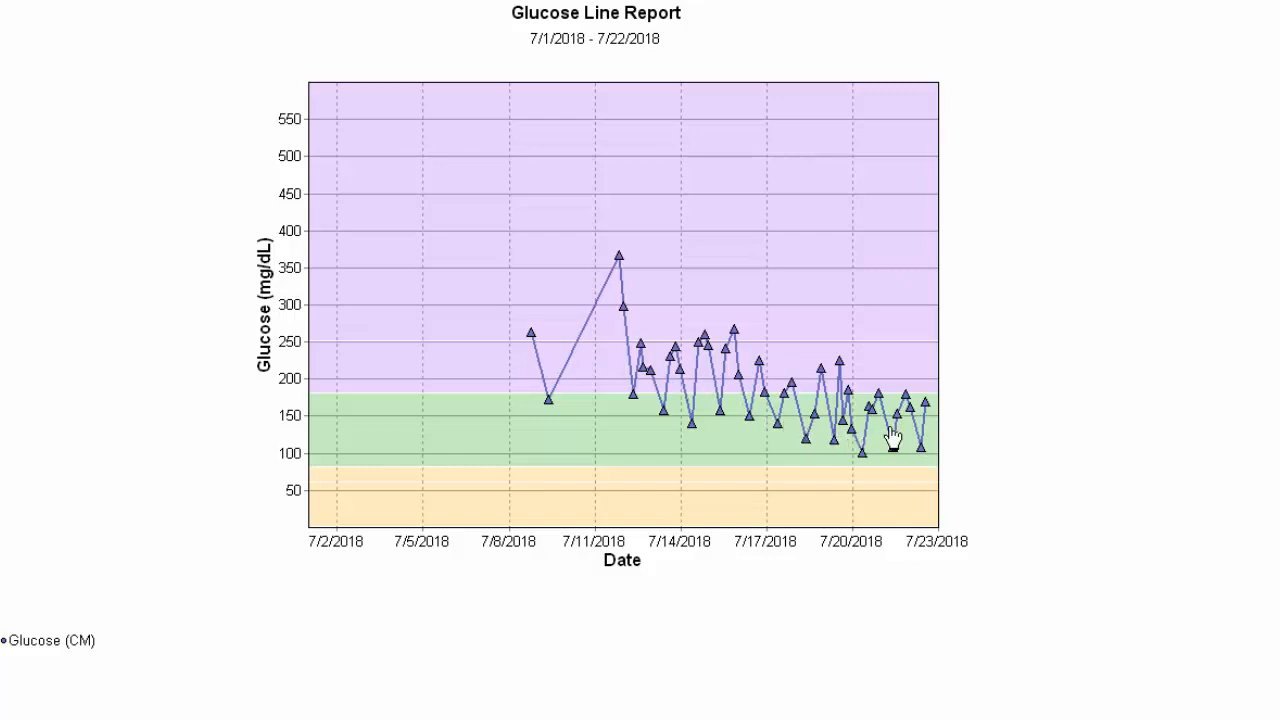
pyautogui.moveTo(901, 426)
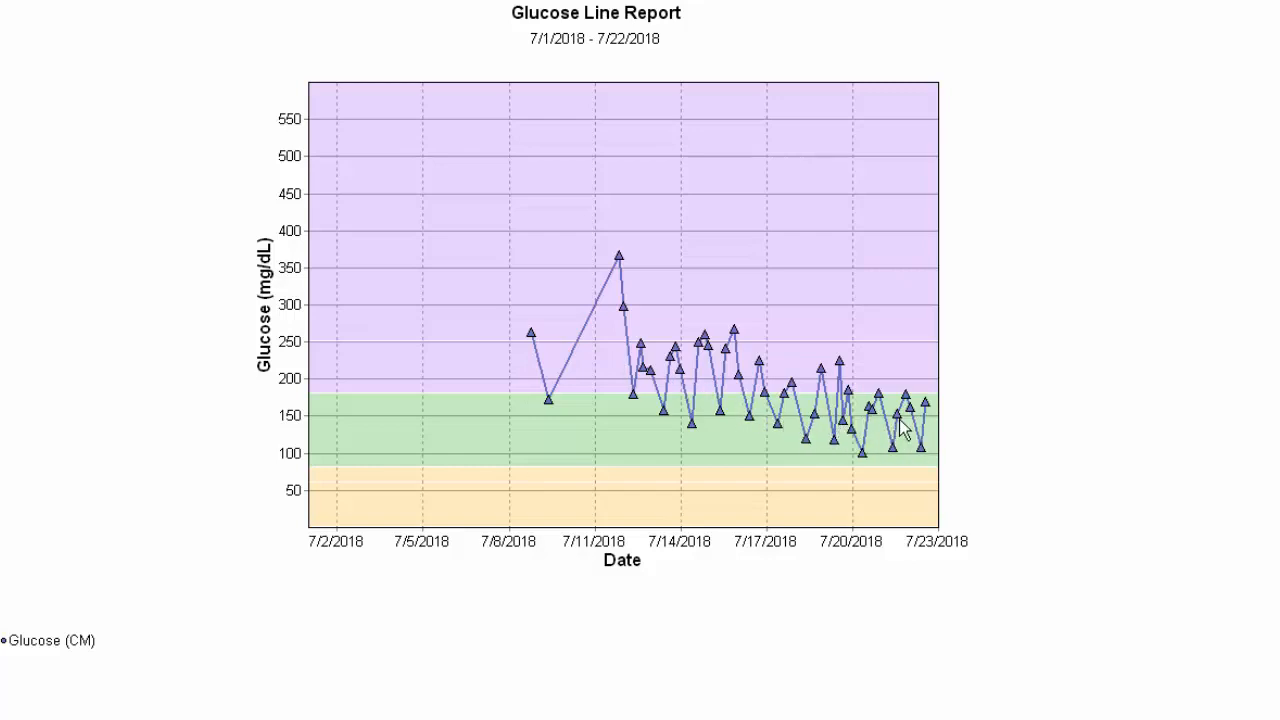
pyautogui.moveTo(906, 400)
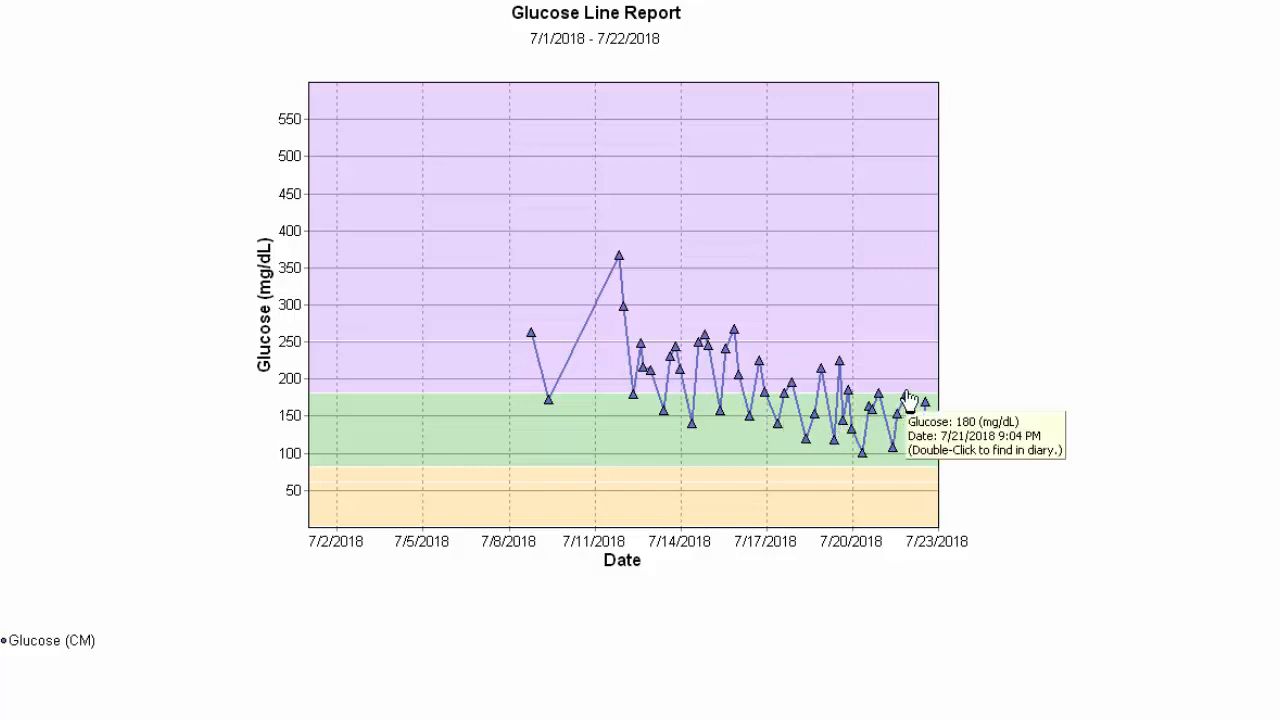
pyautogui.moveTo(930, 415)
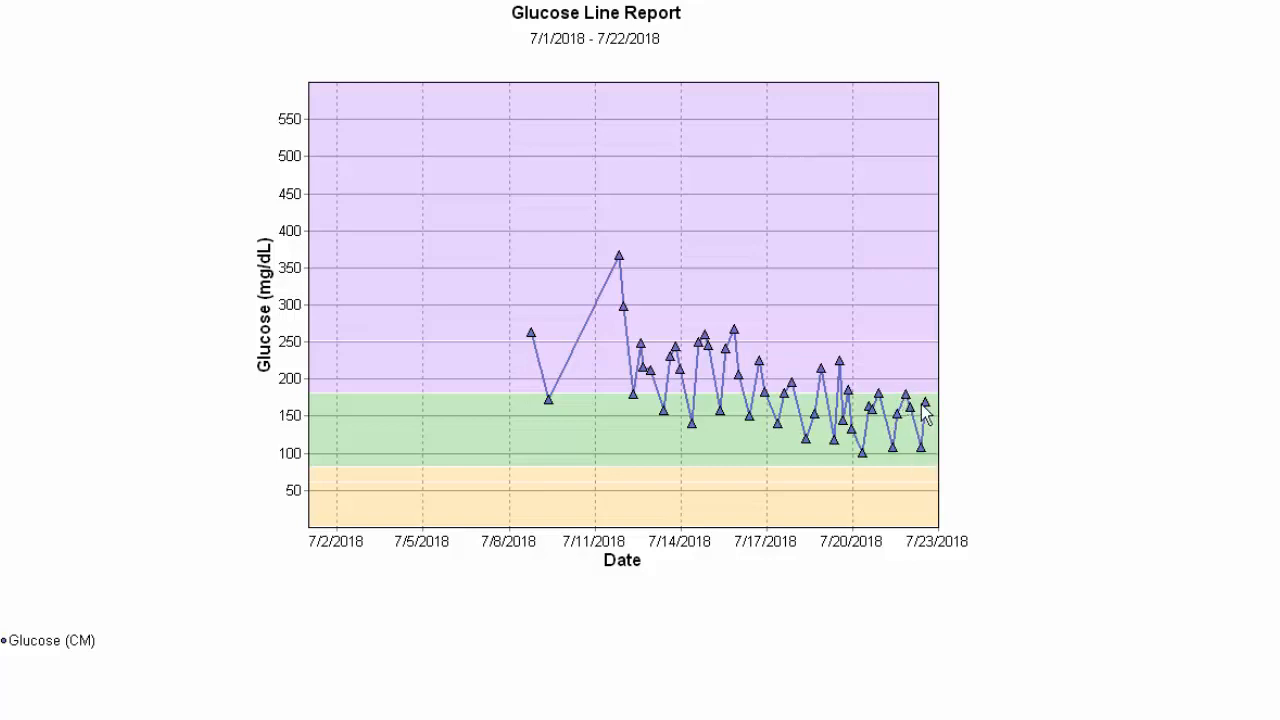
pyautogui.moveTo(925, 417)
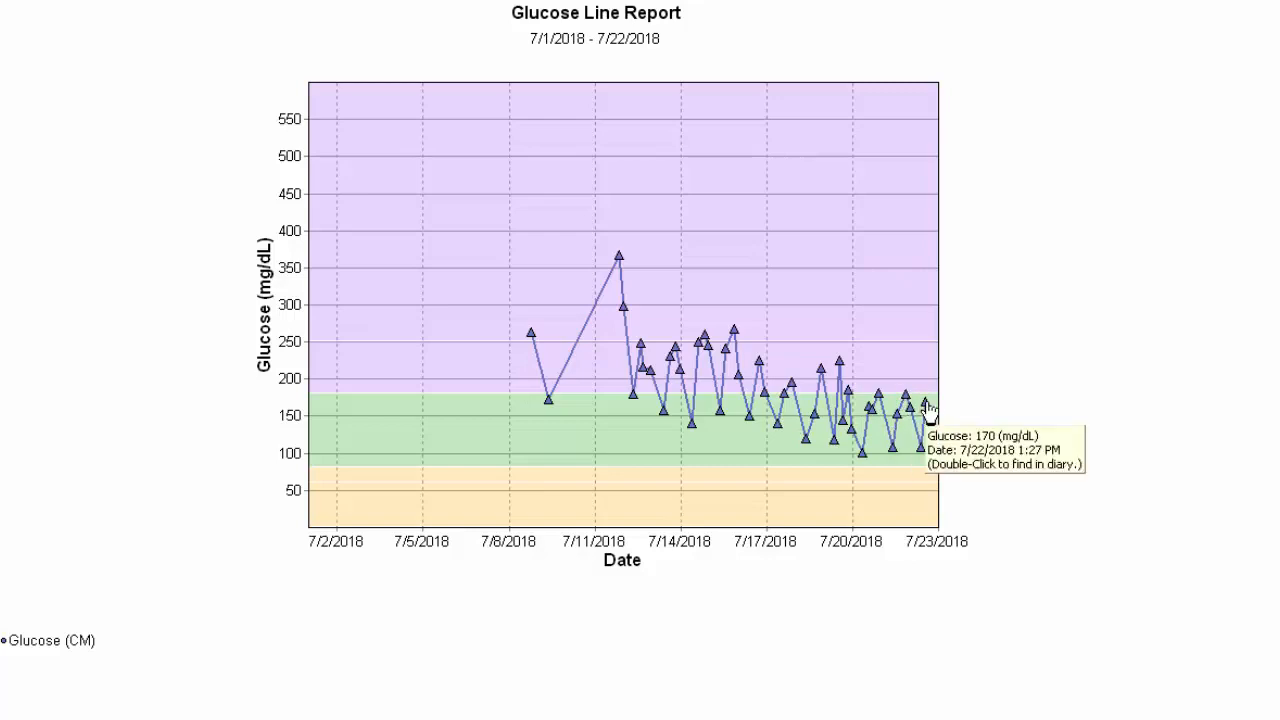
pyautogui.moveTo(905, 415)
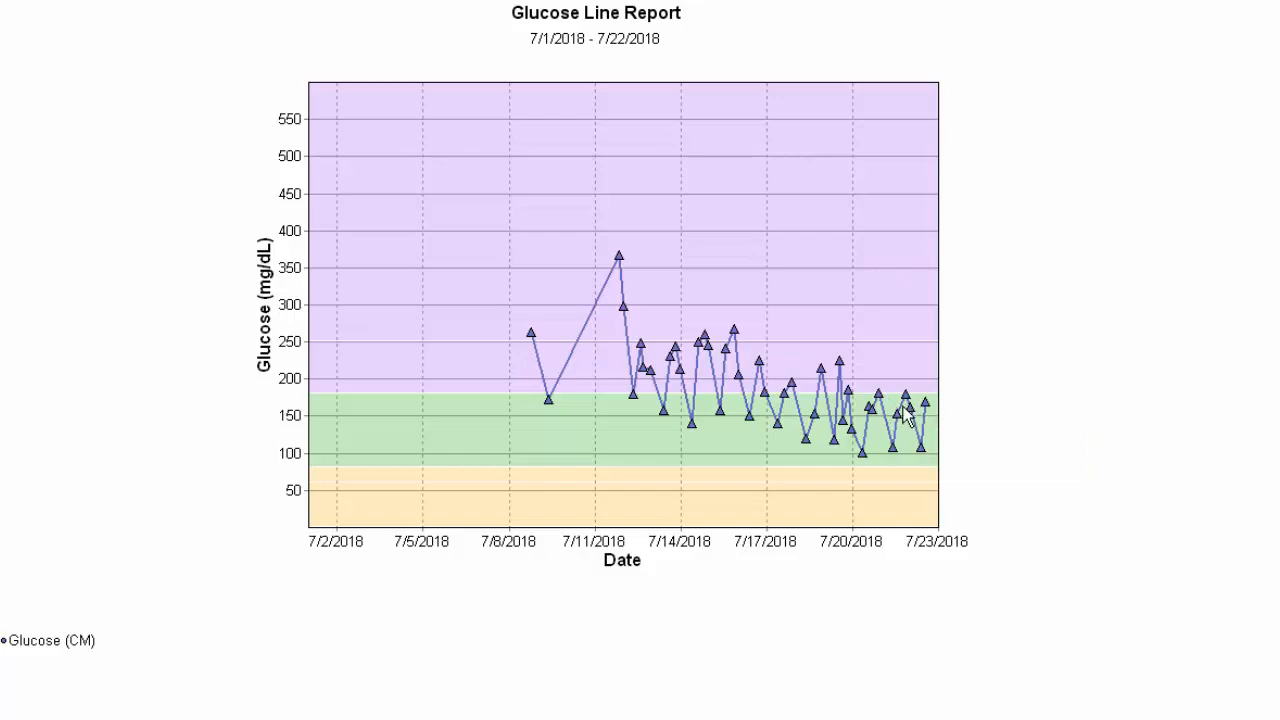
pyautogui.moveTo(935, 425)
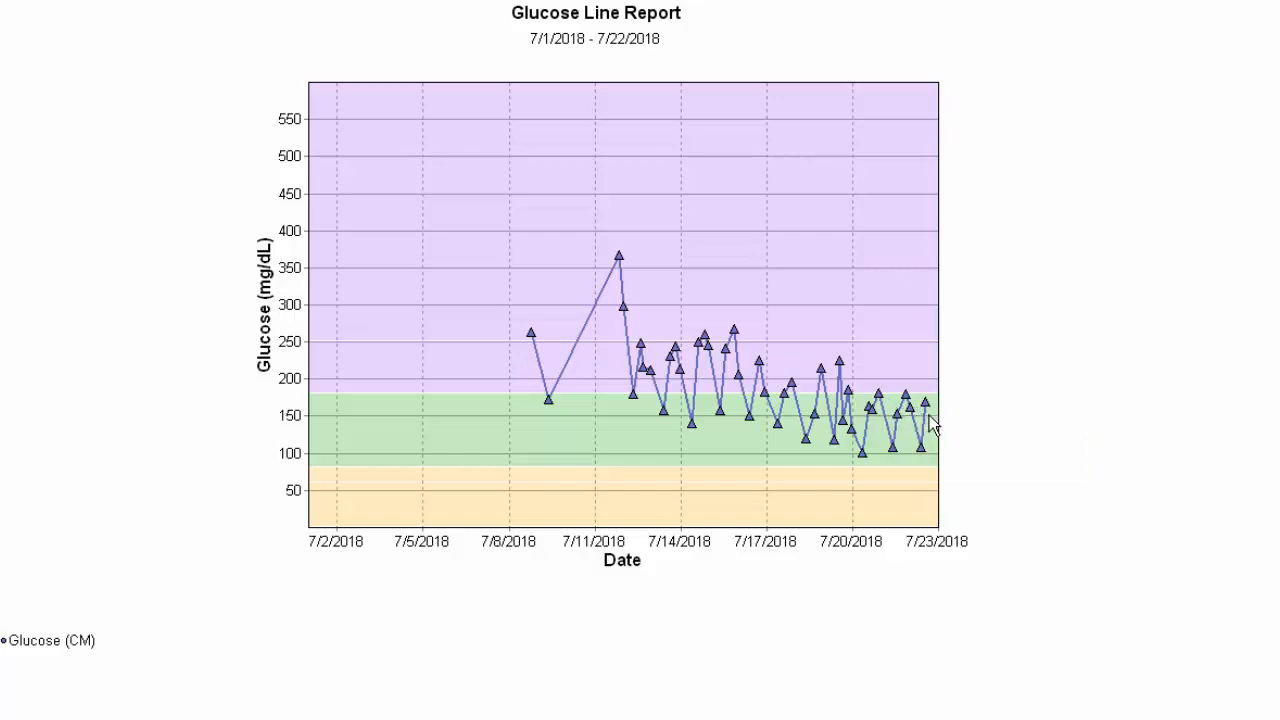
pyautogui.moveTo(1156, 362)
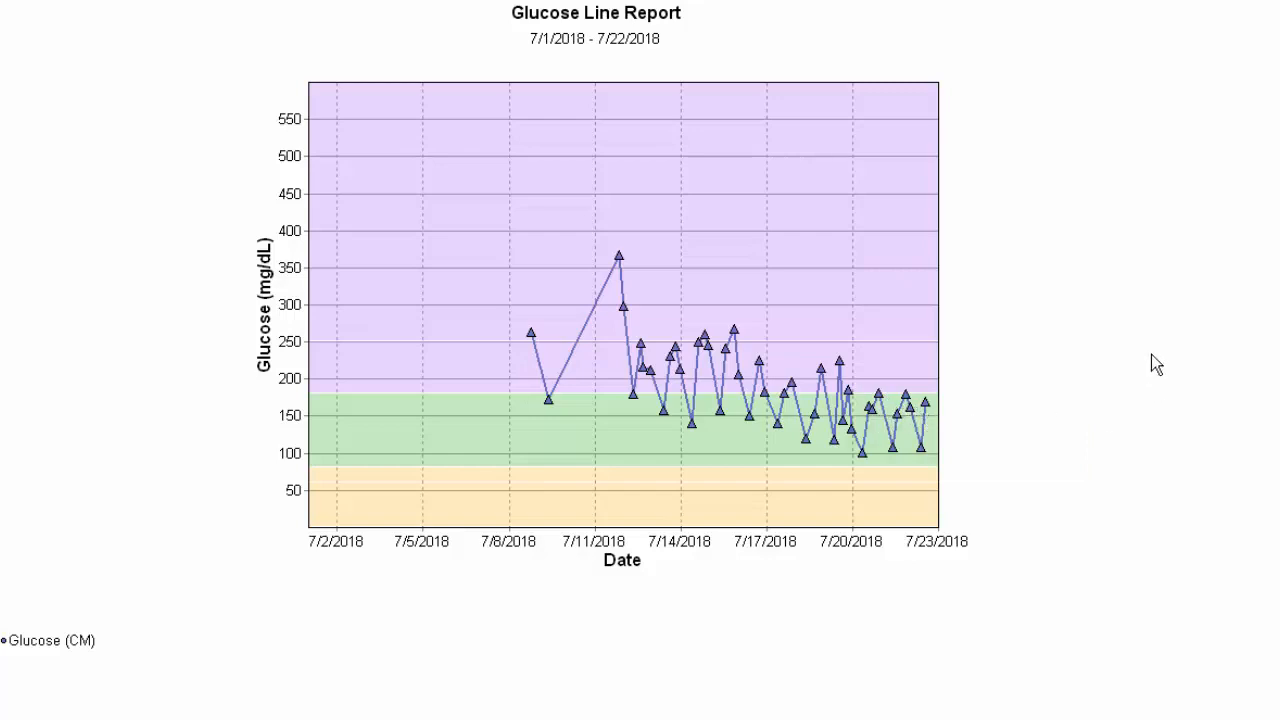
pyautogui.moveTo(1160, 407)
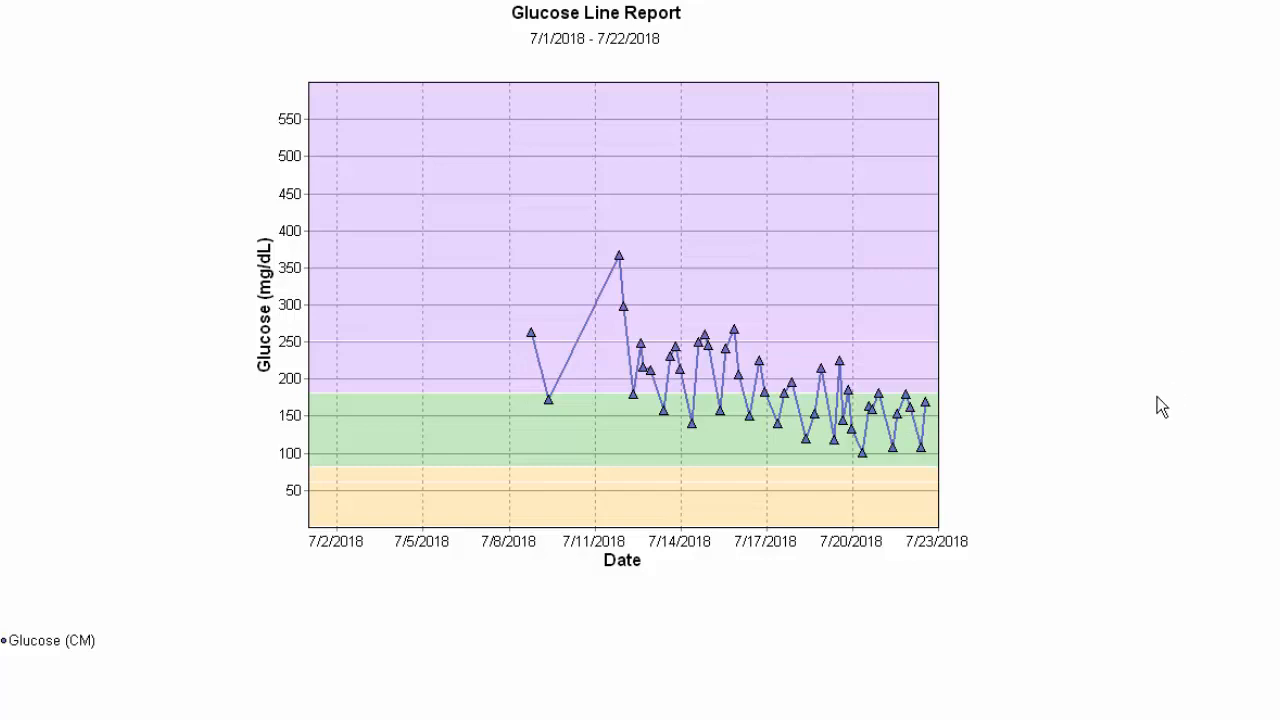
pyautogui.moveTo(1117, 413)
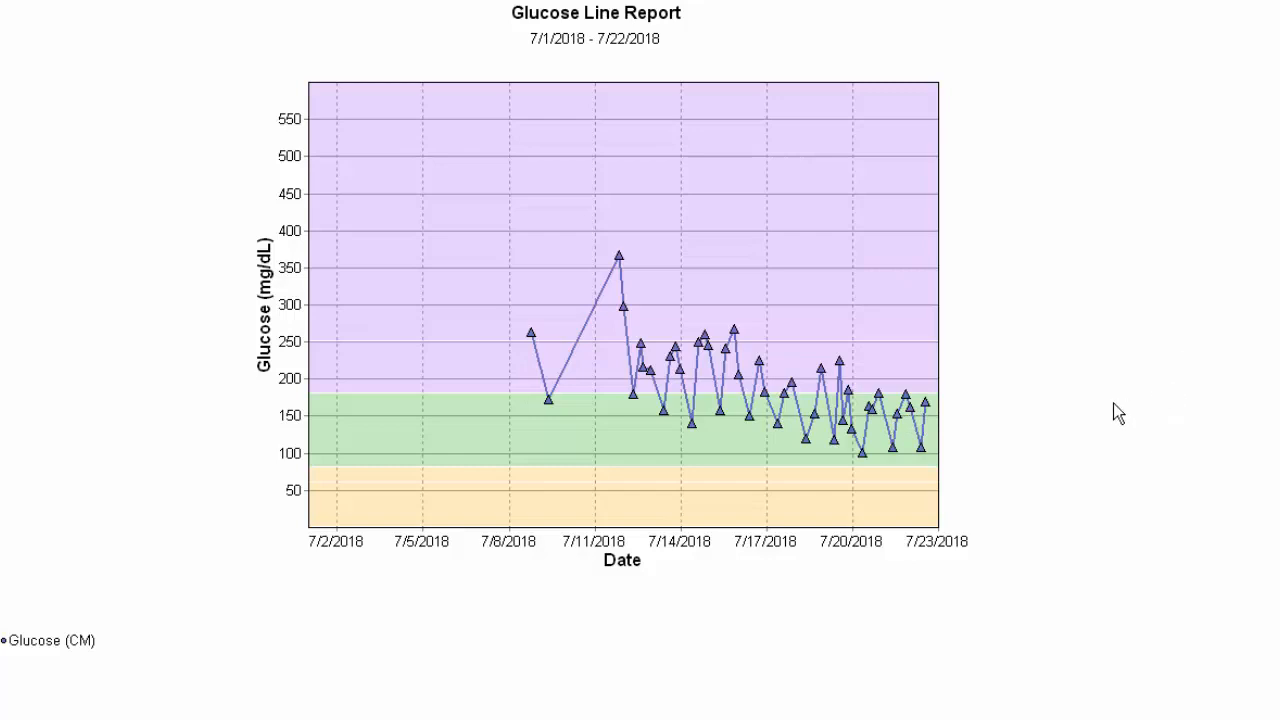
pyautogui.moveTo(800, 425)
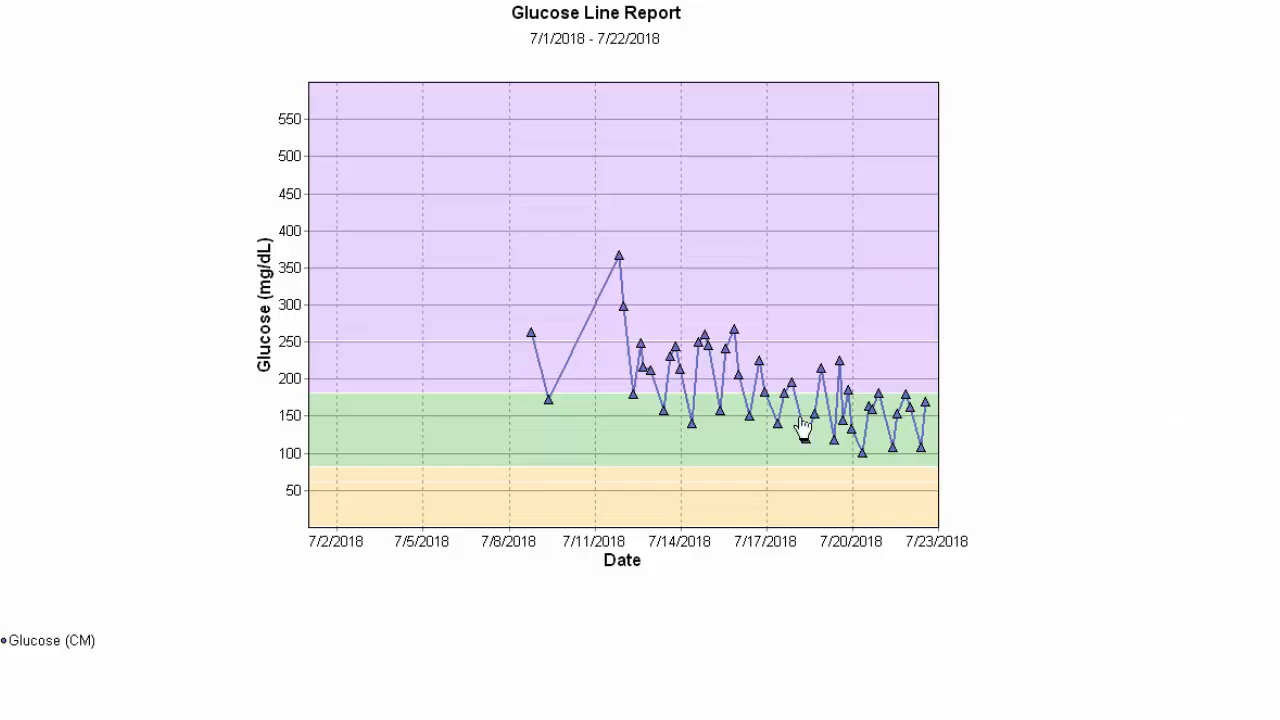
pyautogui.moveTo(1073, 397)
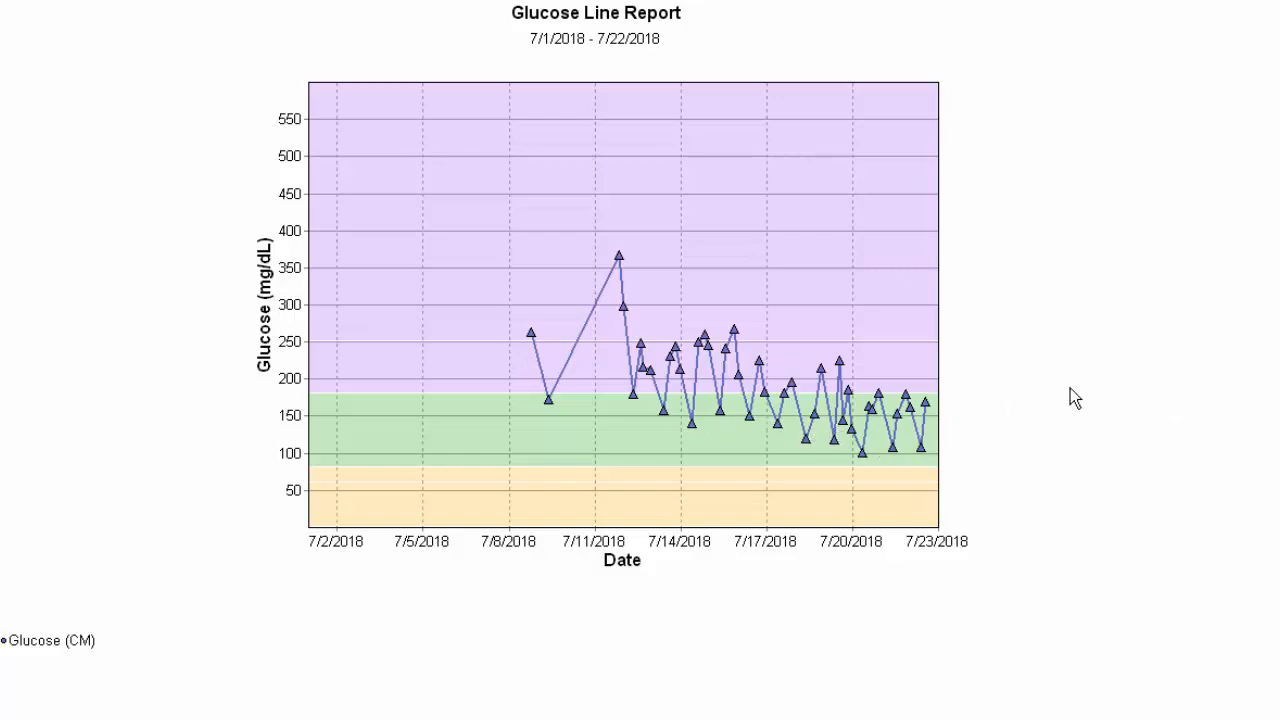
pyautogui.moveTo(1112, 395)
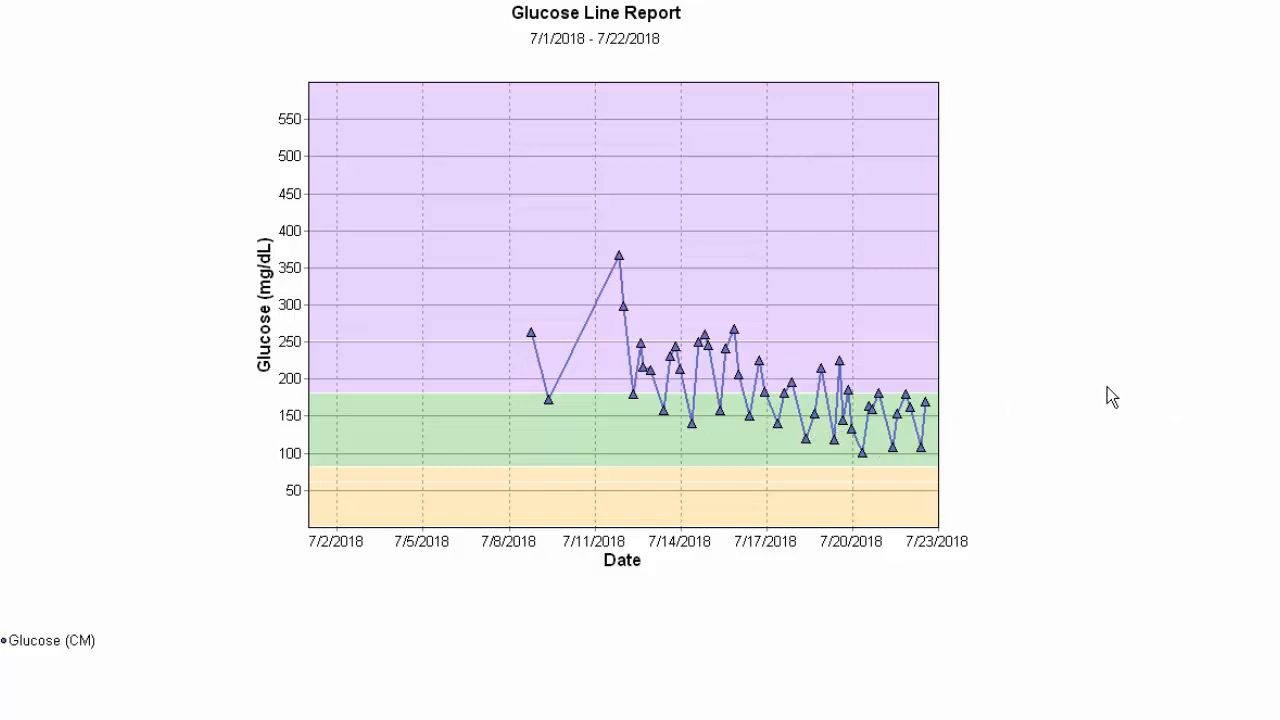